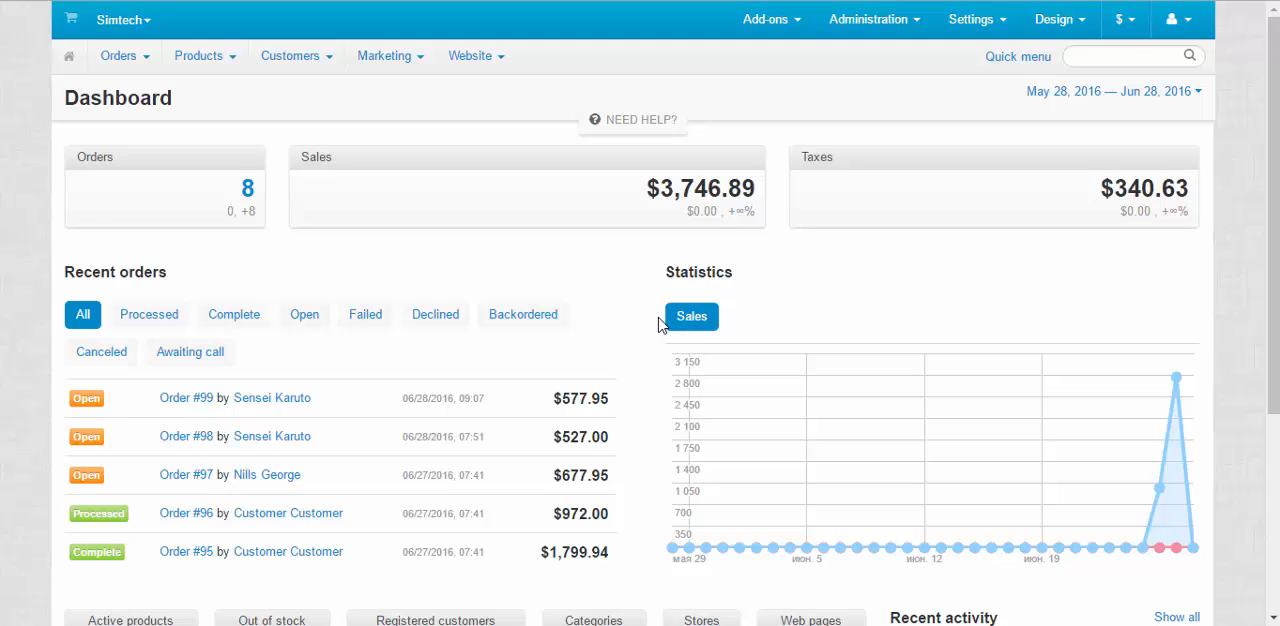
# Step: Open Manage add-ons and scroll the installed list to the active Gift certificates add-on
pyautogui.click(766, 19)
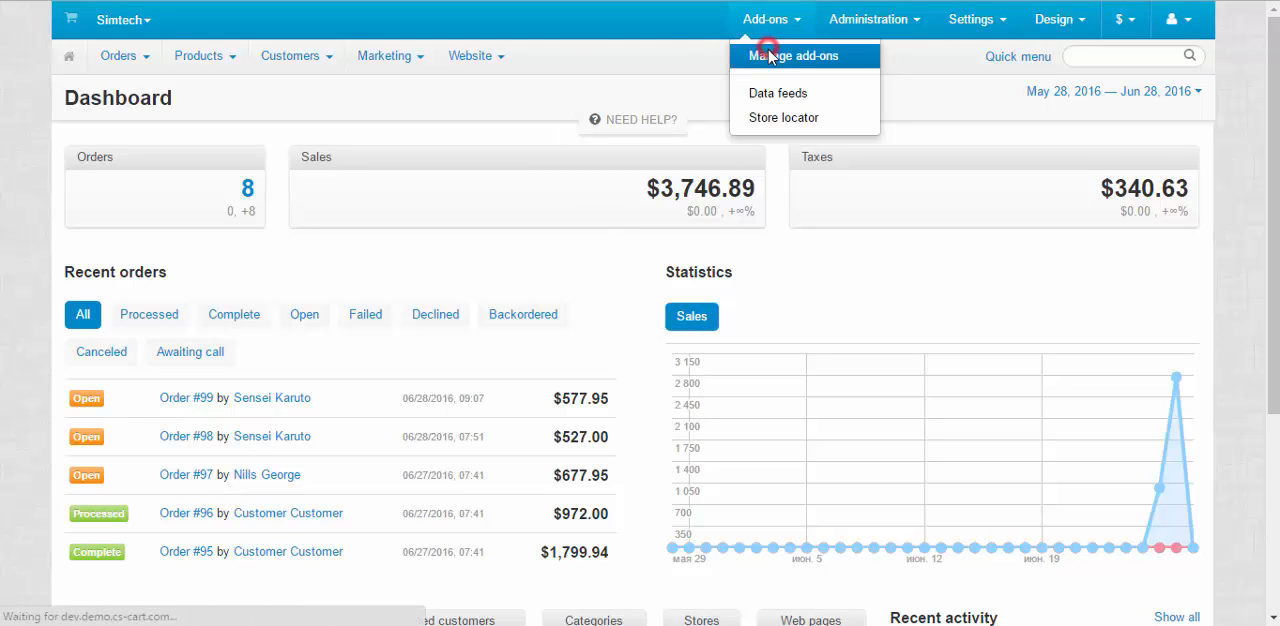
pyautogui.click(792, 55)
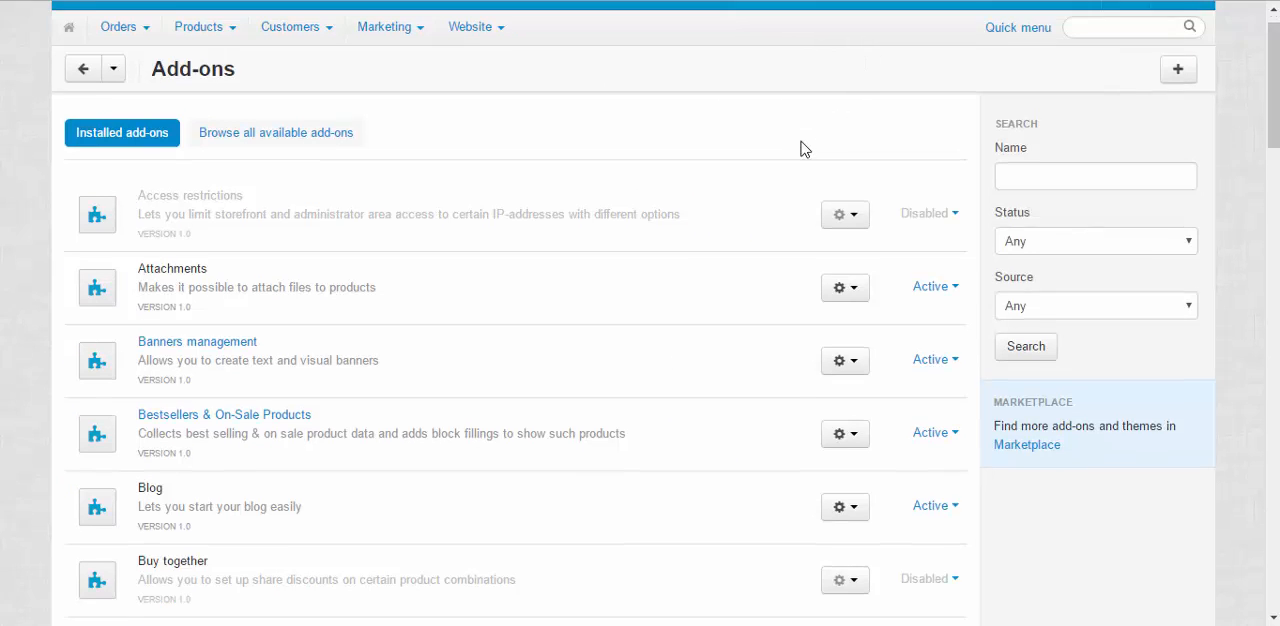
pyautogui.scroll(-3)
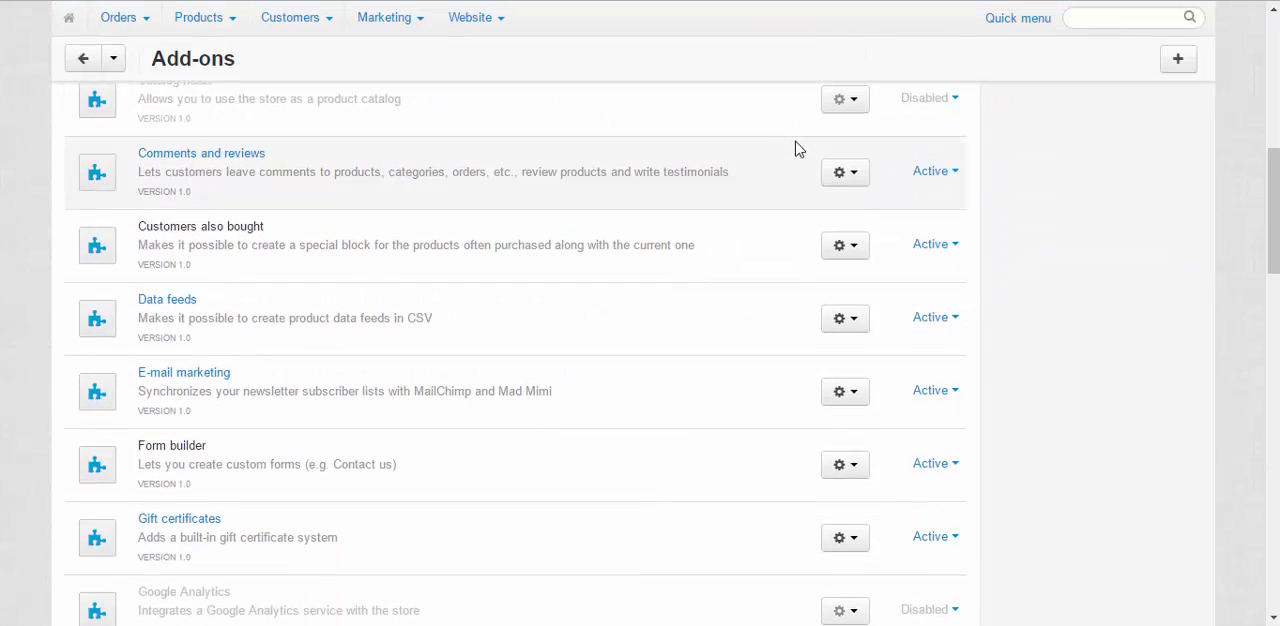
pyautogui.scroll(-3)
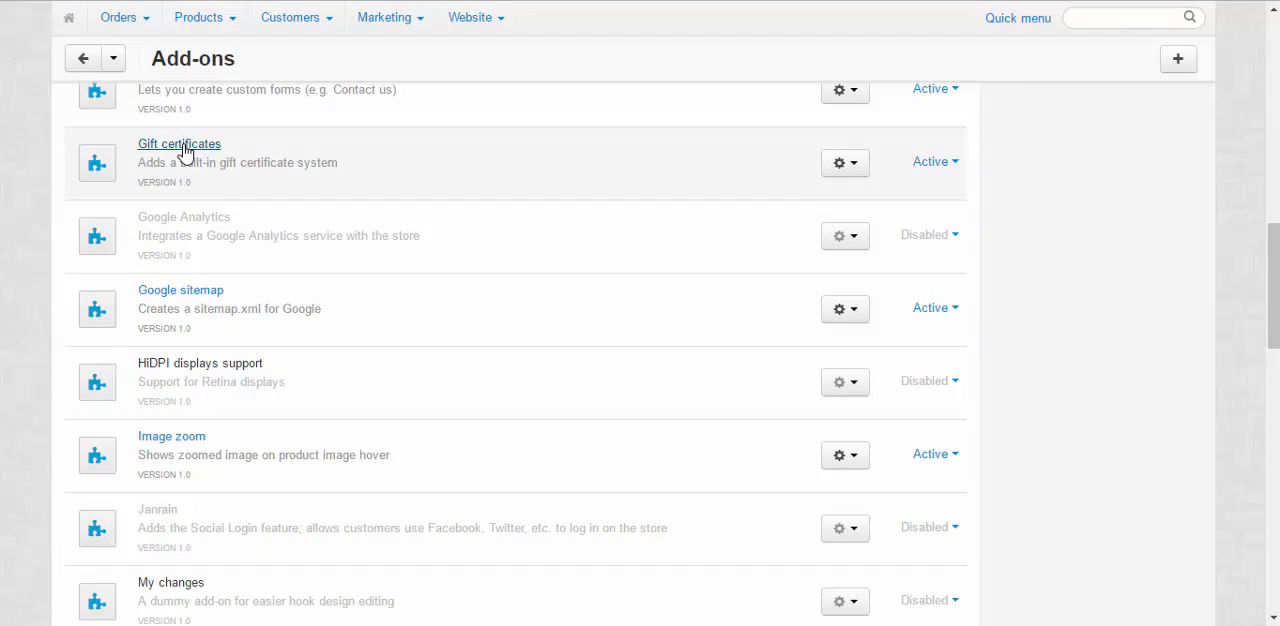
pyautogui.click(179, 143)
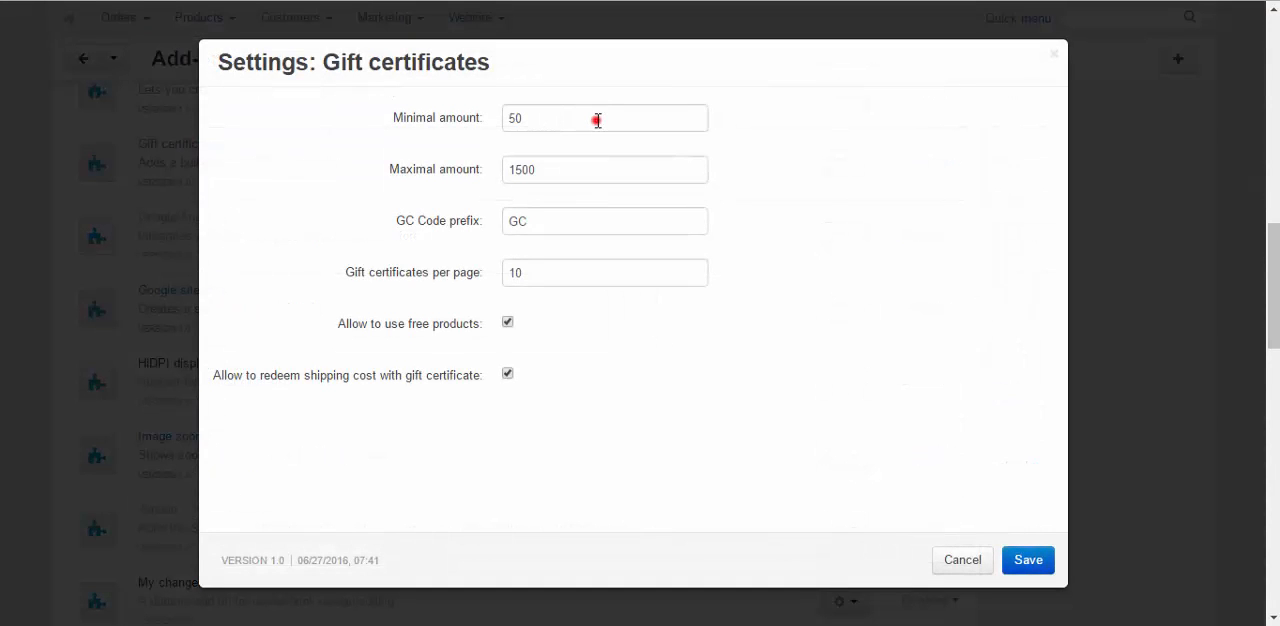
pyautogui.click(604, 117)
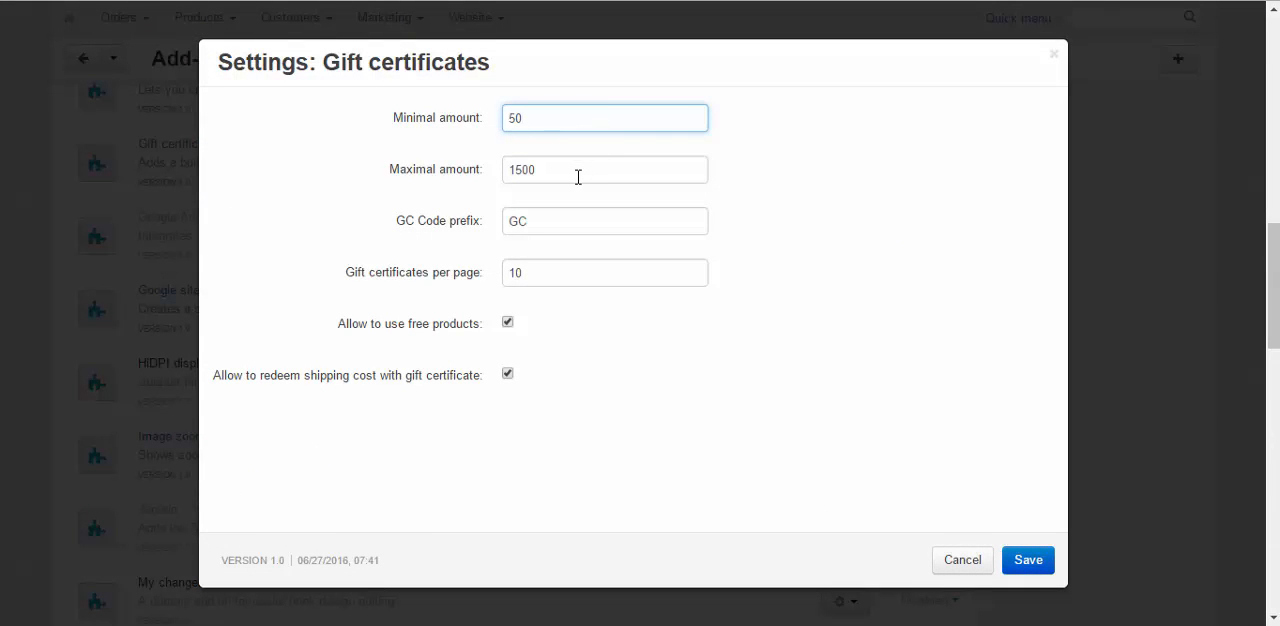
pyautogui.click(604, 169)
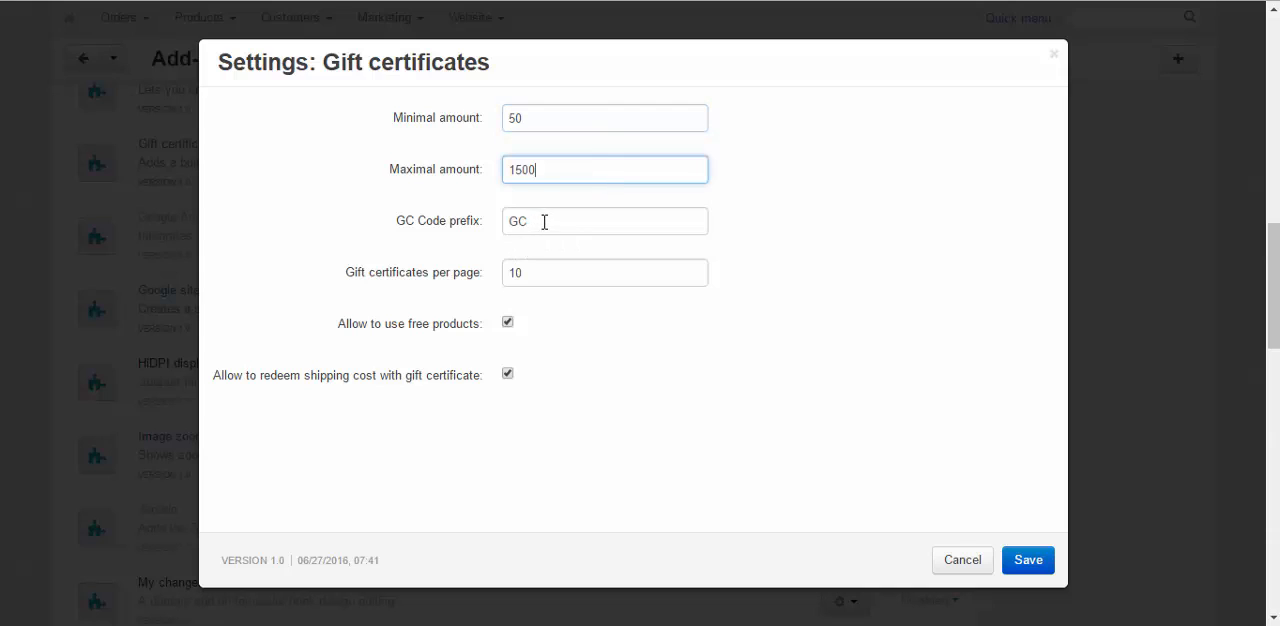
pyautogui.click(604, 221)
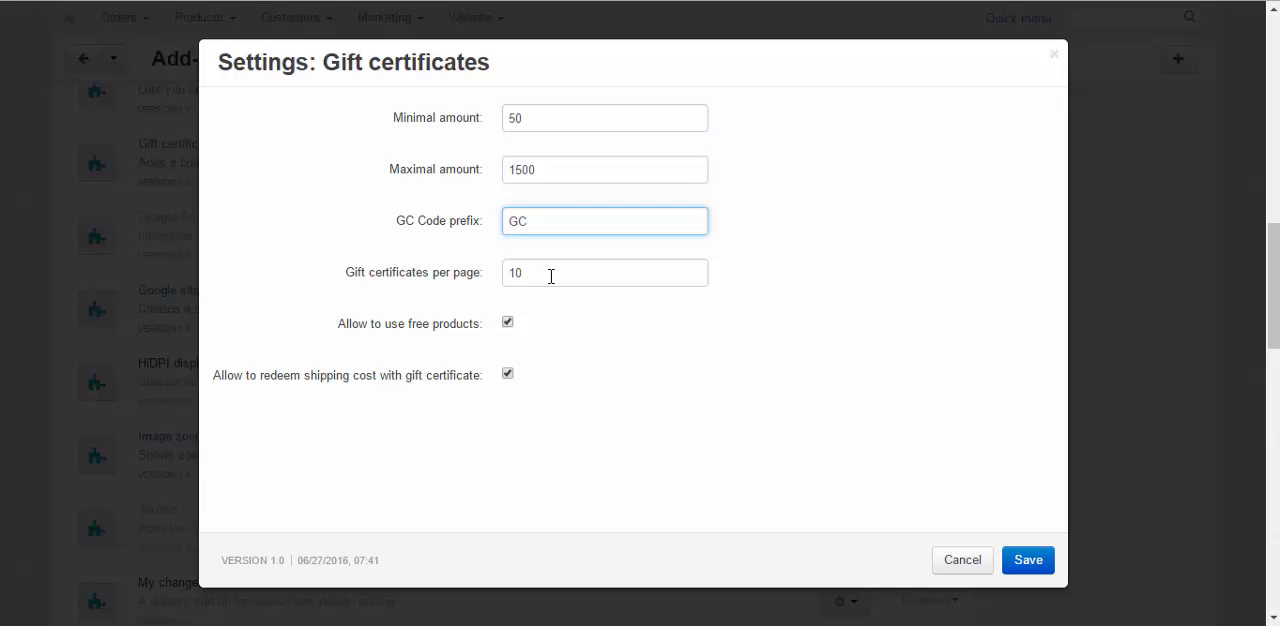
pyautogui.click(604, 272)
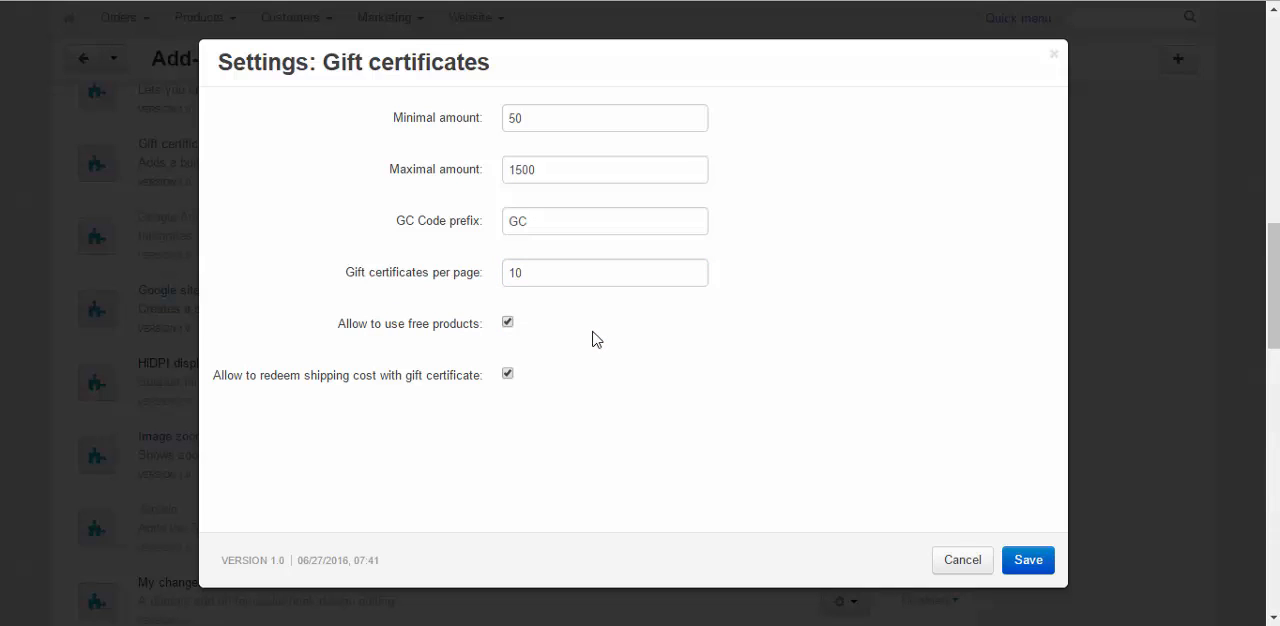
pyautogui.moveTo(351, 388)
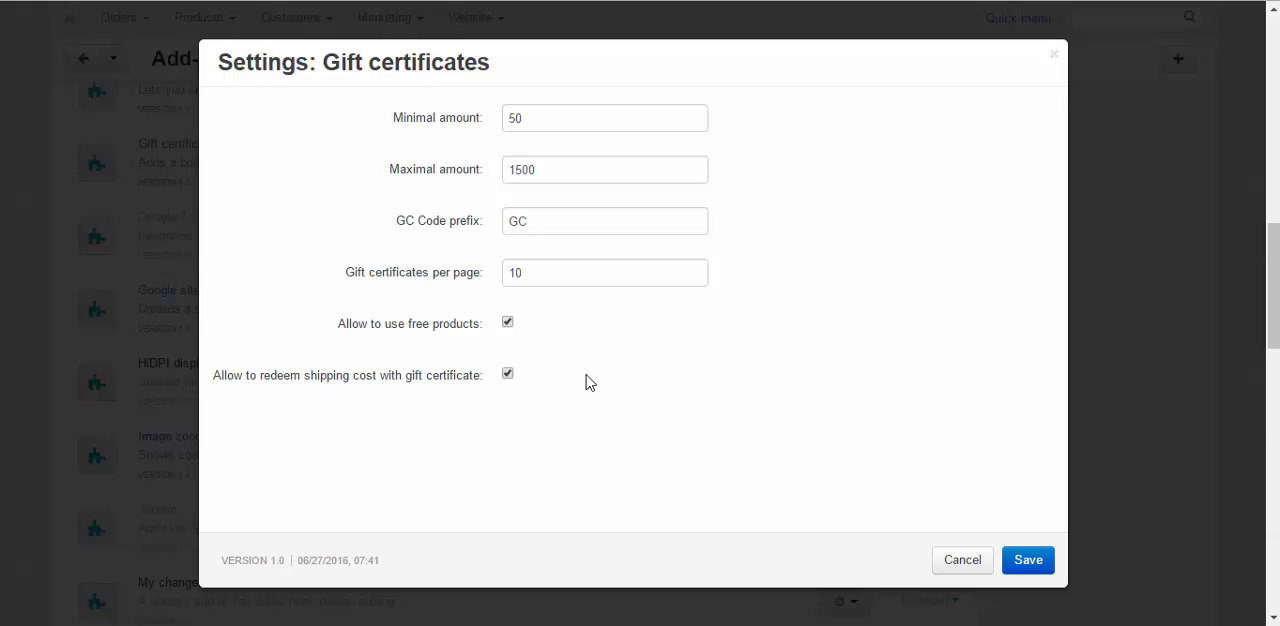
pyautogui.moveTo(858, 441)
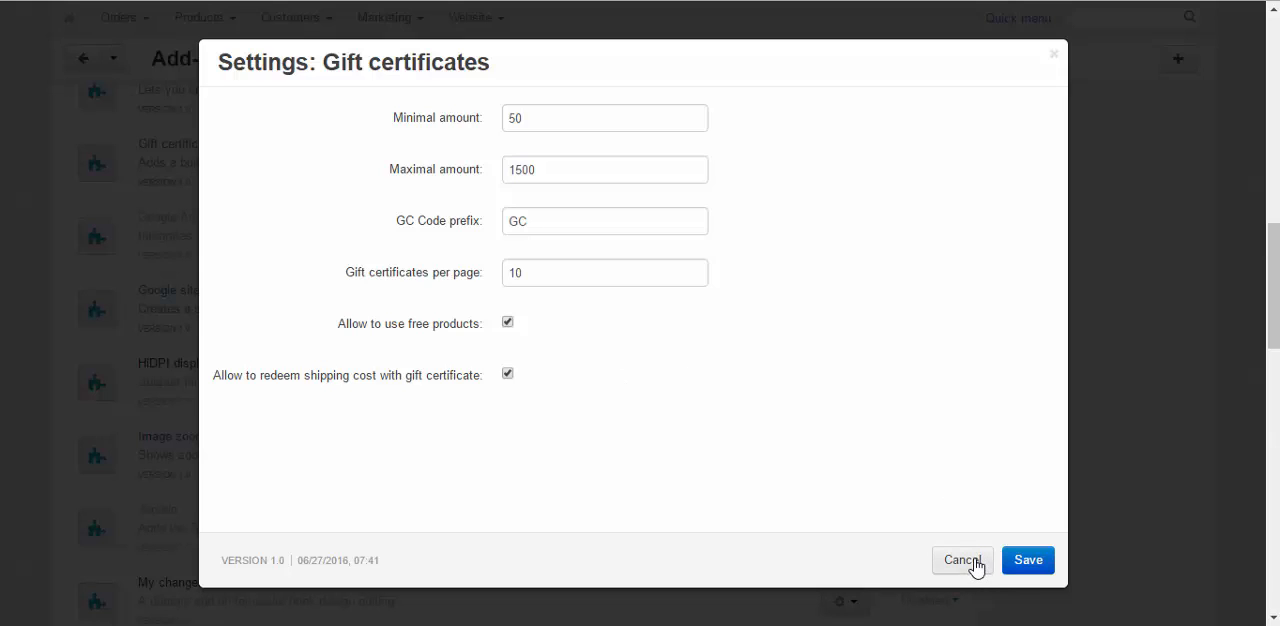
pyautogui.click(961, 559)
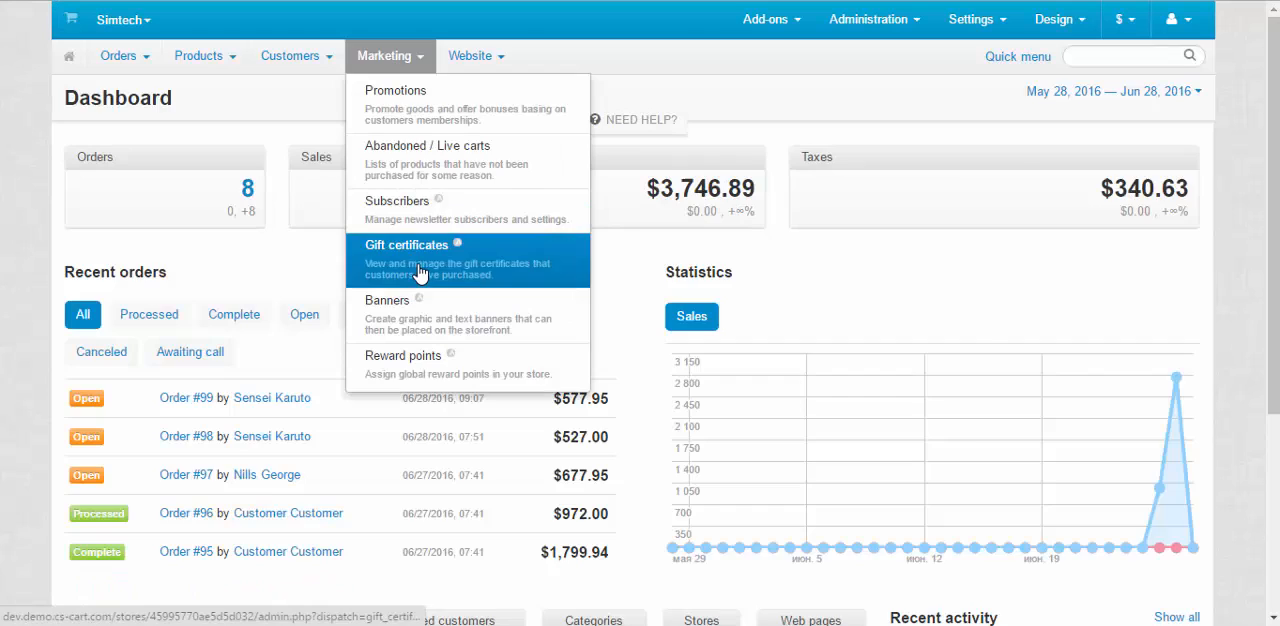
# Step: Open the empty Gift certificates list, view the New certificate form, and leave it unsaved
pyautogui.click(407, 245)
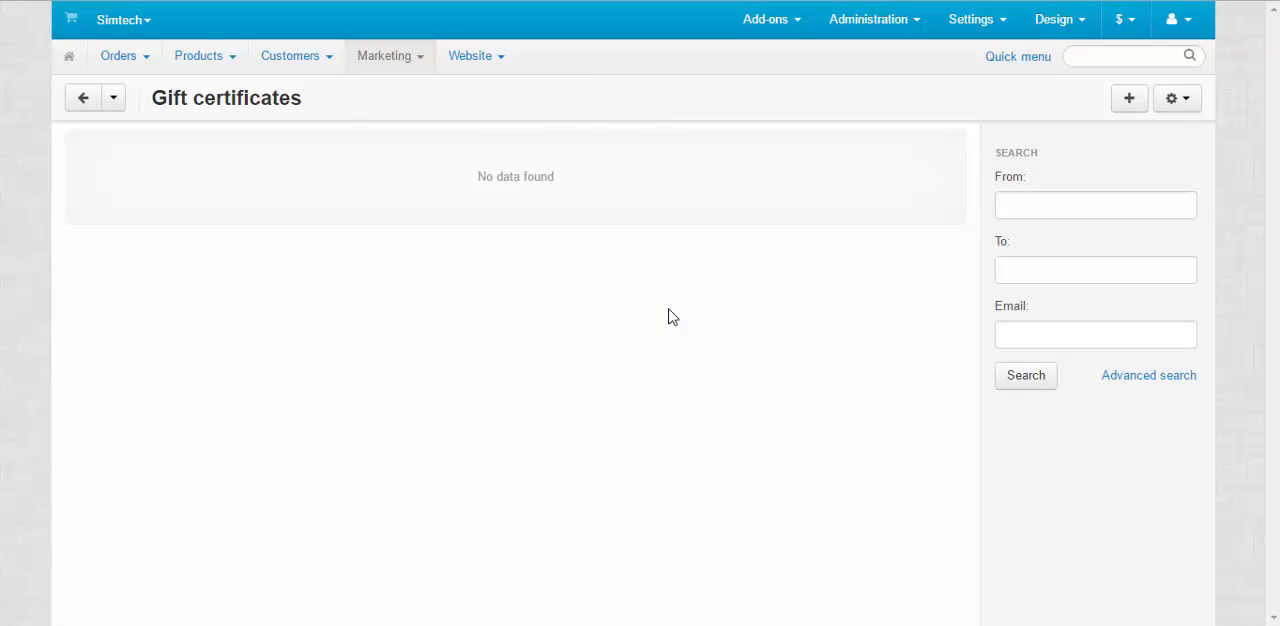
pyautogui.moveTo(1129, 98)
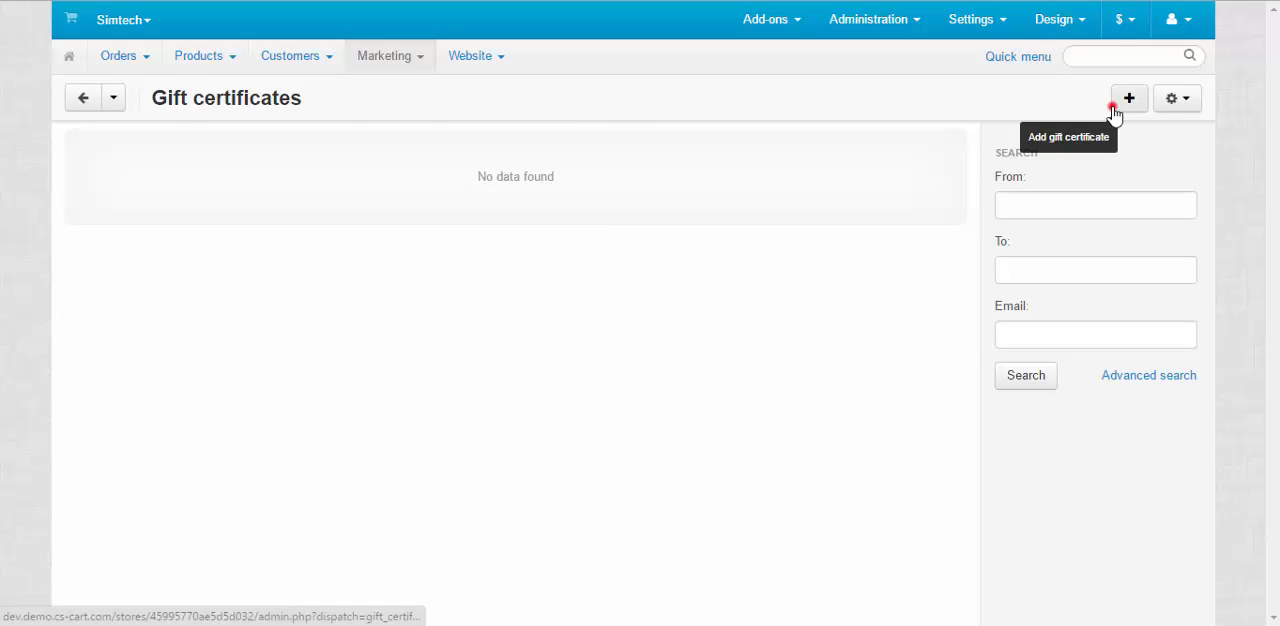
pyautogui.click(1128, 98)
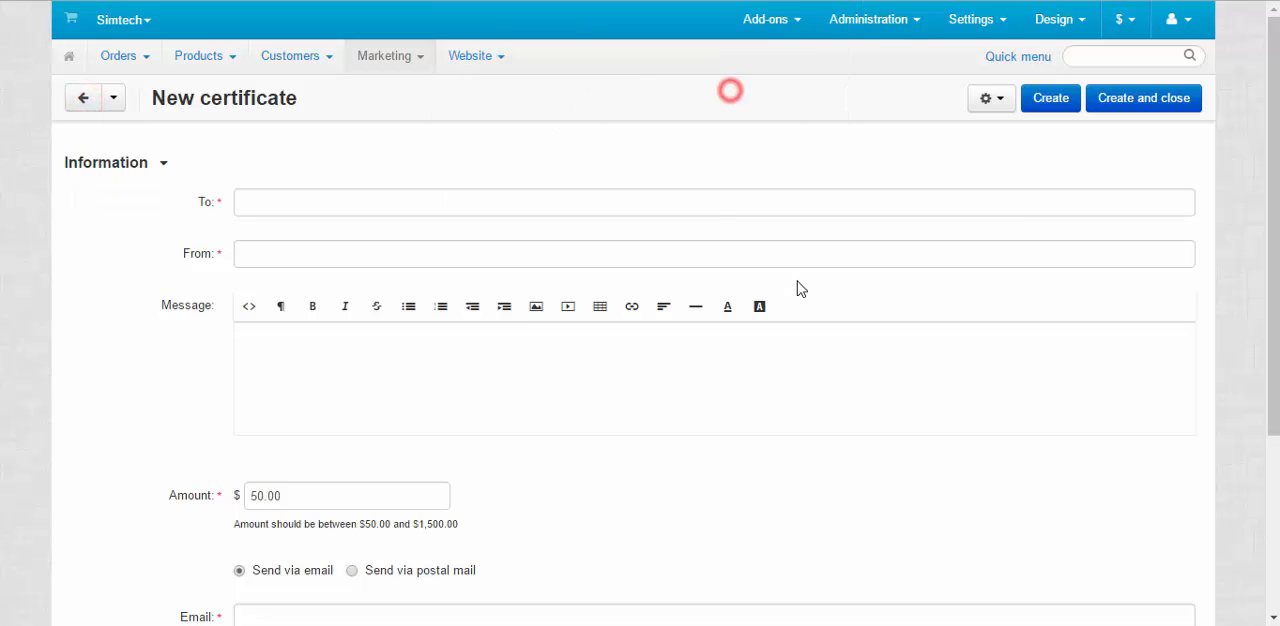
pyautogui.click(83, 97)
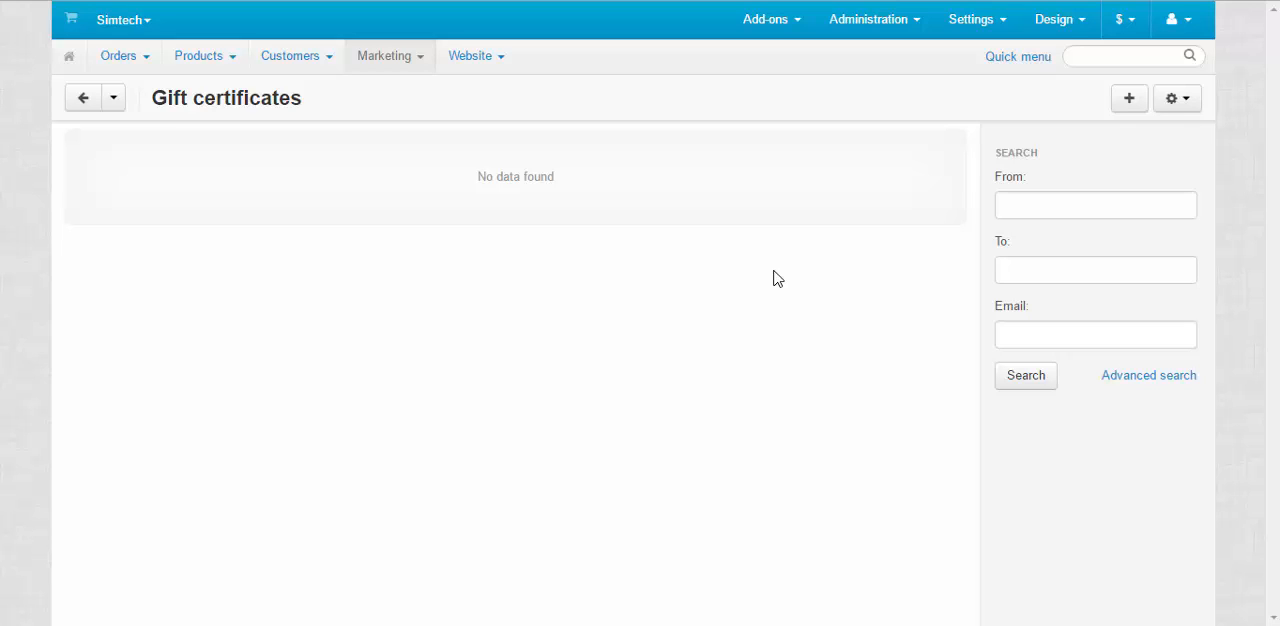
pyautogui.moveTo(785, 255)
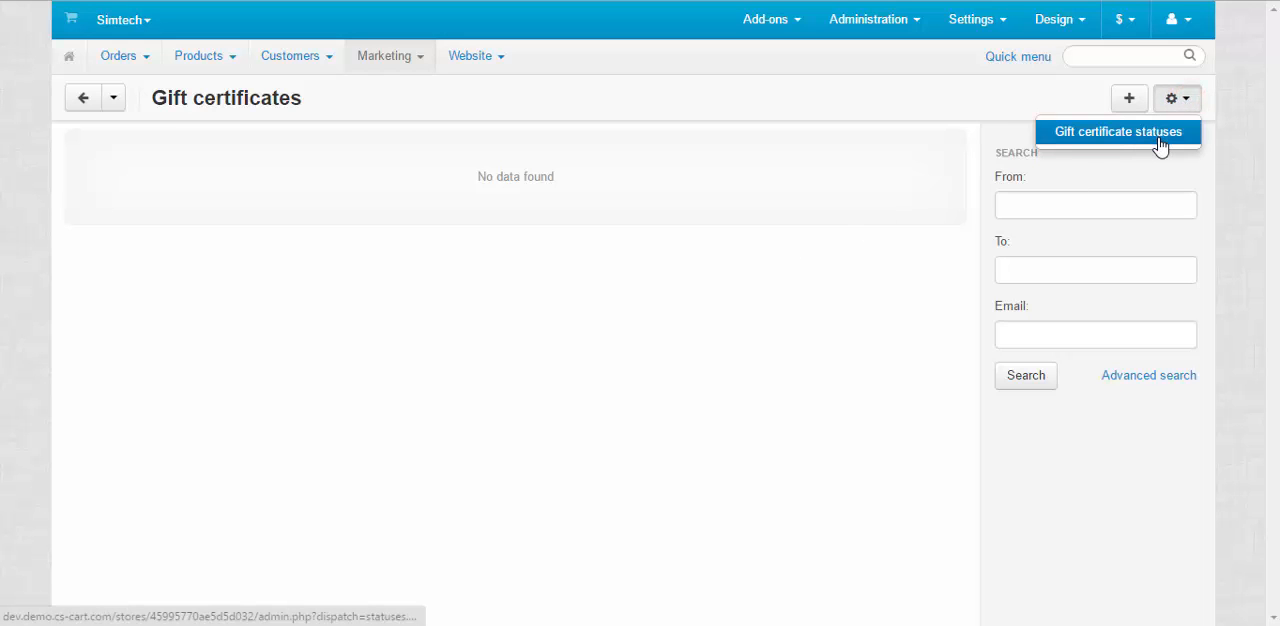
# Step: Review the Pending gift certificate status editor and cancel without saving changes
pyautogui.click(1118, 131)
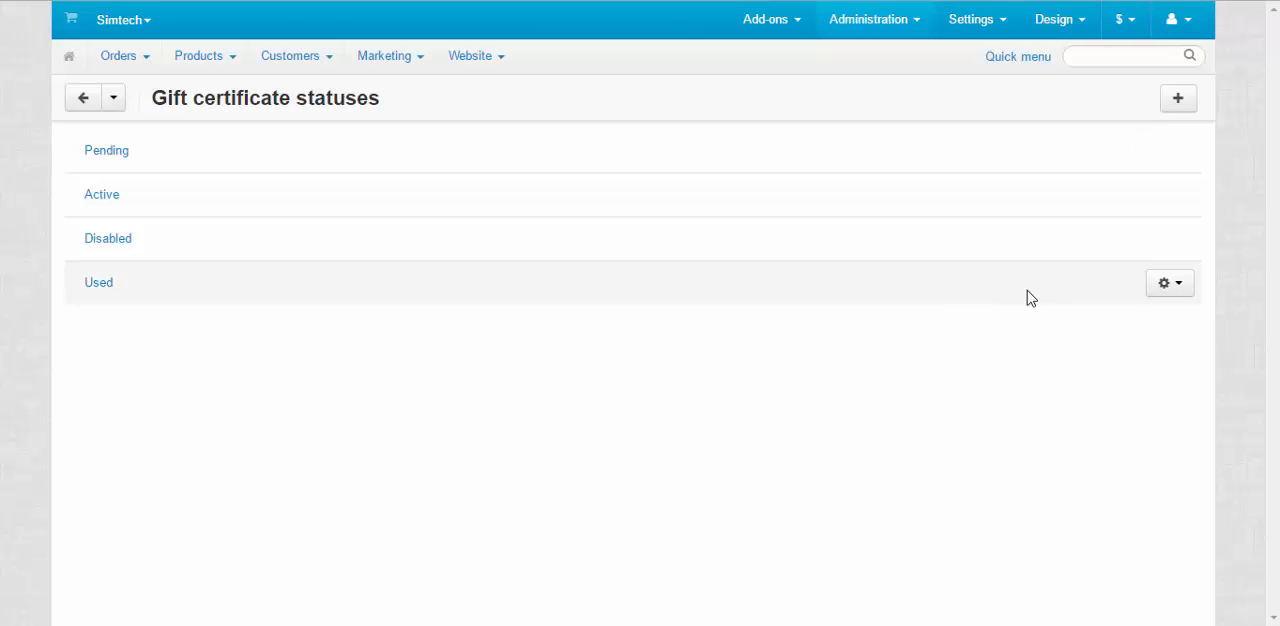
pyautogui.moveTo(267, 150)
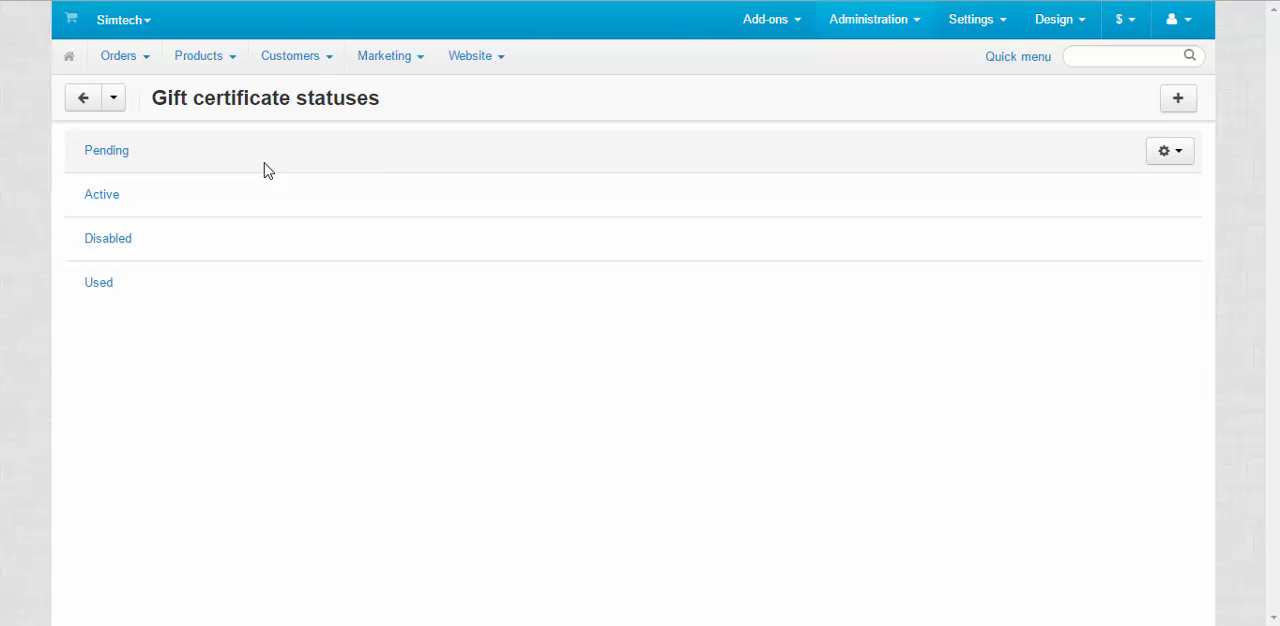
pyautogui.click(106, 150)
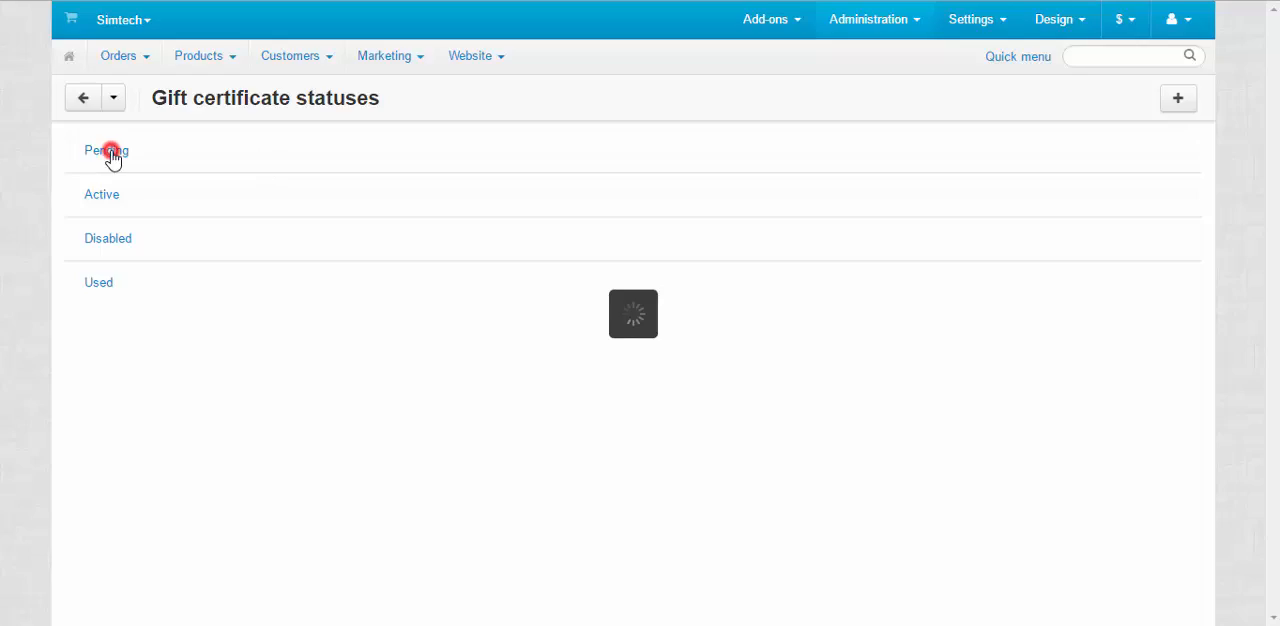
pyautogui.click(106, 151)
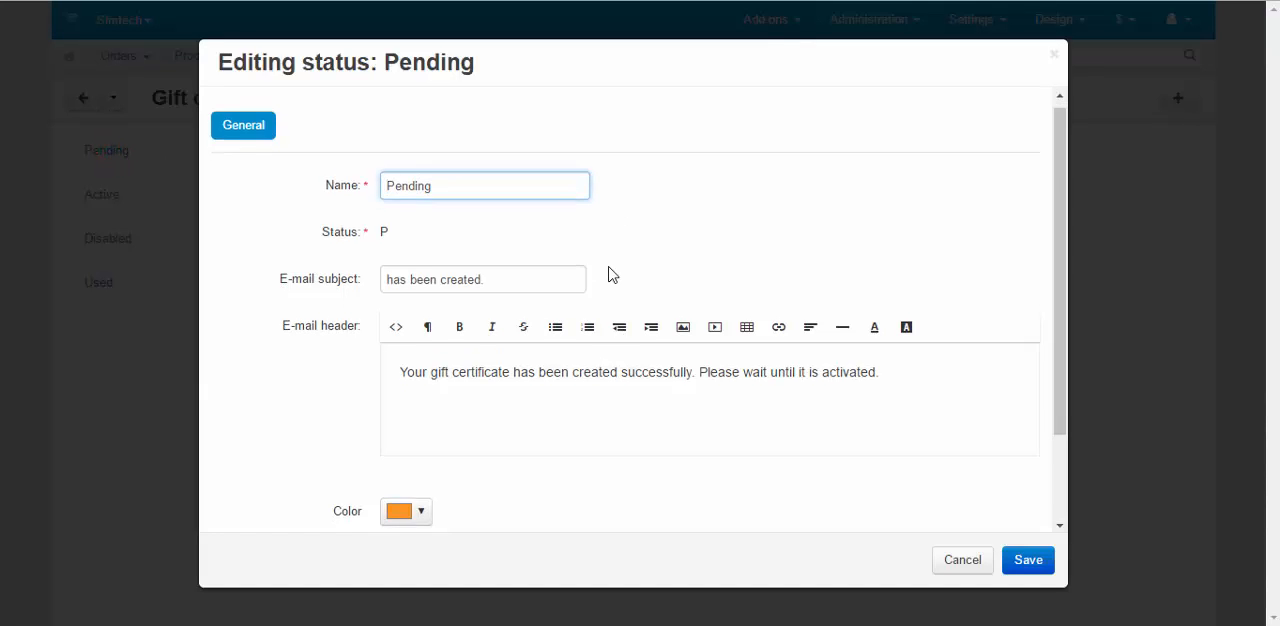
pyautogui.scroll(-3)
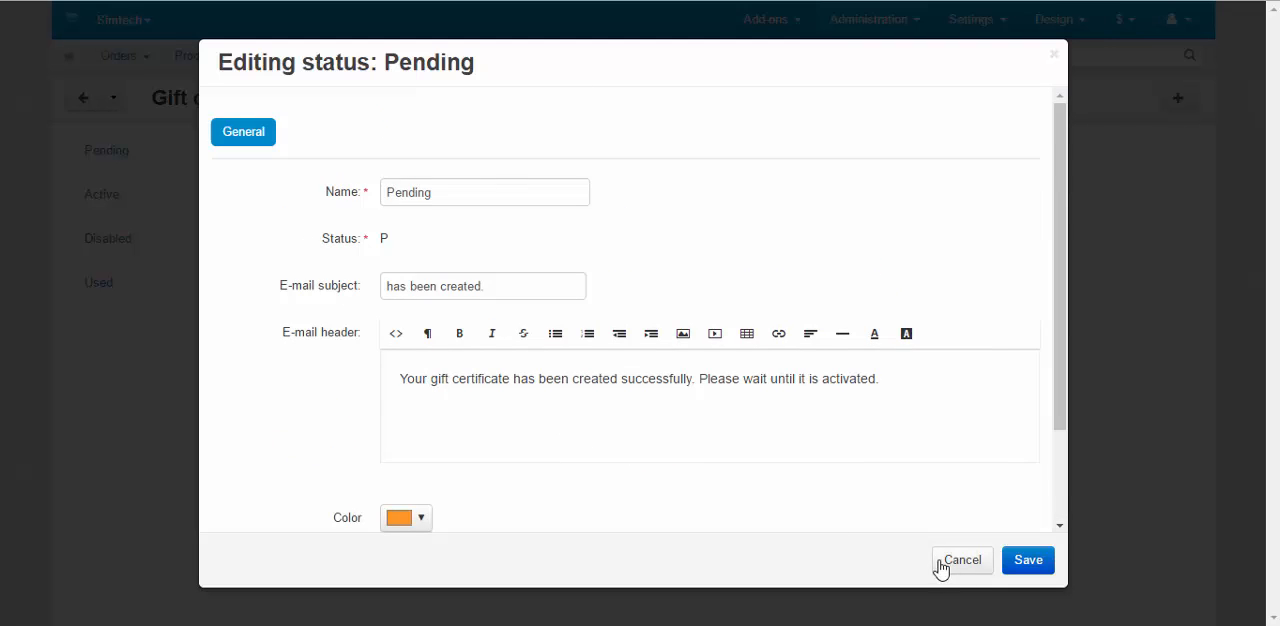
pyautogui.click(961, 559)
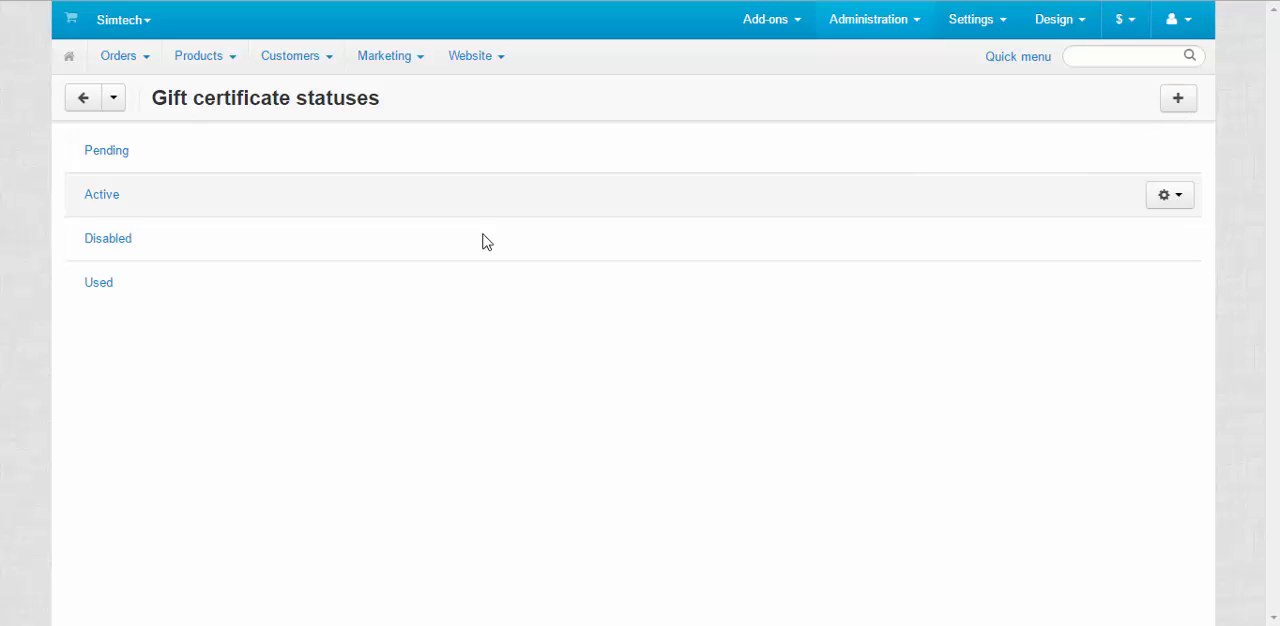
pyautogui.moveTo(561, 344)
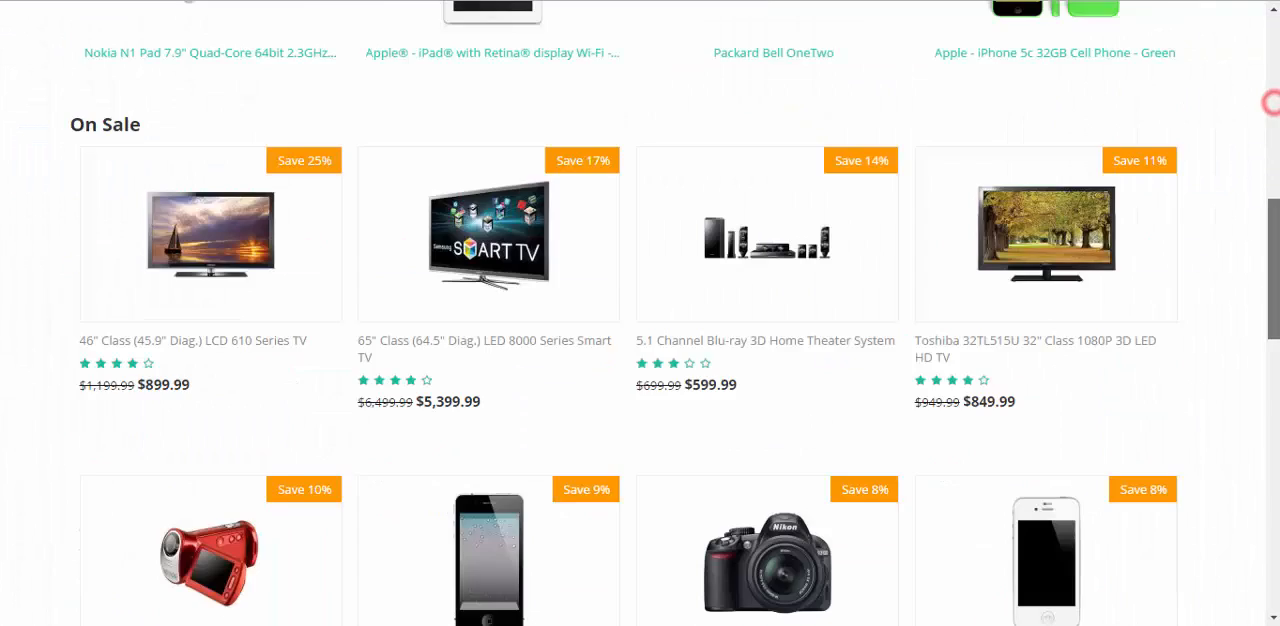
# Step: Fill the Purchase Gift Certificate form with a Gmail recipient, sender 'Customer', amount 150.00
pyautogui.scroll(-3)
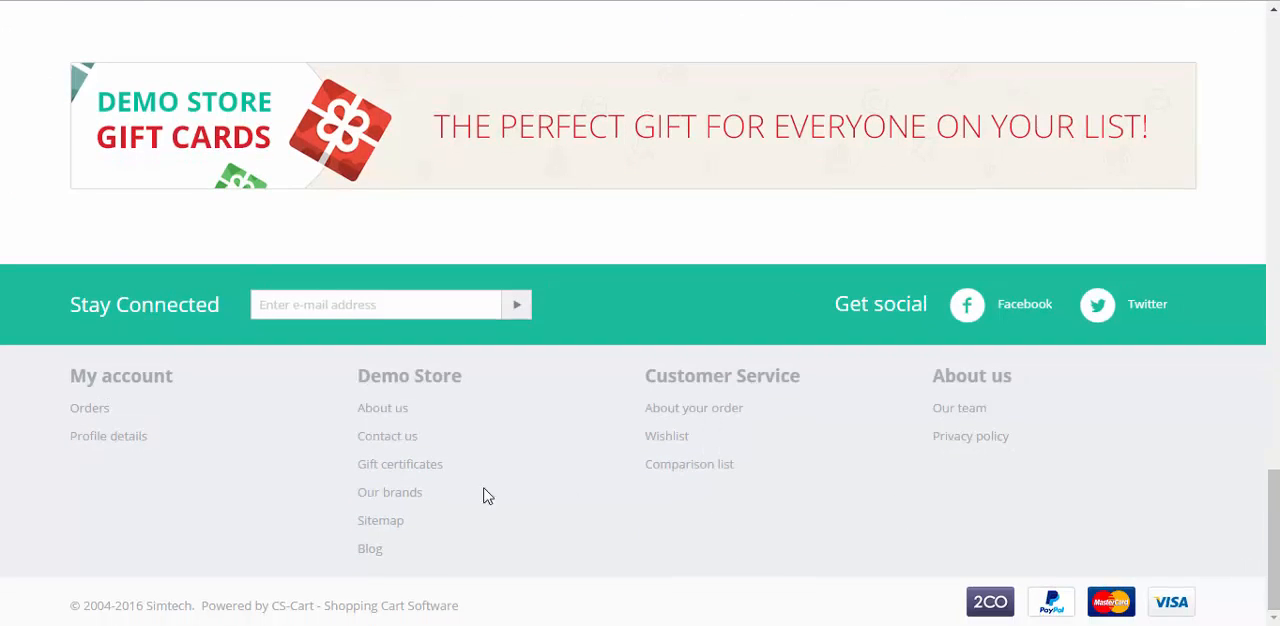
pyautogui.click(399, 463)
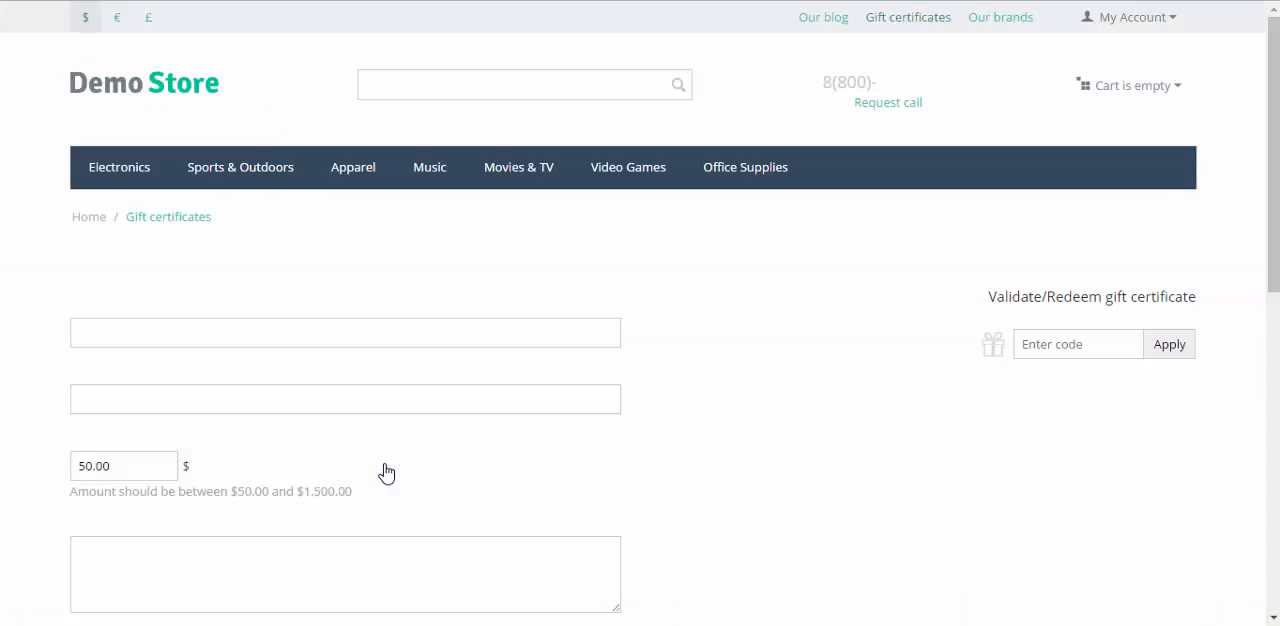
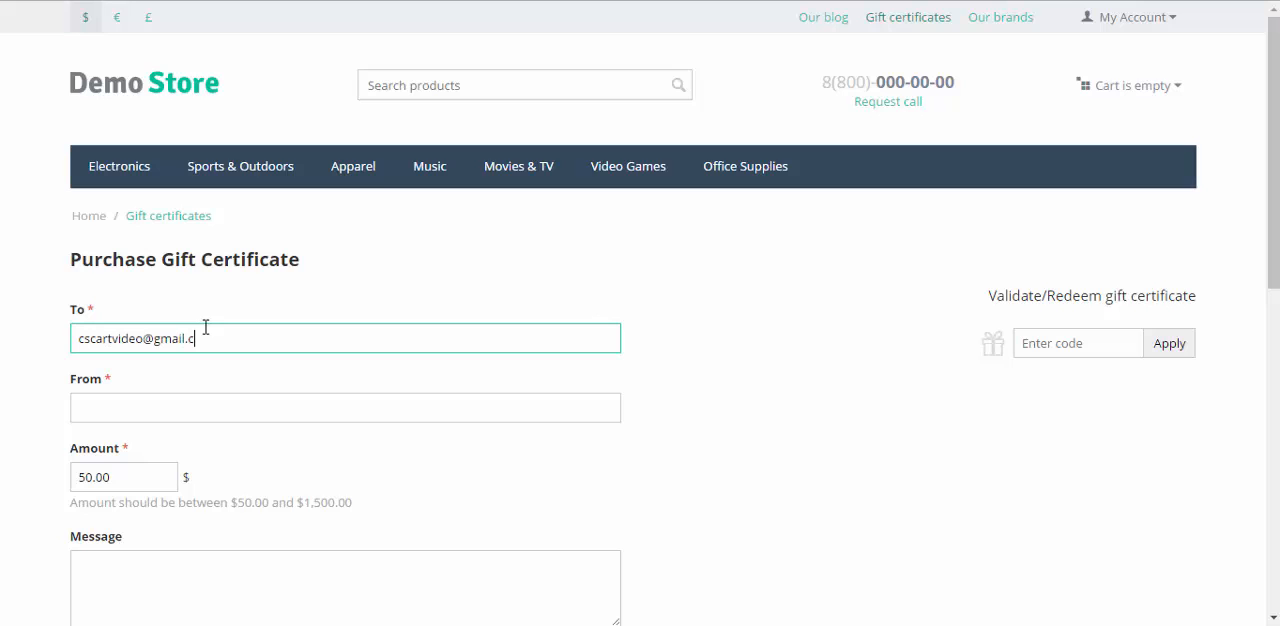
pyautogui.write('Customer')
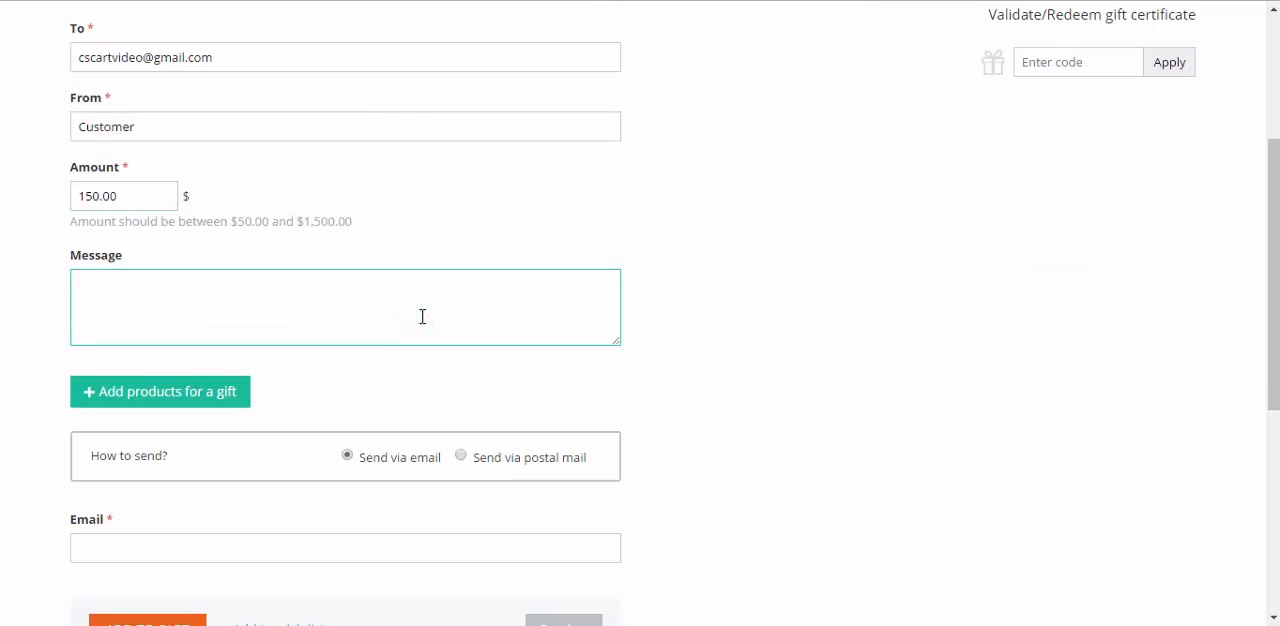
# Step: Add 2011 Ice Queen and 2011 Tycoon as free gift products on the certificate
pyautogui.click(159, 391)
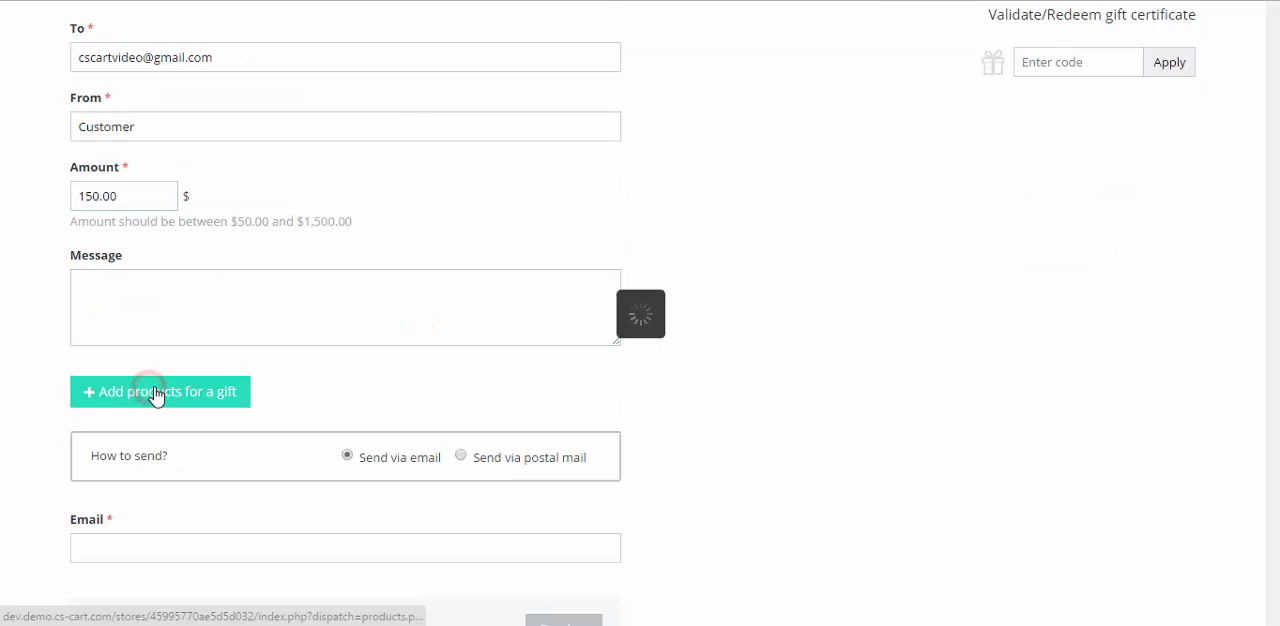
pyautogui.click(160, 391)
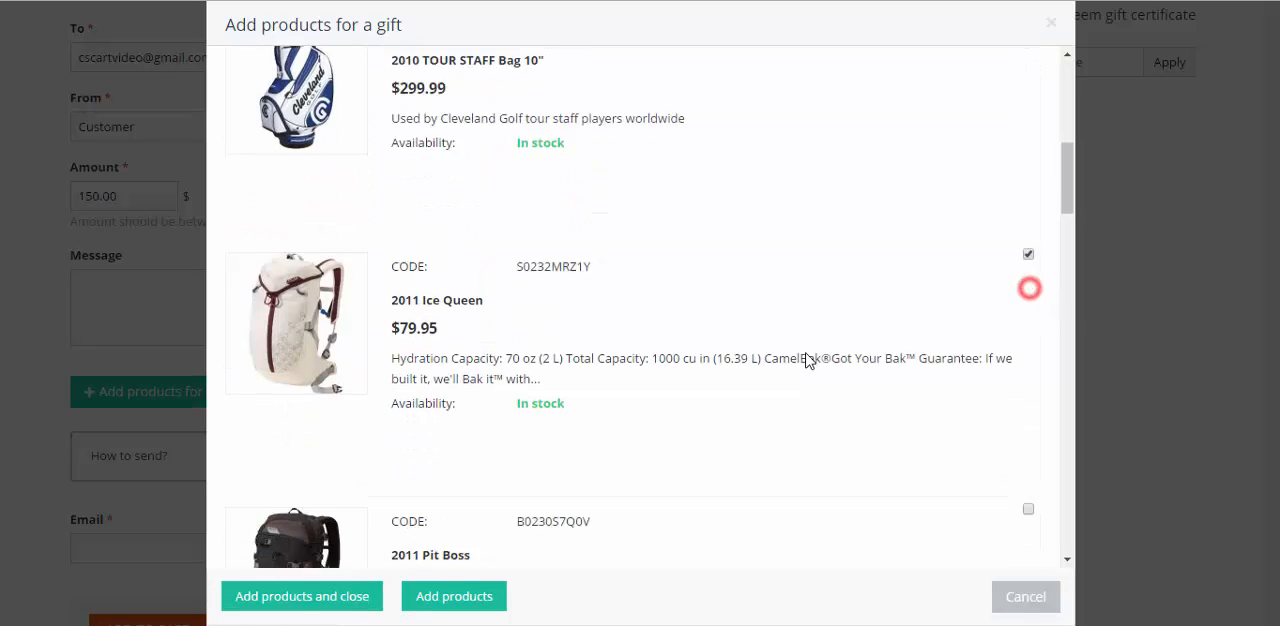
pyautogui.click(454, 596)
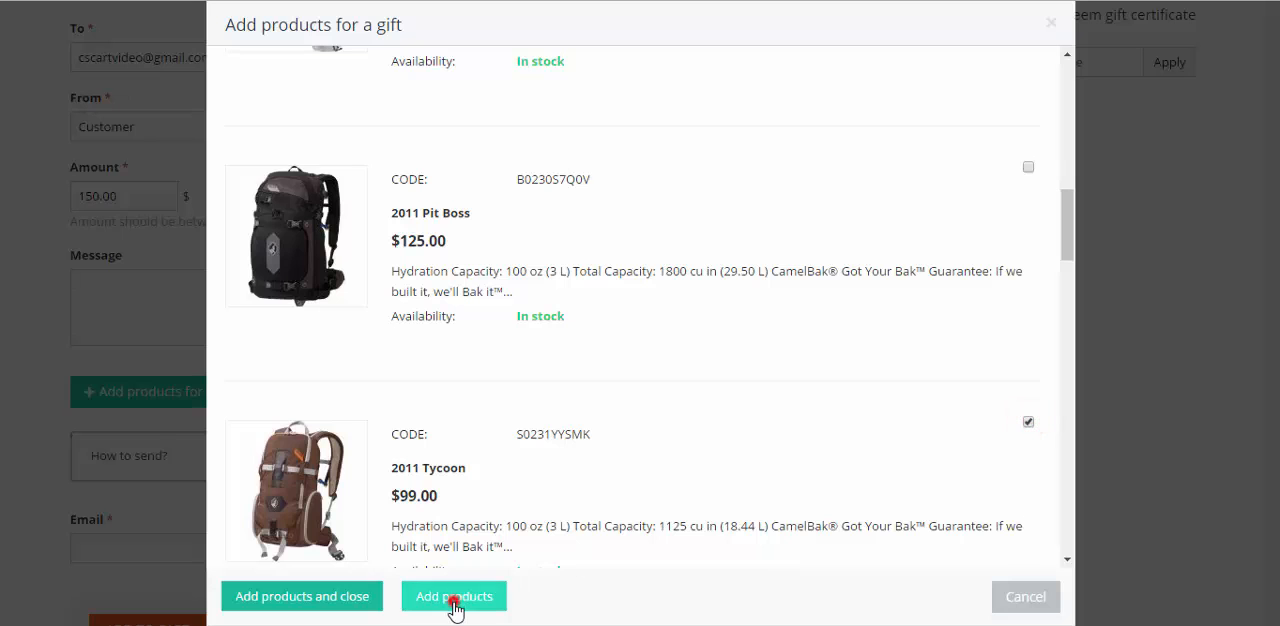
pyautogui.click(454, 596)
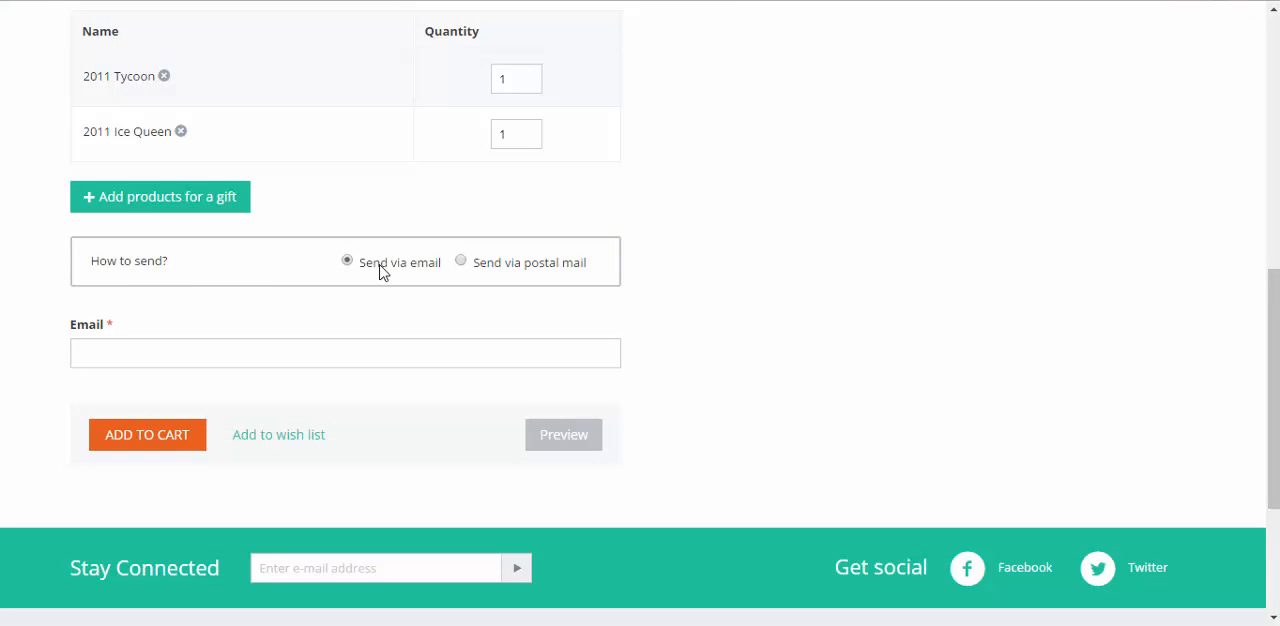
pyautogui.moveTo(398, 275)
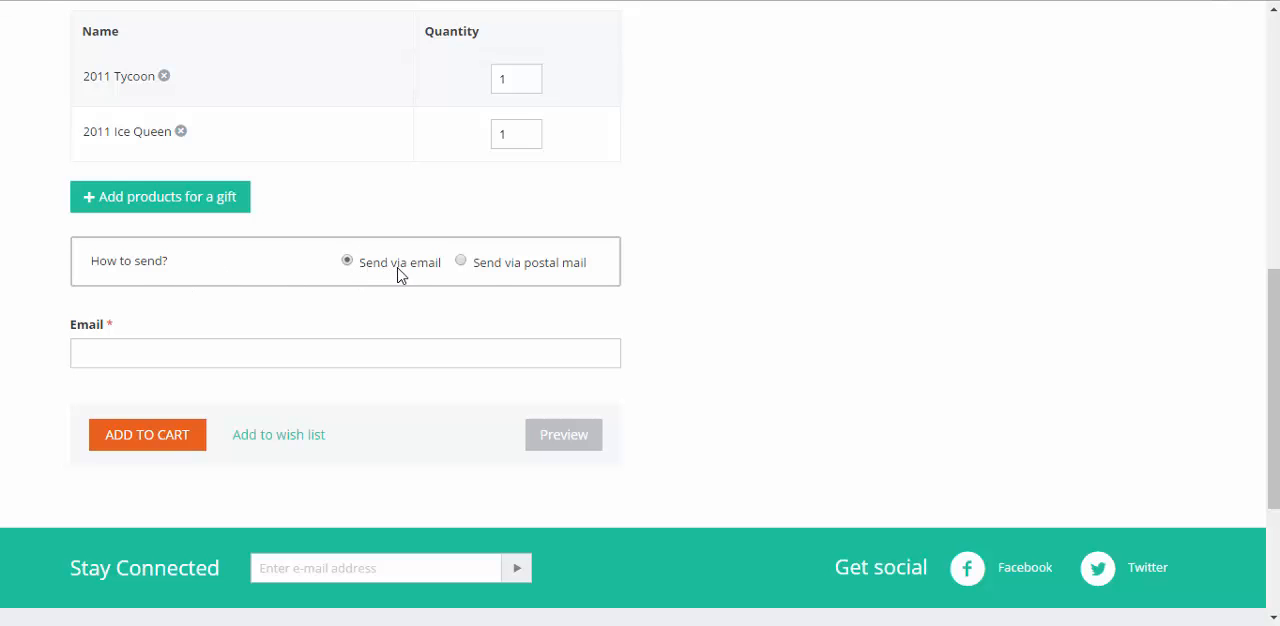
pyautogui.moveTo(520, 266)
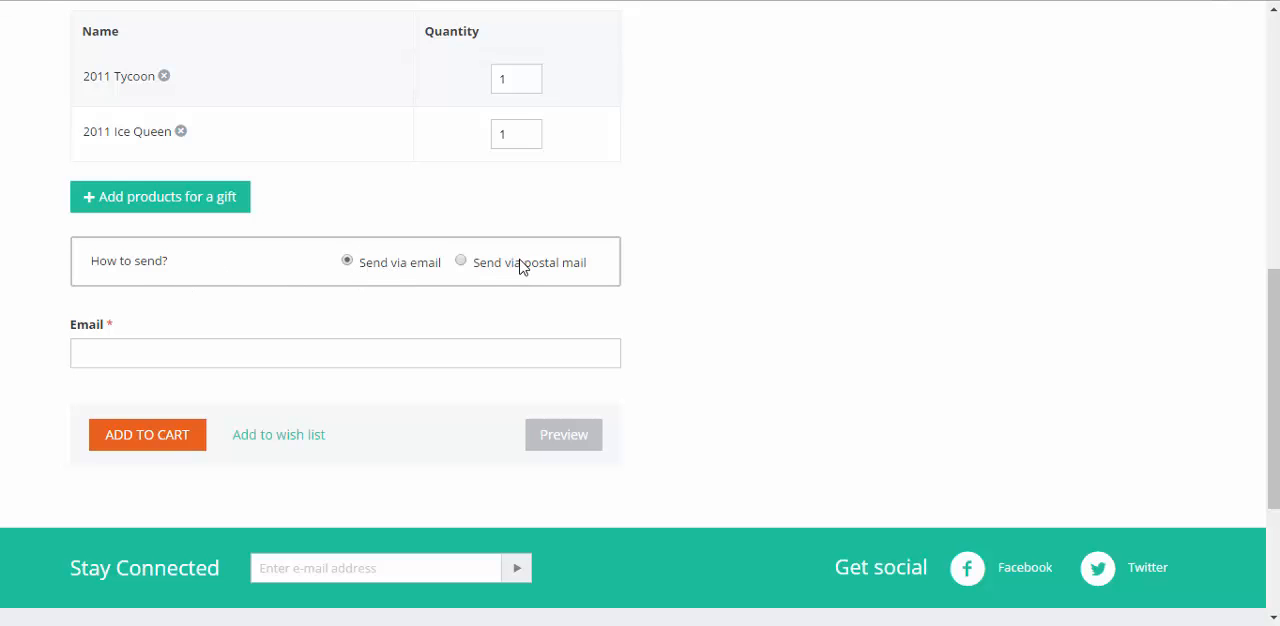
pyautogui.moveTo(630, 268)
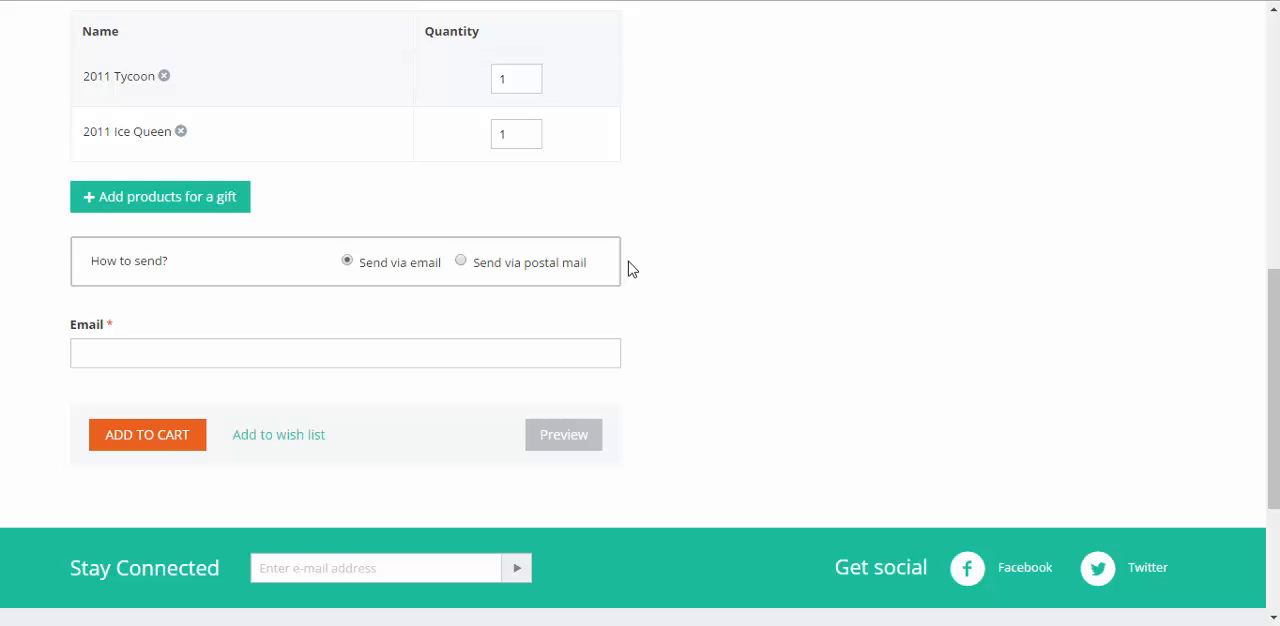
# Step: Enter the delivery email address and add the certificate to the cart
pyautogui.click(345, 352)
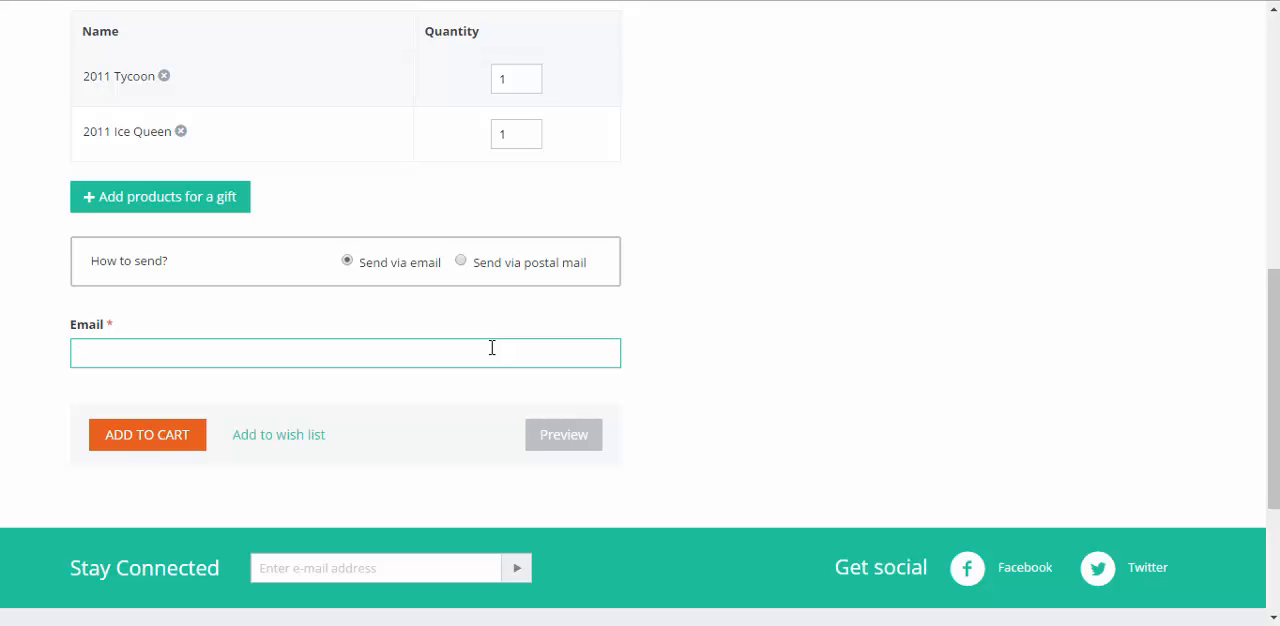
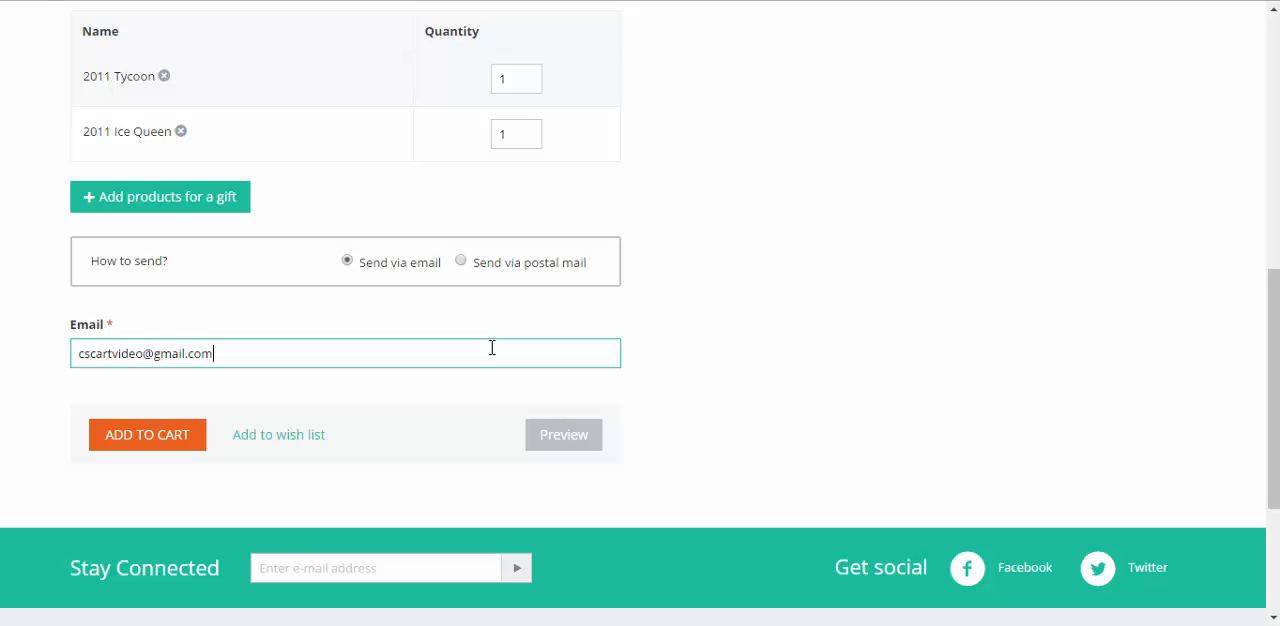
pyautogui.moveTo(280, 434)
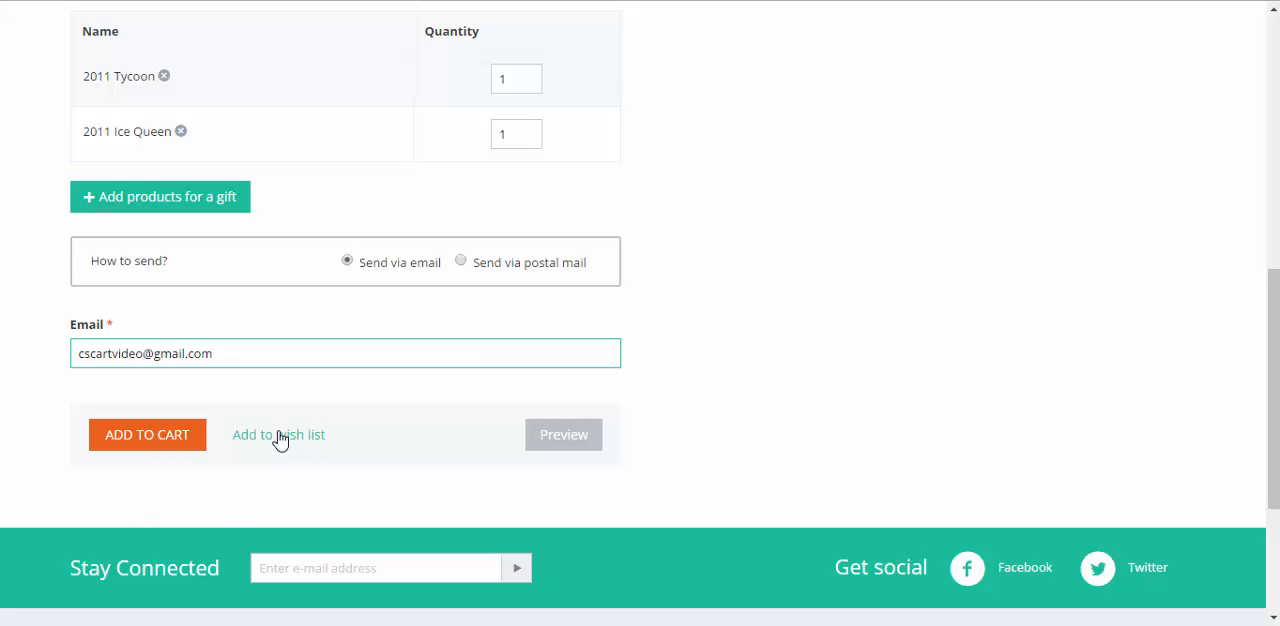
pyautogui.click(147, 434)
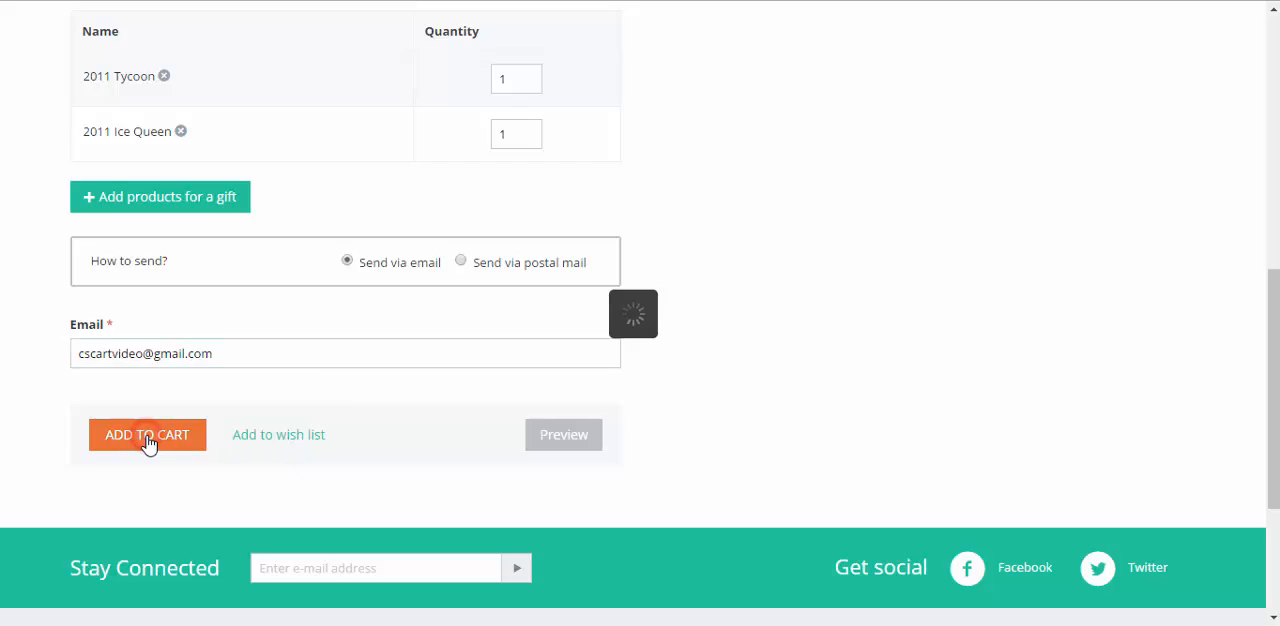
# Step: Check out past shipping and submit the $328.95 order with Phone ordering payment
pyautogui.click(147, 434)
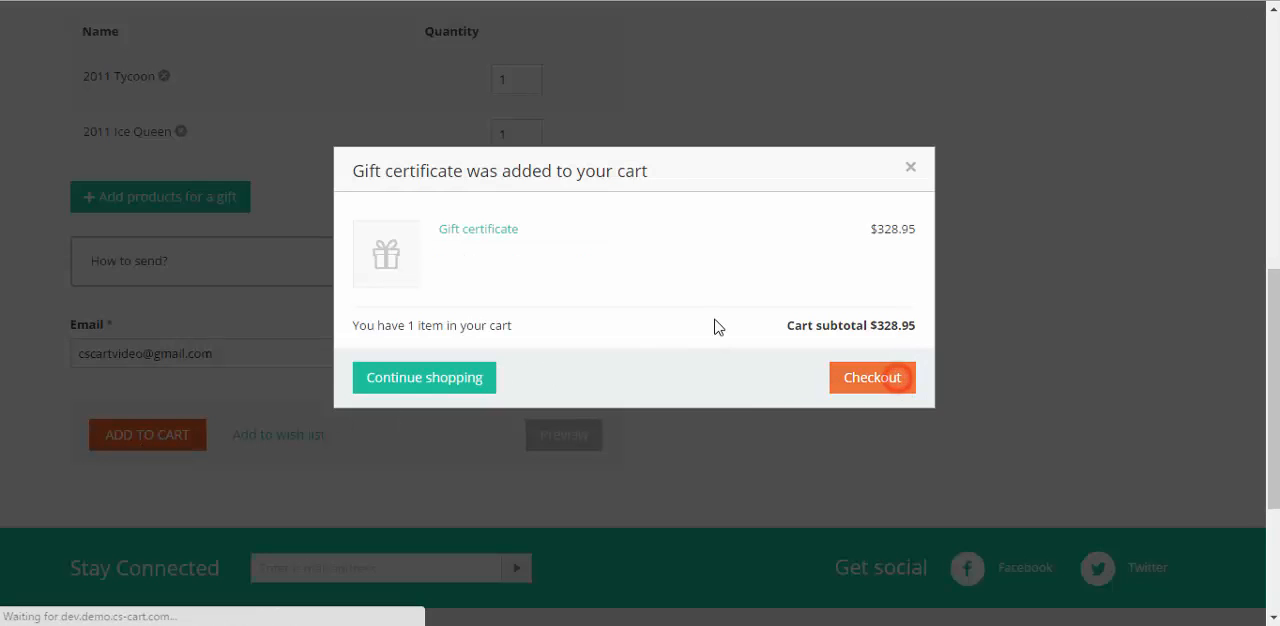
pyautogui.click(871, 377)
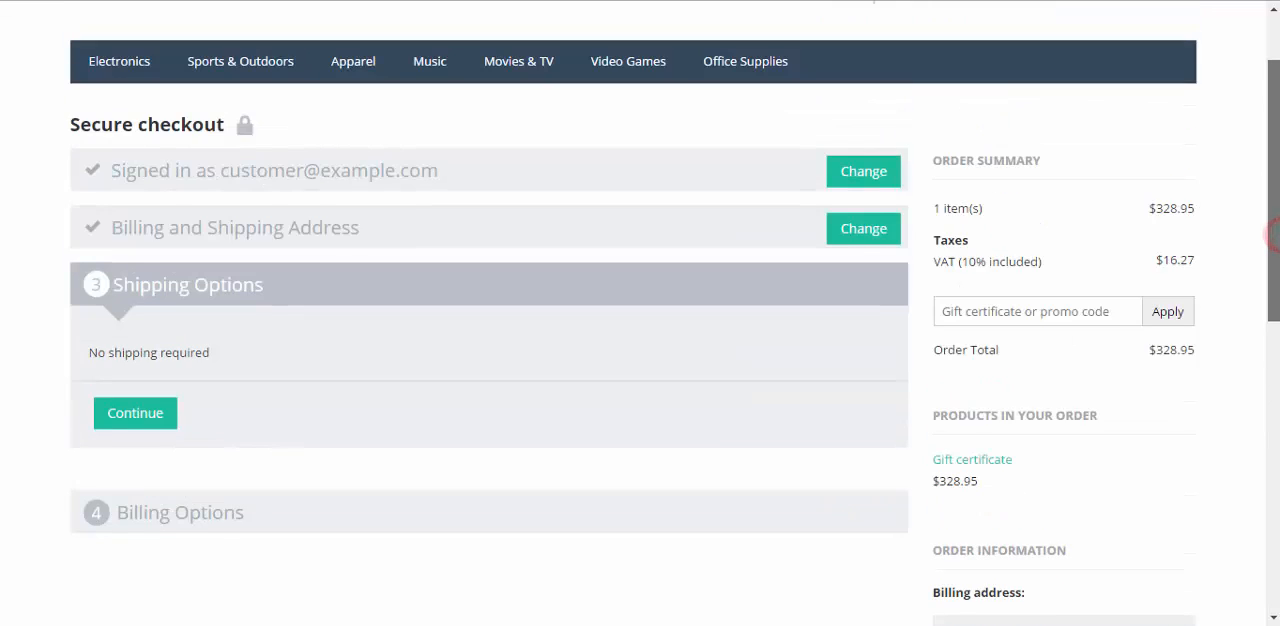
pyautogui.scroll(-3)
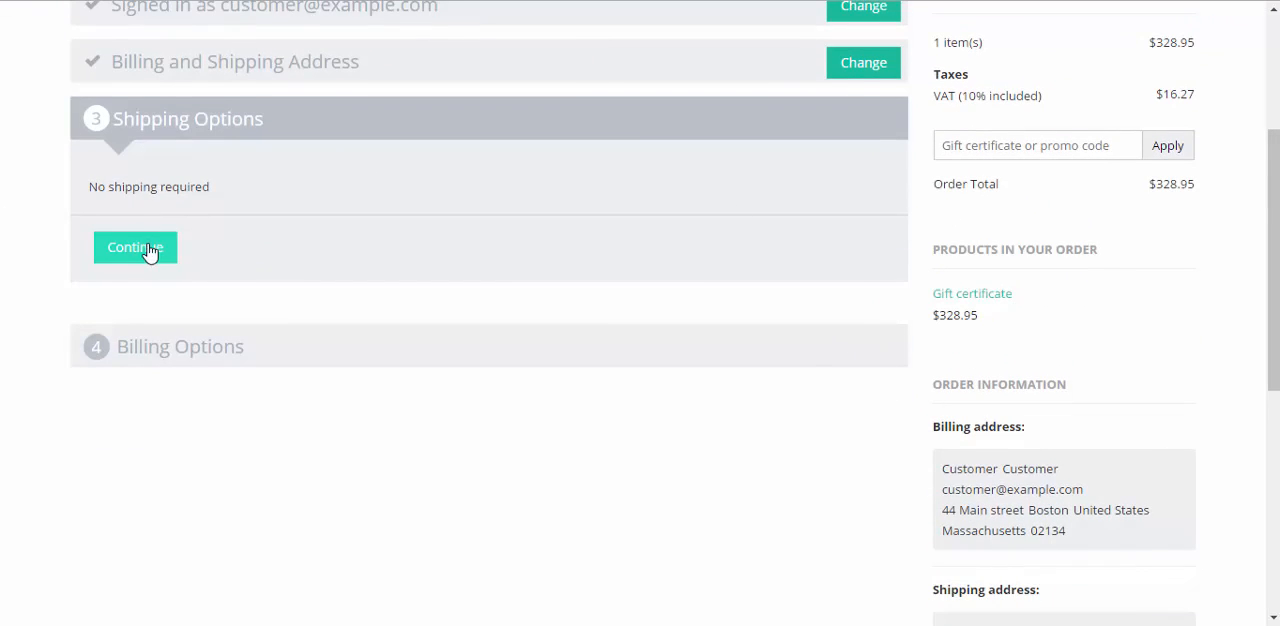
pyautogui.click(135, 247)
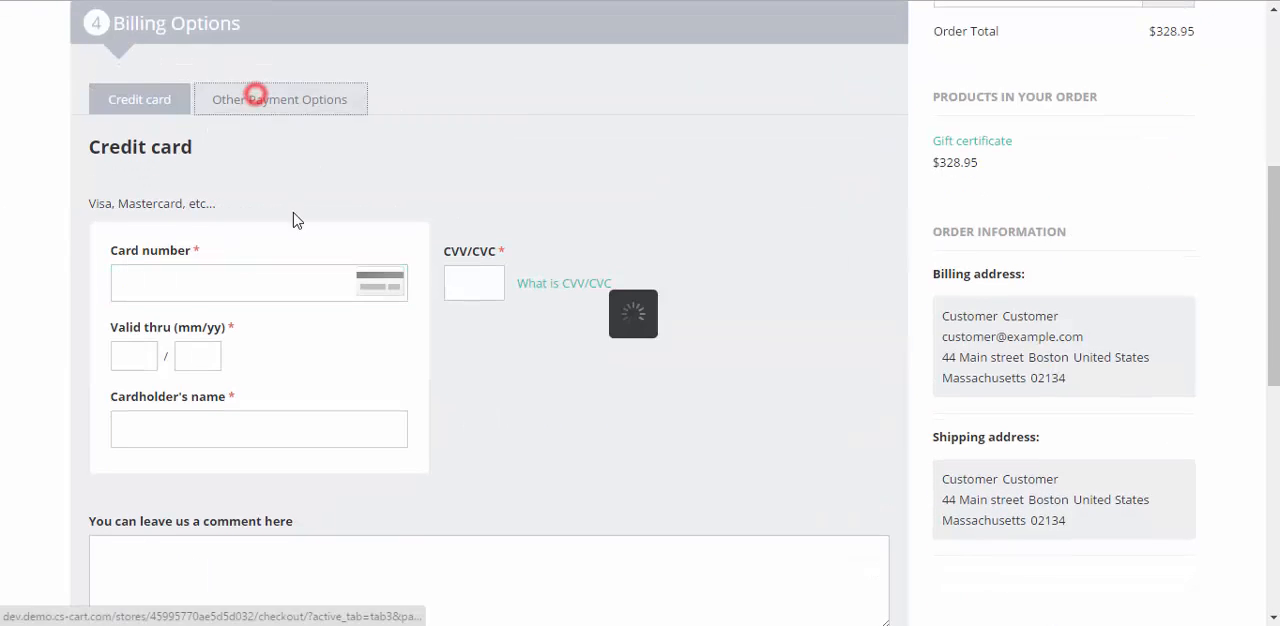
pyautogui.click(279, 99)
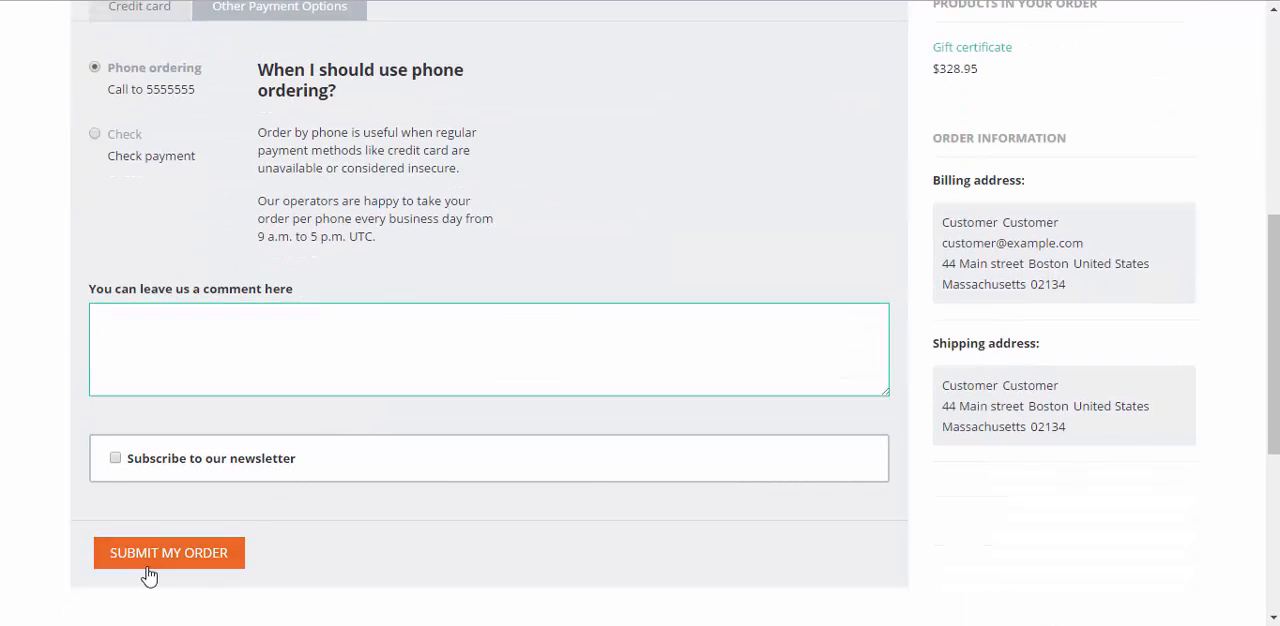
pyautogui.click(168, 552)
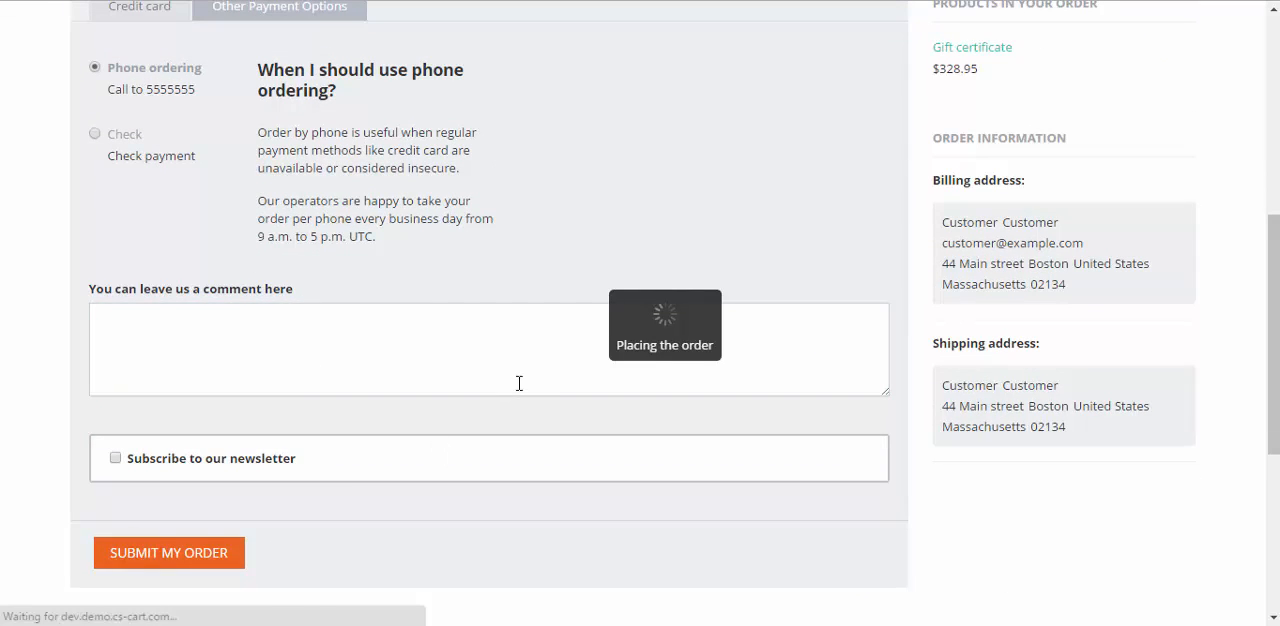
pyautogui.click(168, 552)
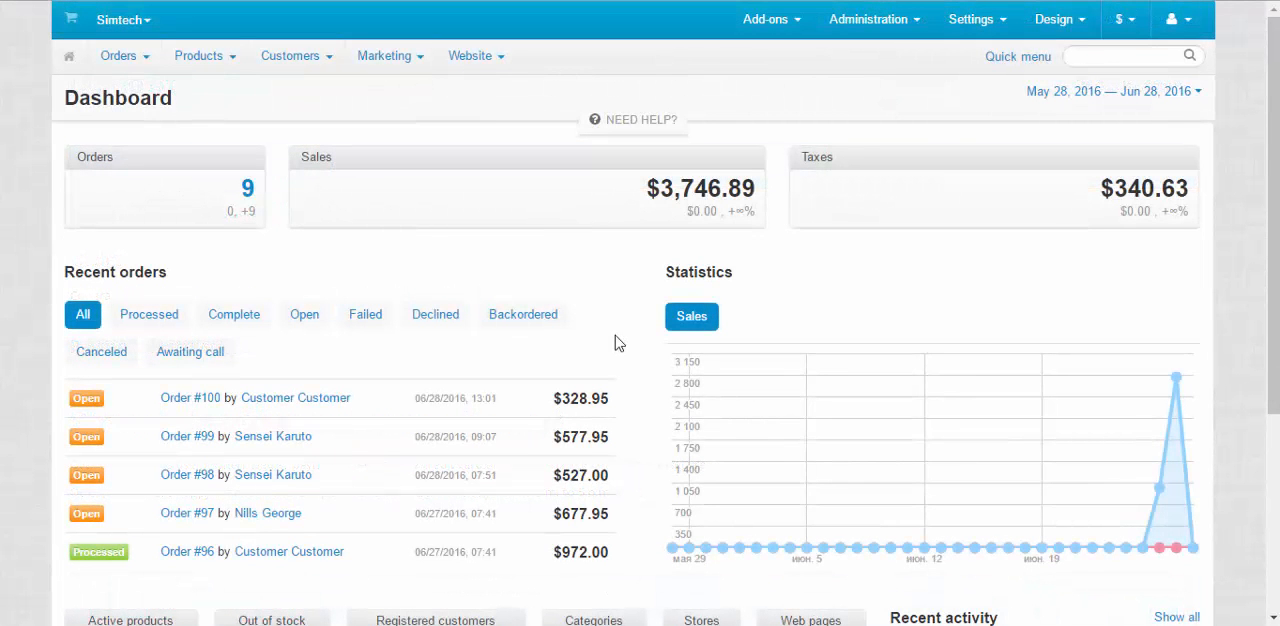
pyautogui.moveTo(612, 341)
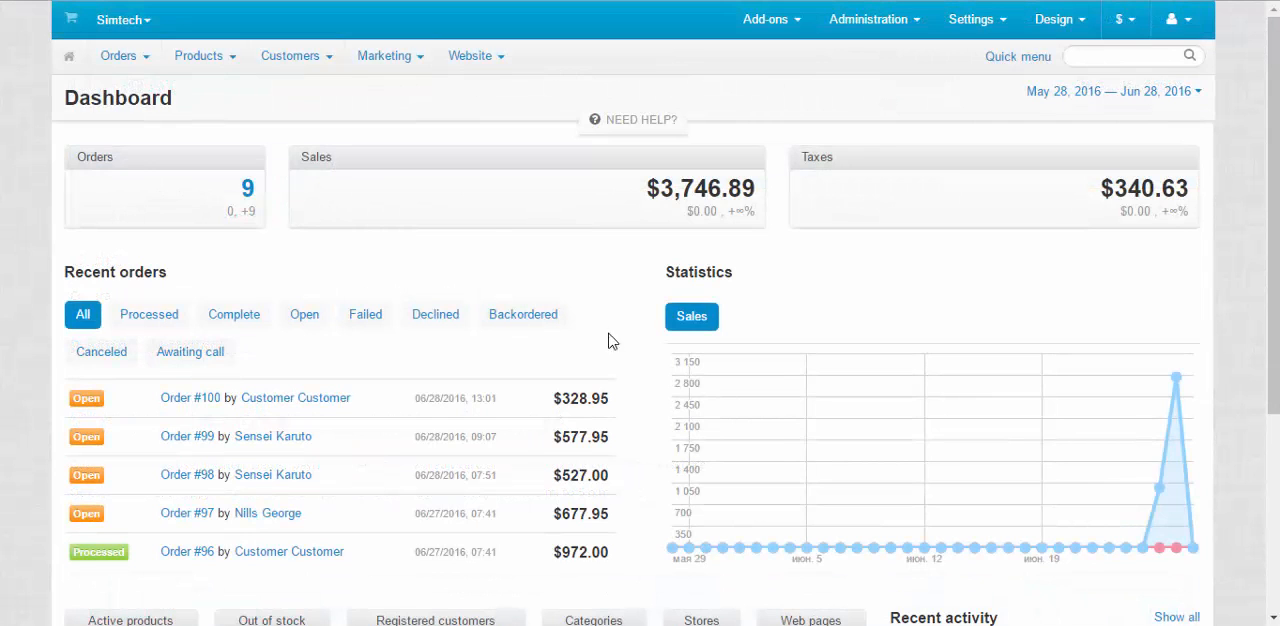
pyautogui.click(118, 55)
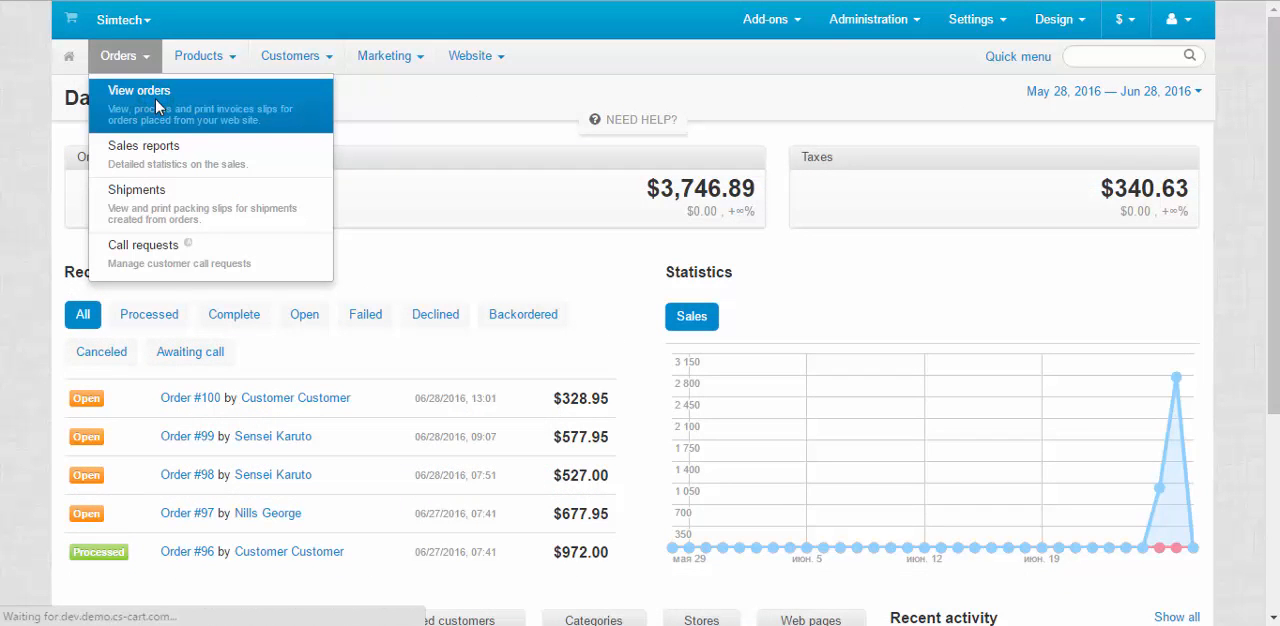
pyautogui.click(139, 90)
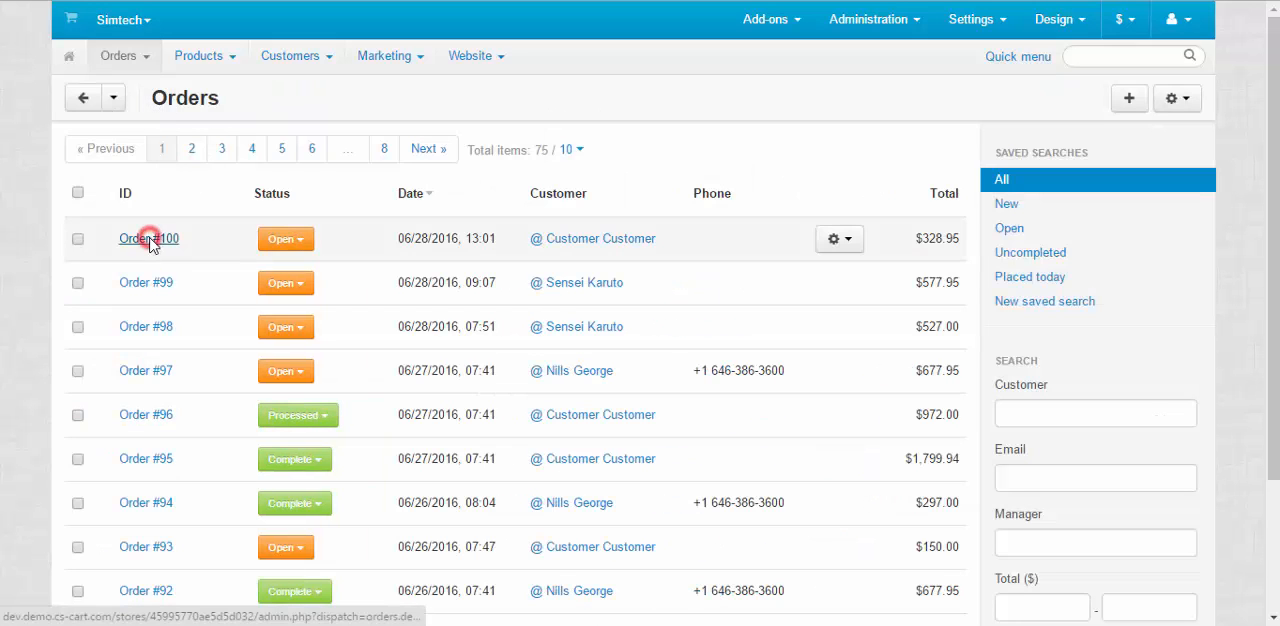
pyautogui.click(148, 238)
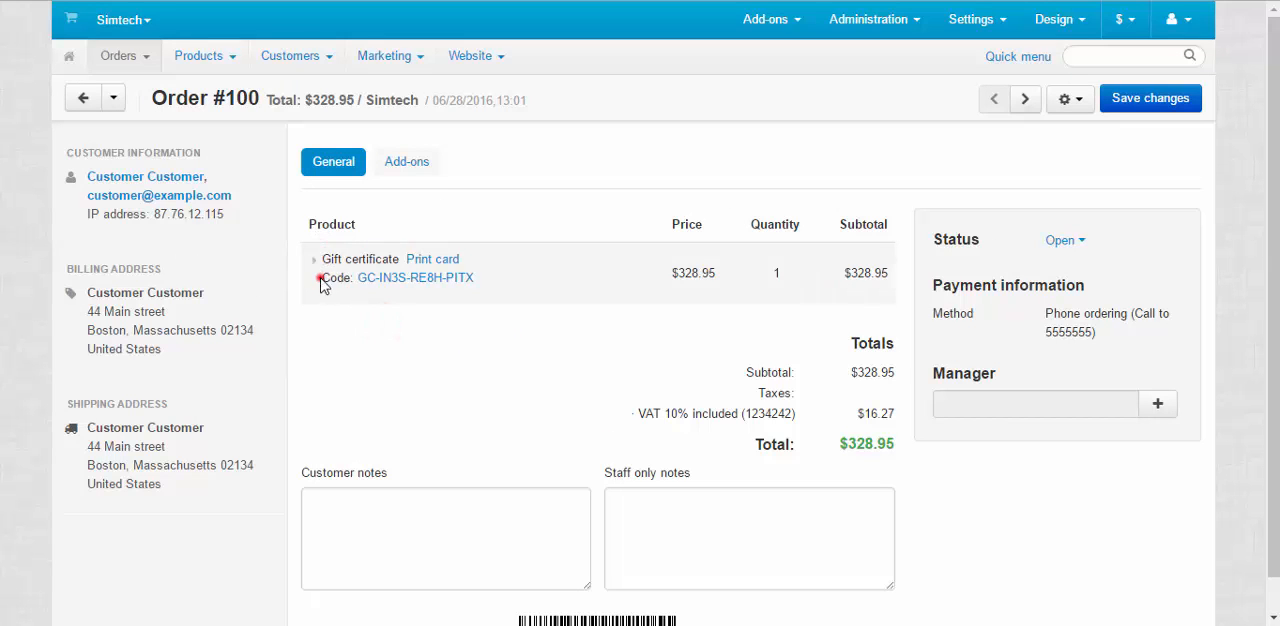
pyautogui.click(406, 161)
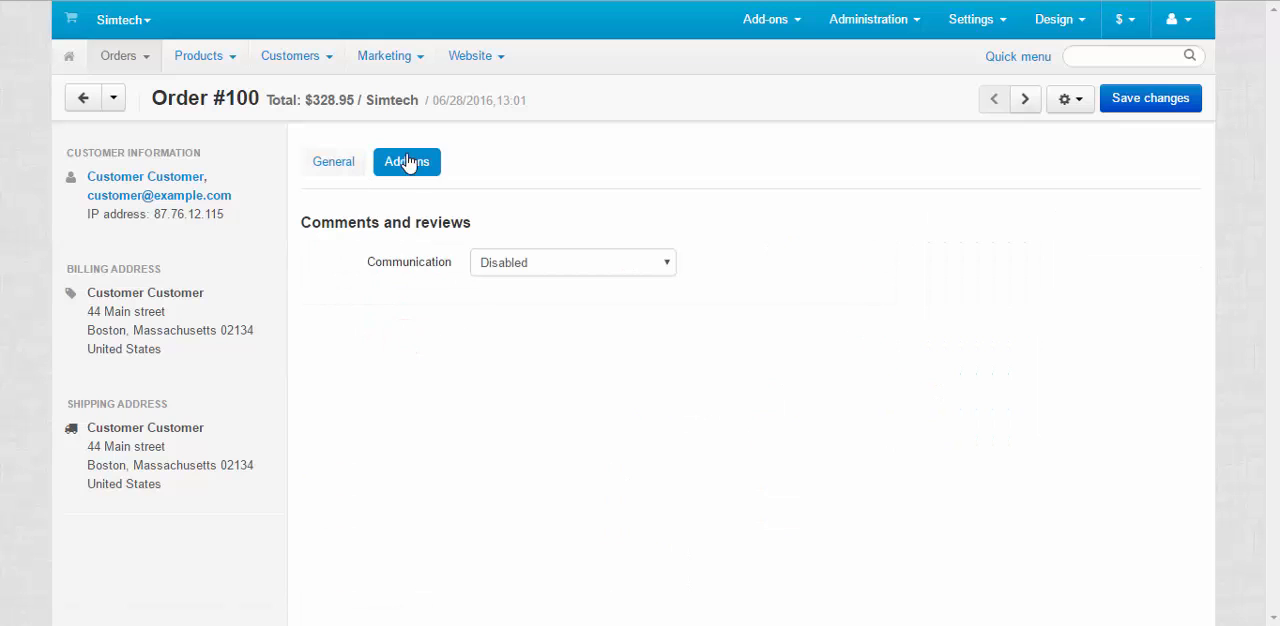
pyautogui.click(333, 161)
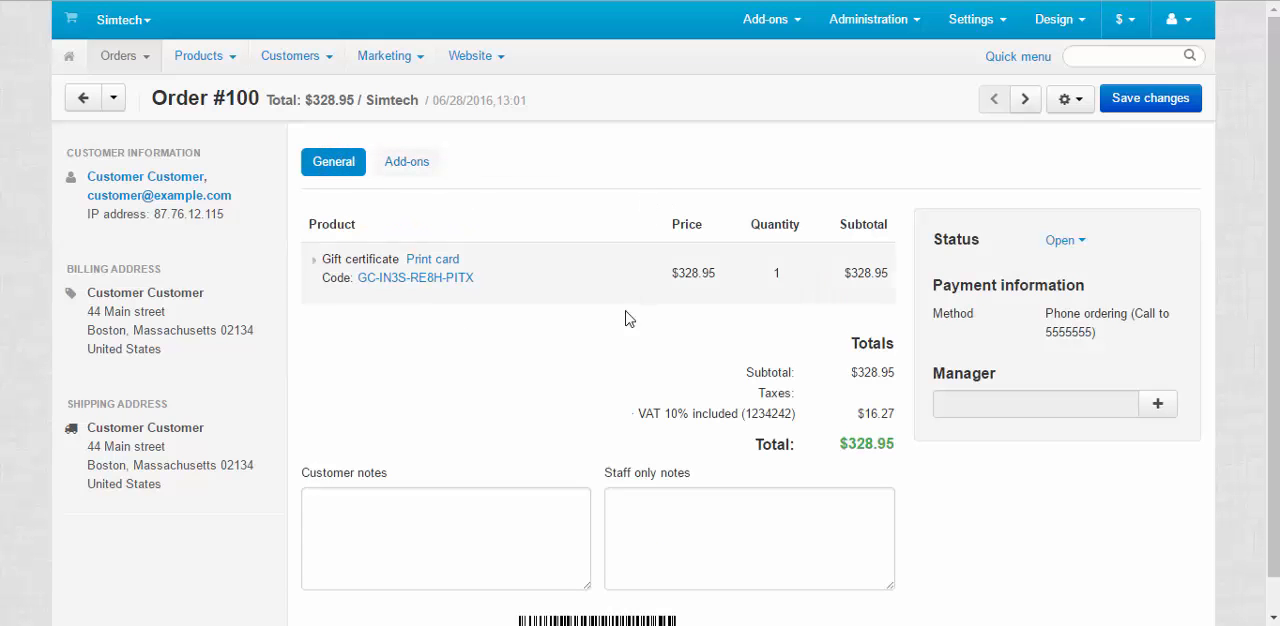
# Step: Set Order #100's status from Open to Complete and dismiss the congratulations notice
pyautogui.click(1063, 240)
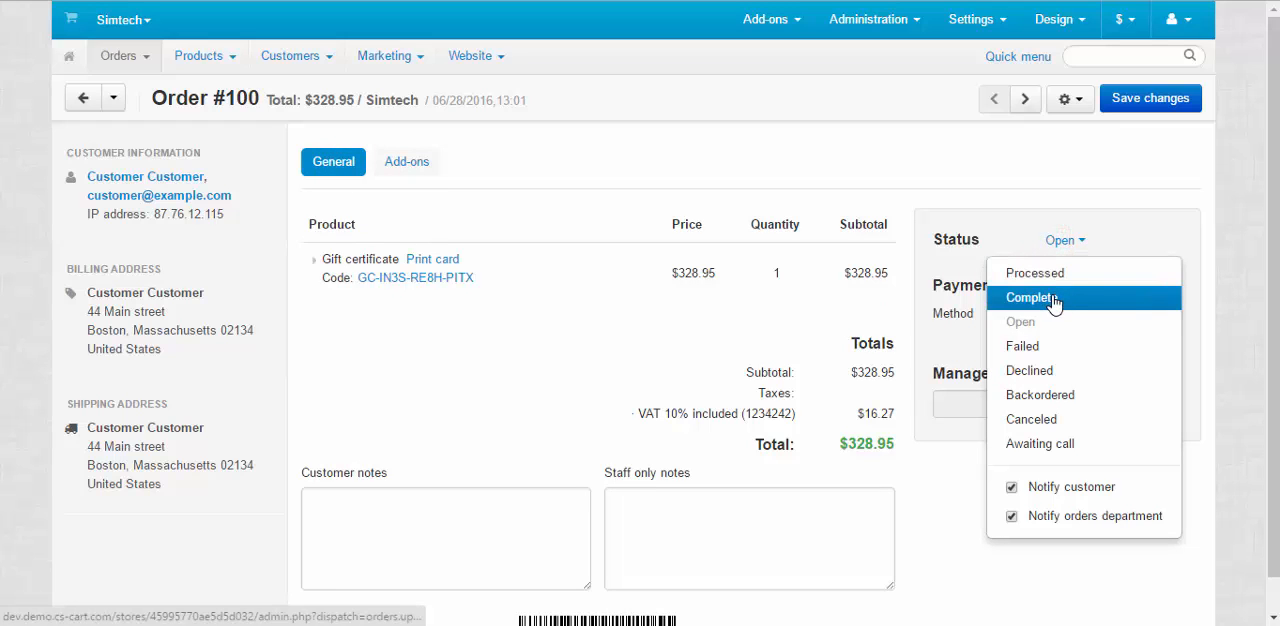
pyautogui.click(1031, 297)
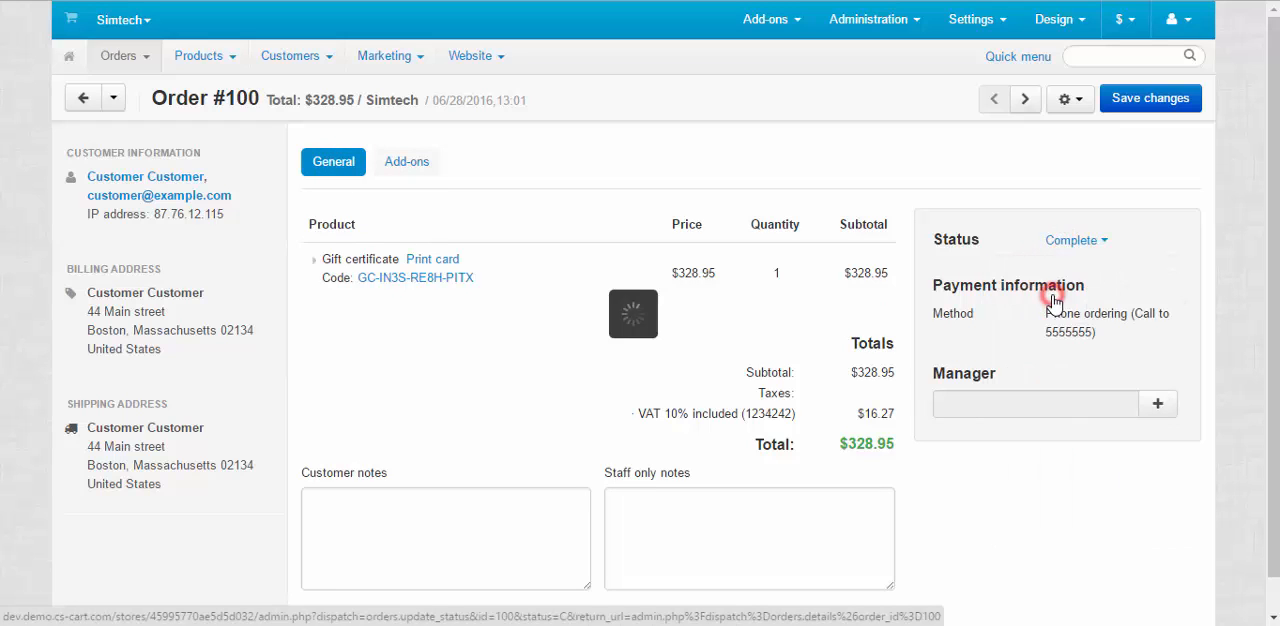
pyautogui.click(1075, 240)
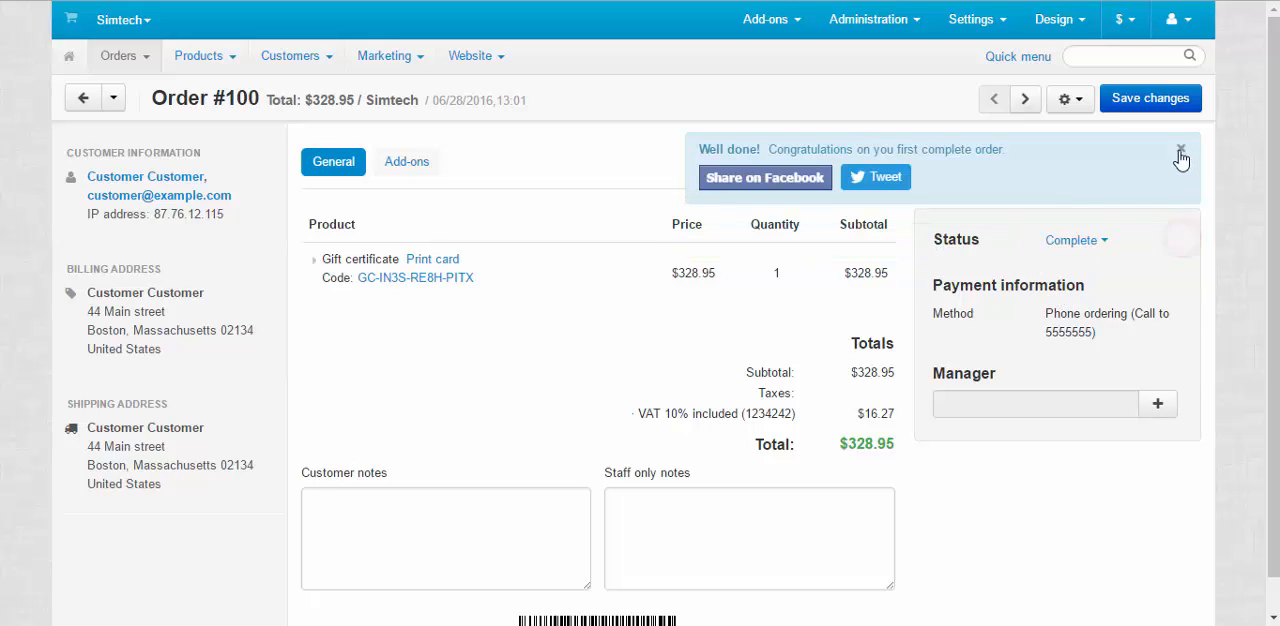
pyautogui.click(1181, 152)
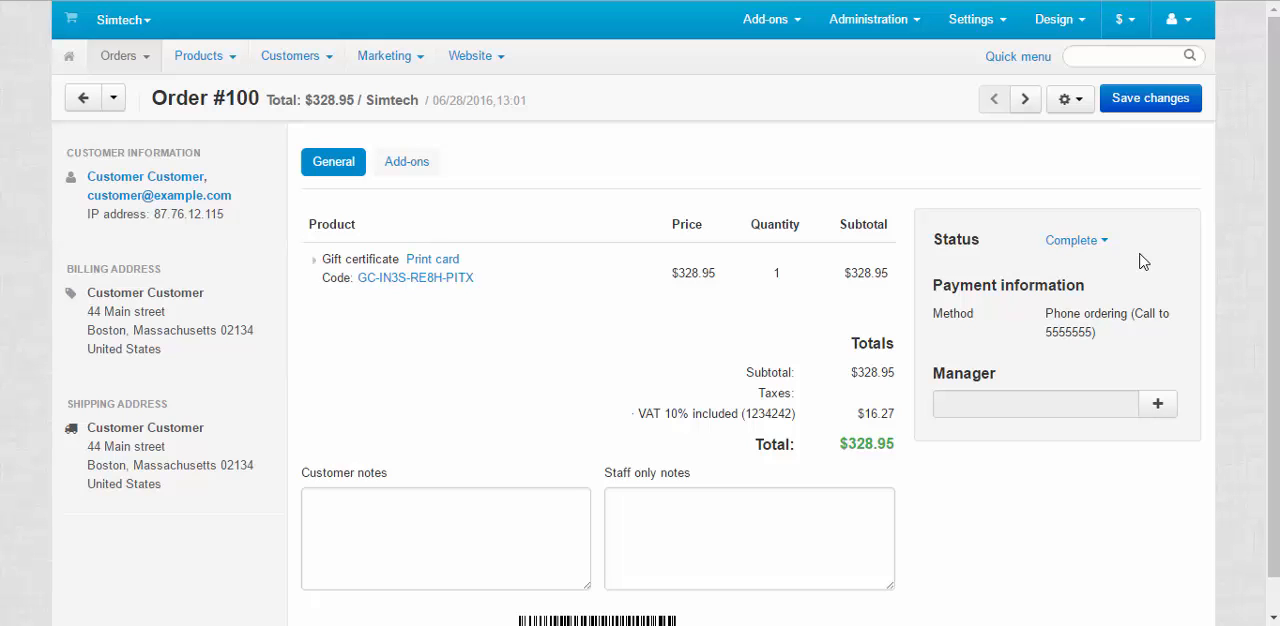
pyautogui.click(384, 55)
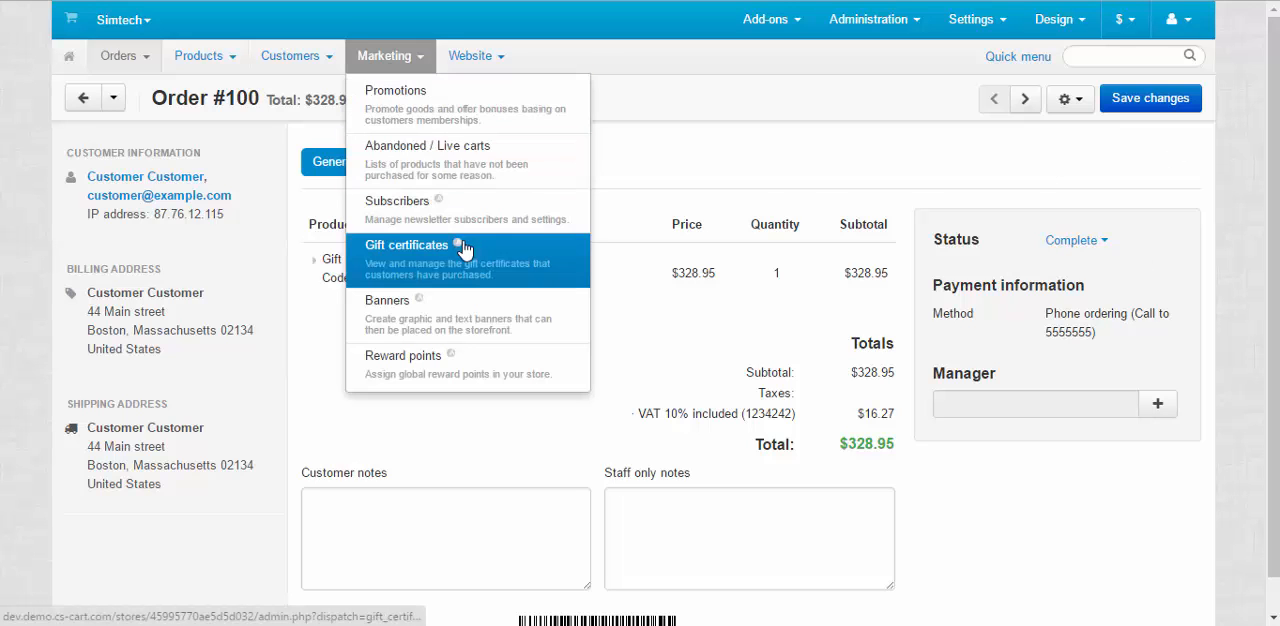
pyautogui.click(406, 245)
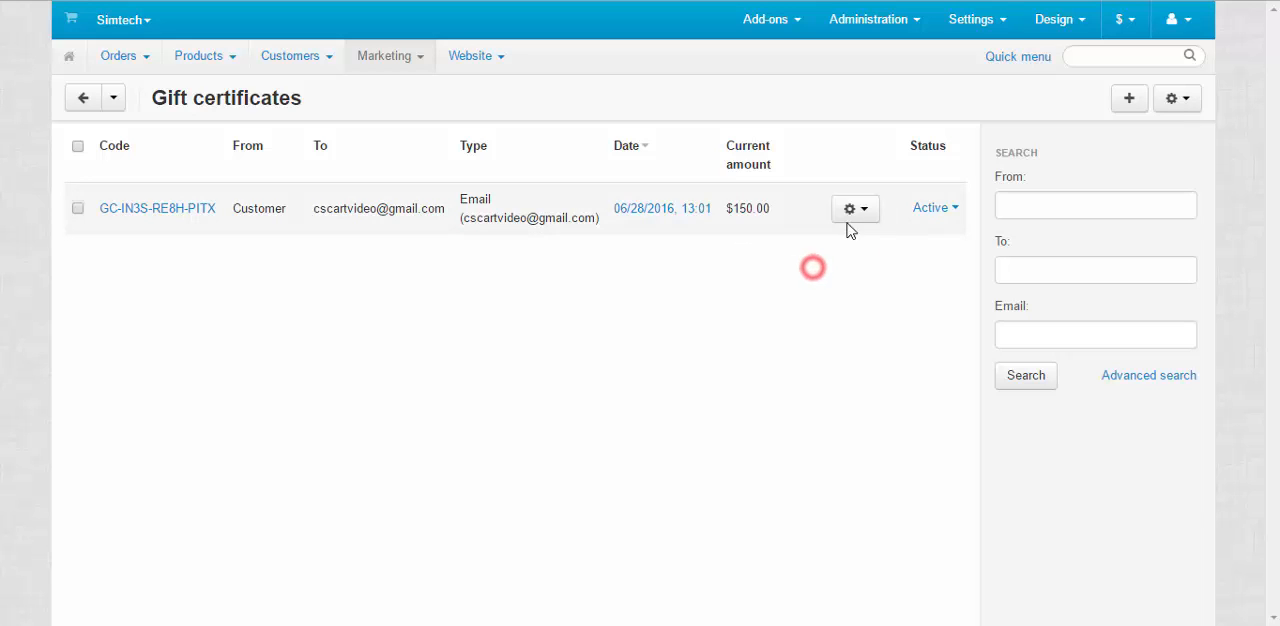
pyautogui.click(849, 208)
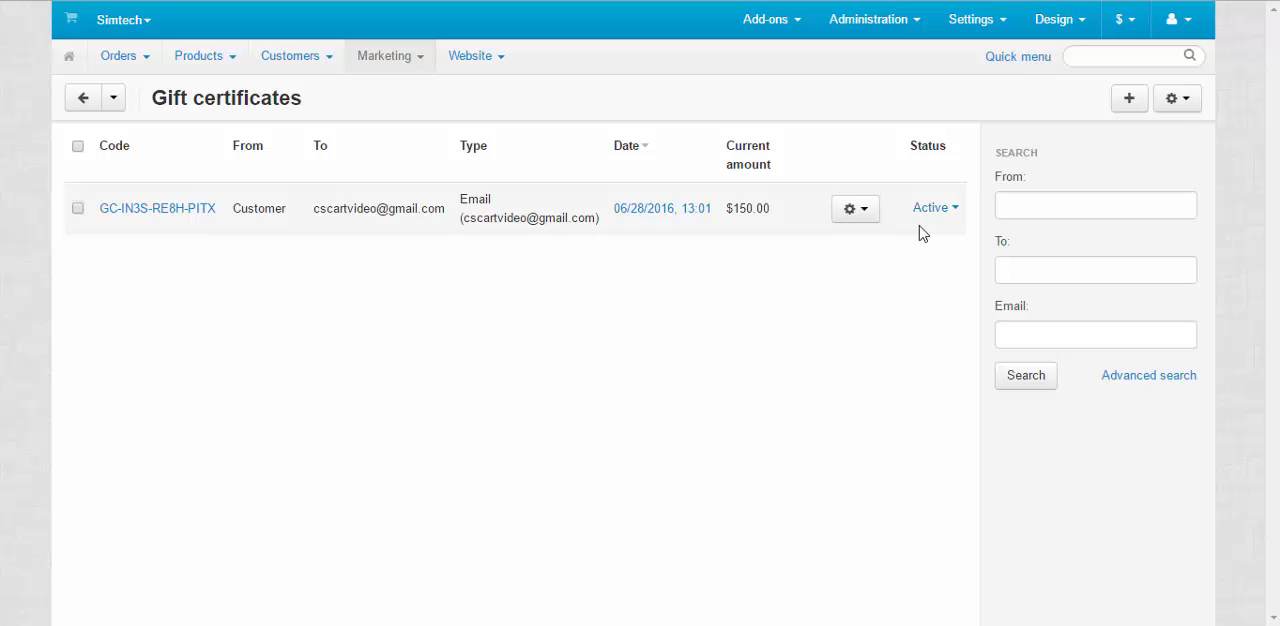
pyautogui.moveTo(1129, 98)
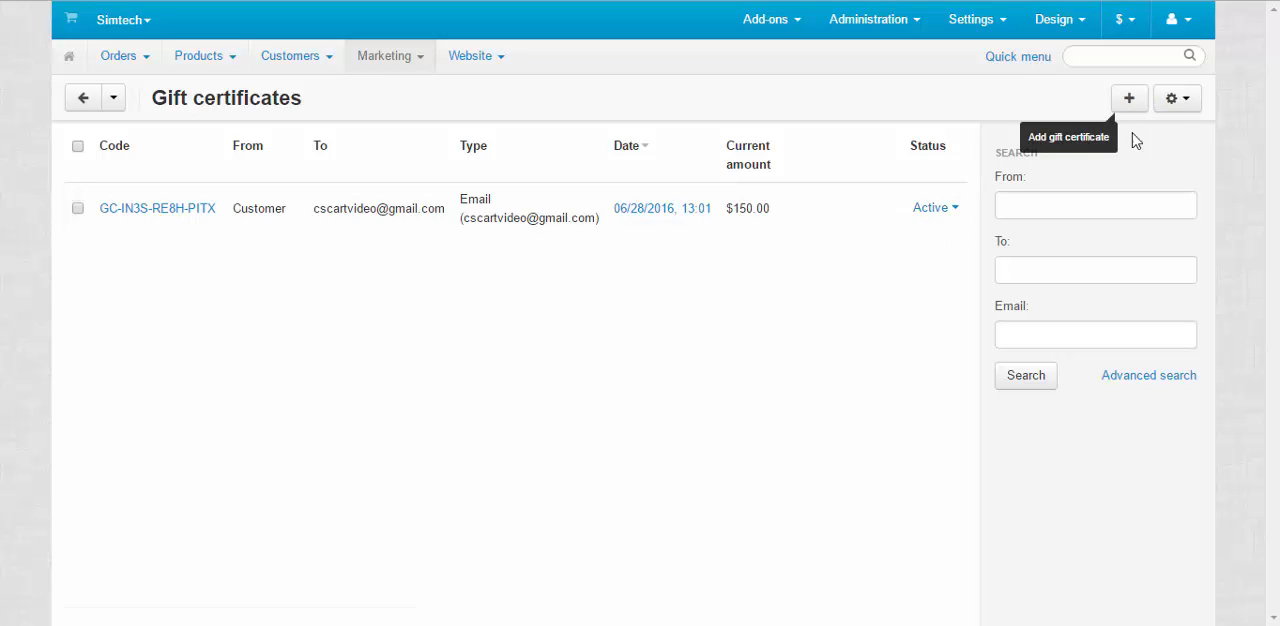
pyautogui.click(932, 208)
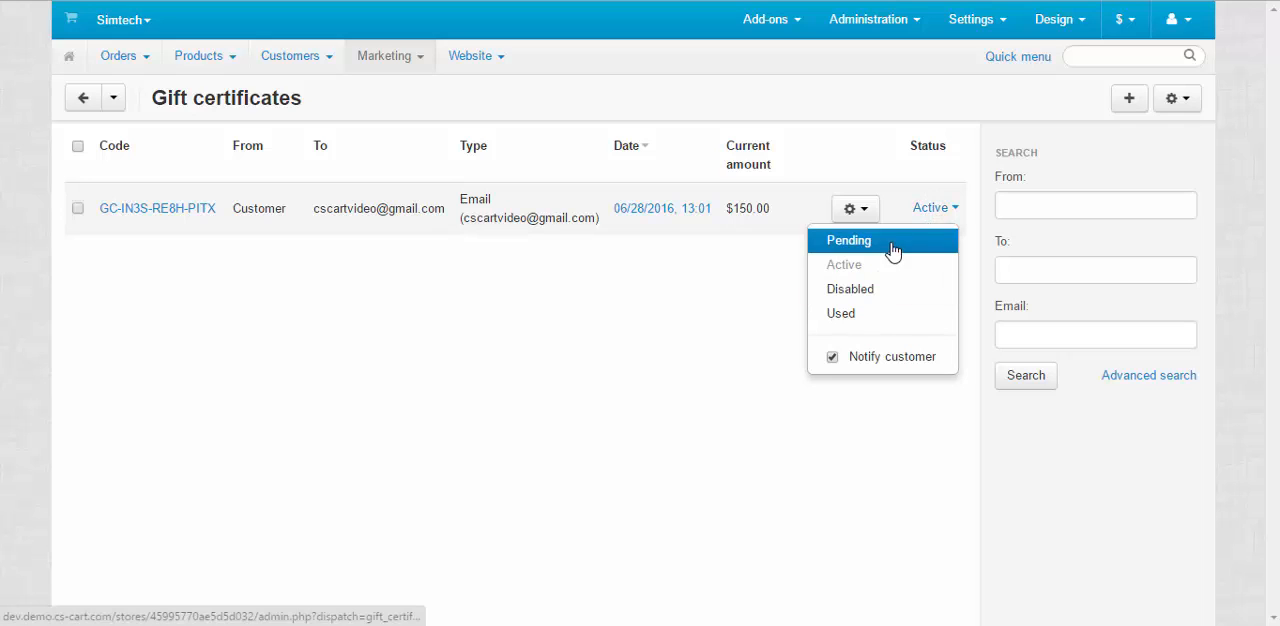
pyautogui.click(847, 240)
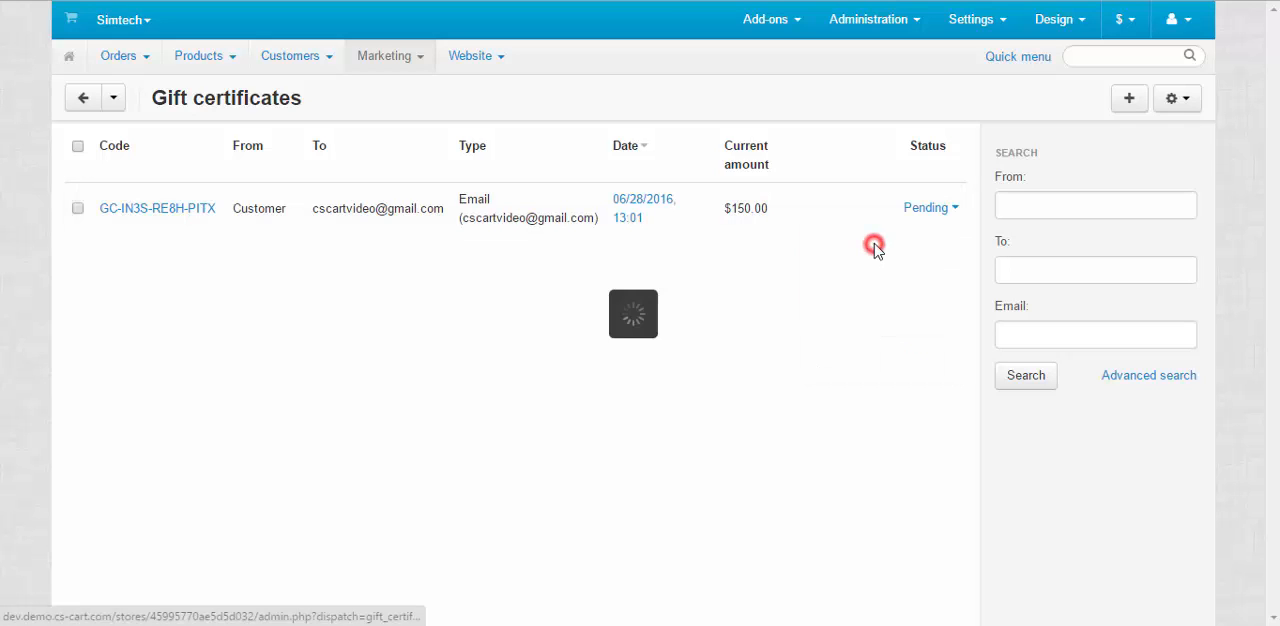
pyautogui.click(930, 207)
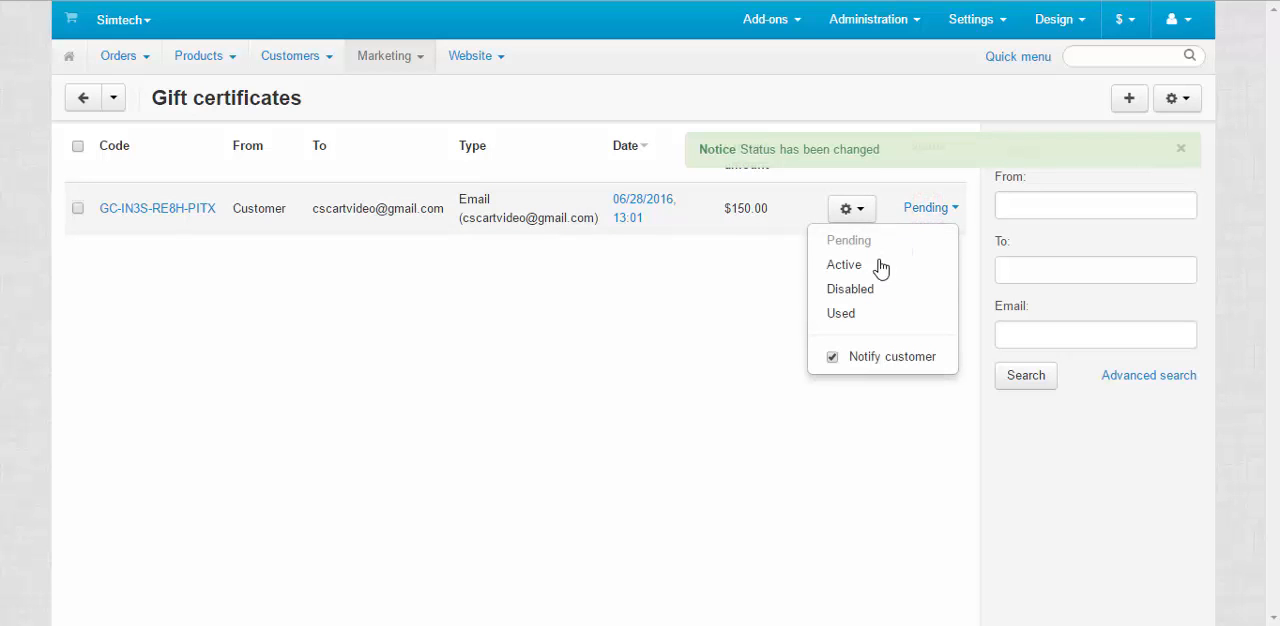
pyautogui.click(843, 264)
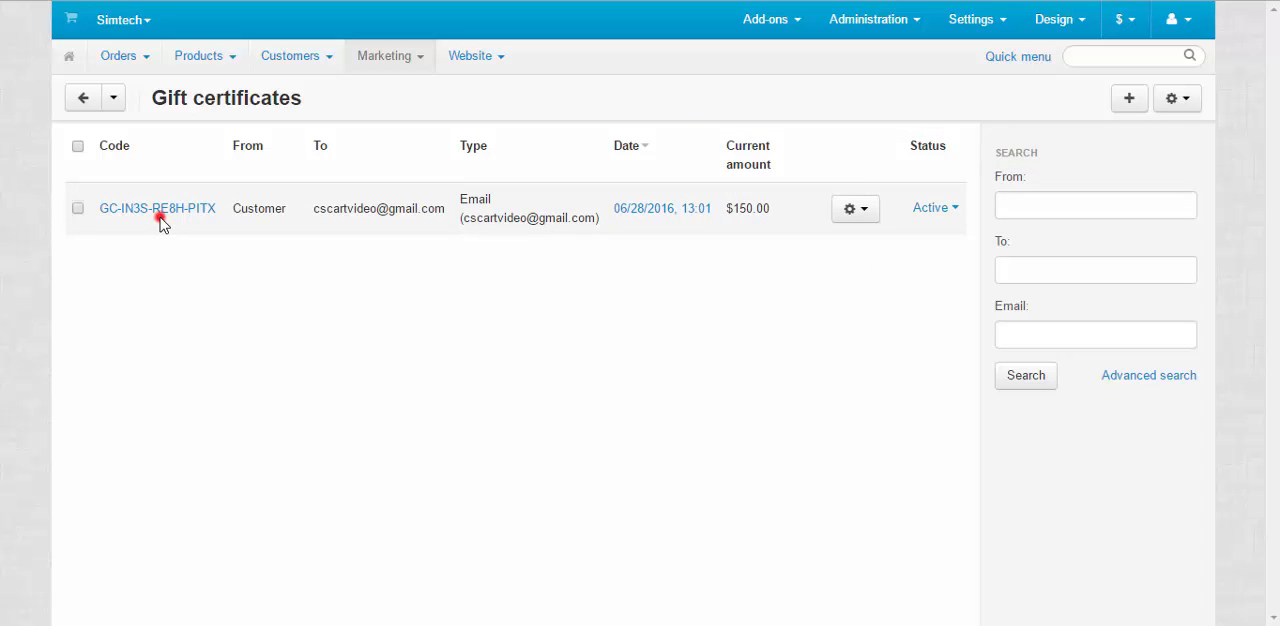
pyautogui.click(157, 208)
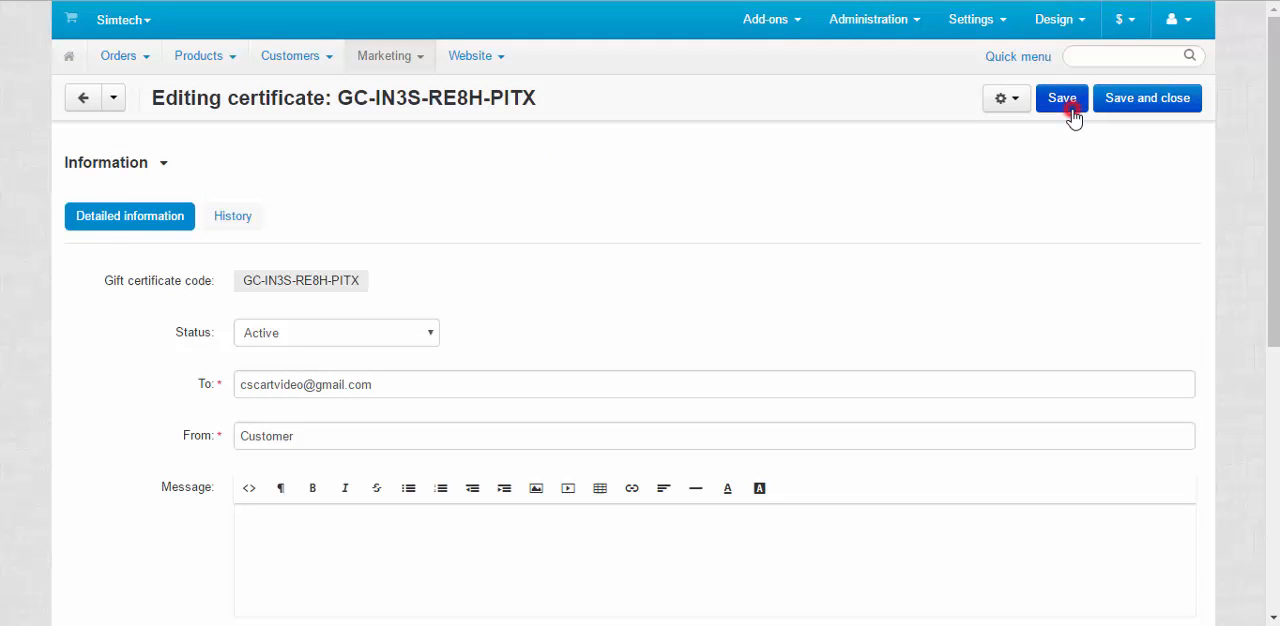
pyautogui.click(1061, 97)
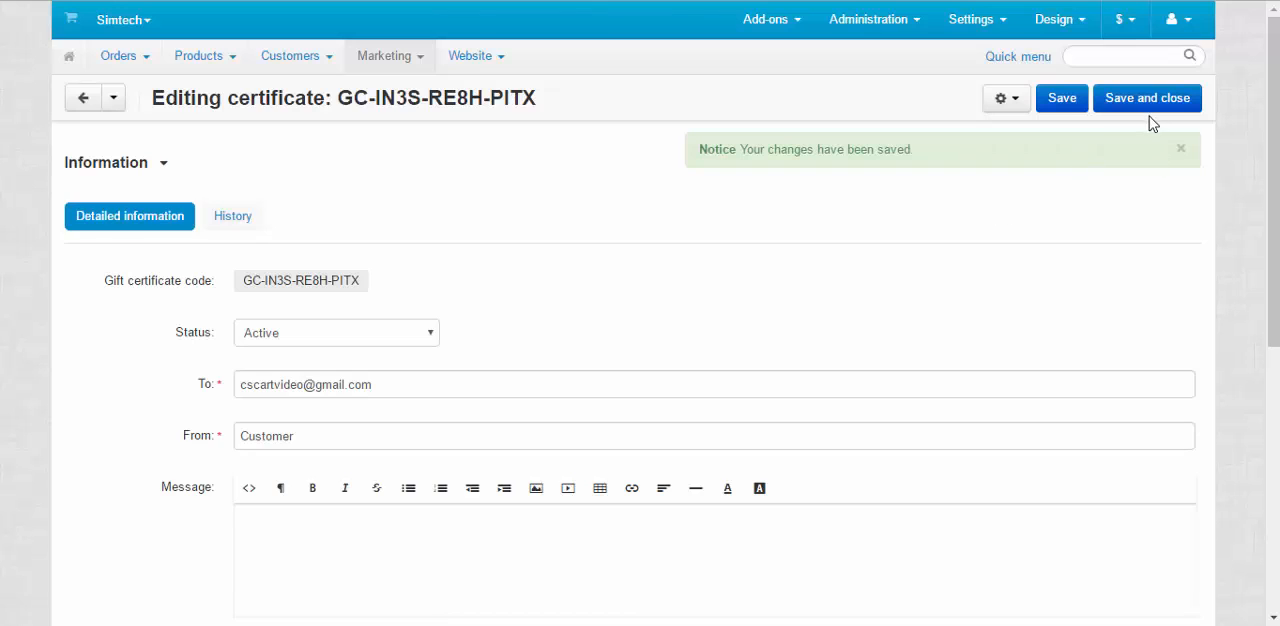
pyautogui.click(1147, 98)
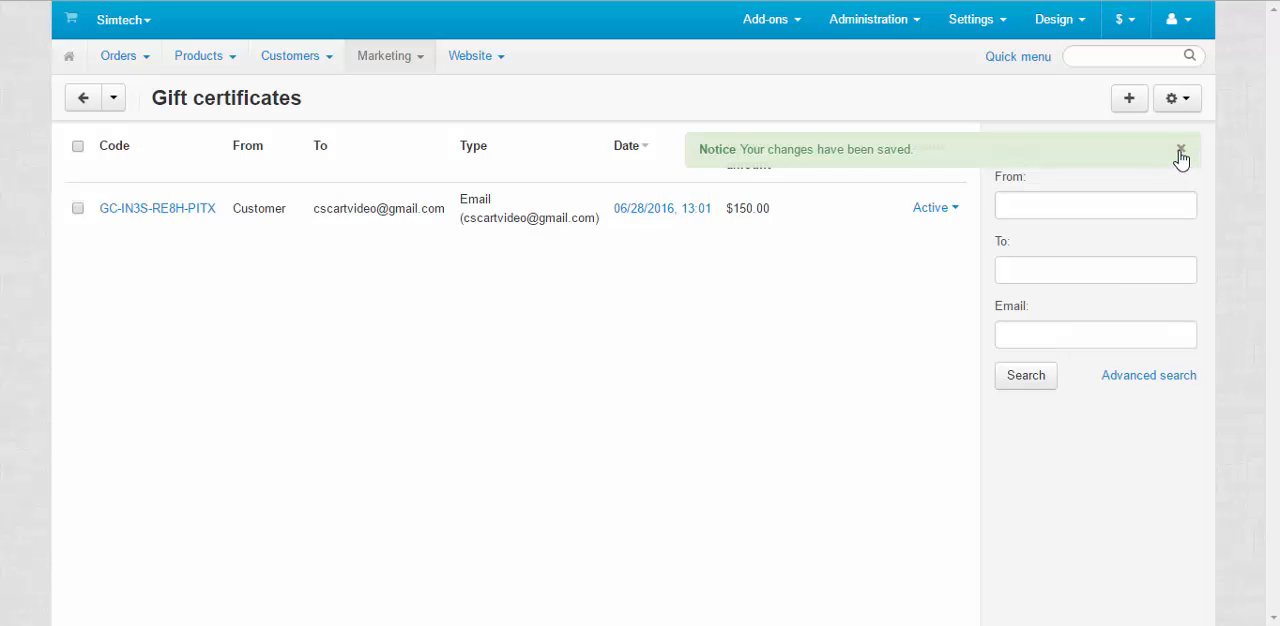
pyautogui.click(1181, 150)
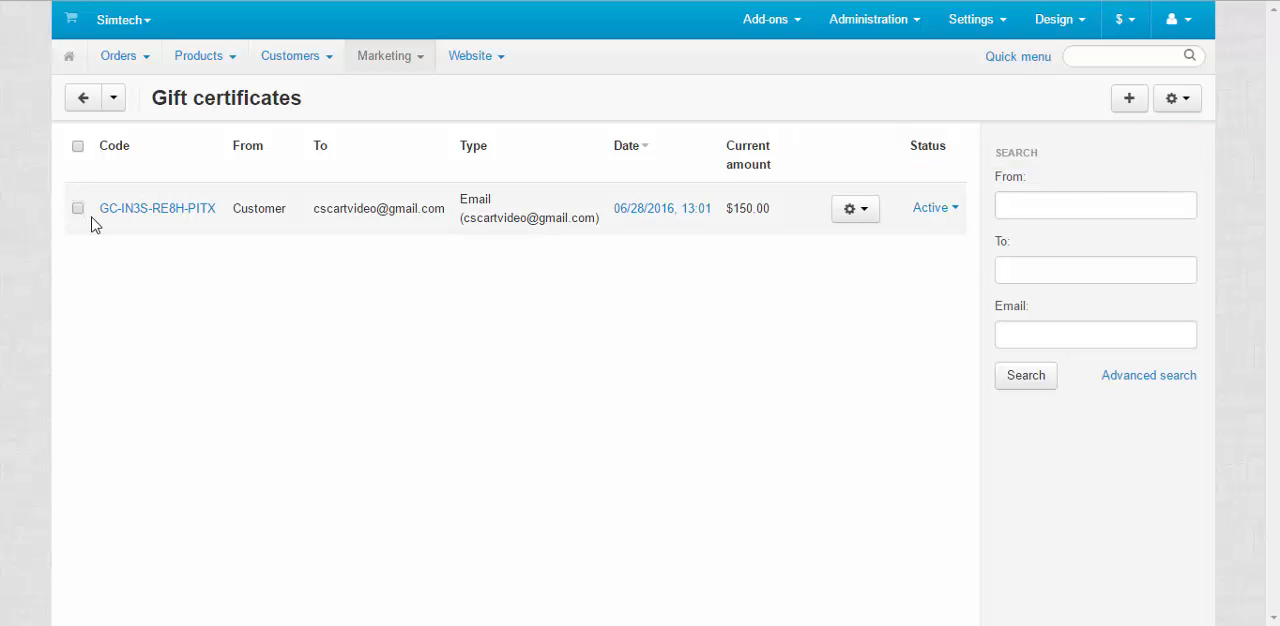
pyautogui.doubleClick(157, 208)
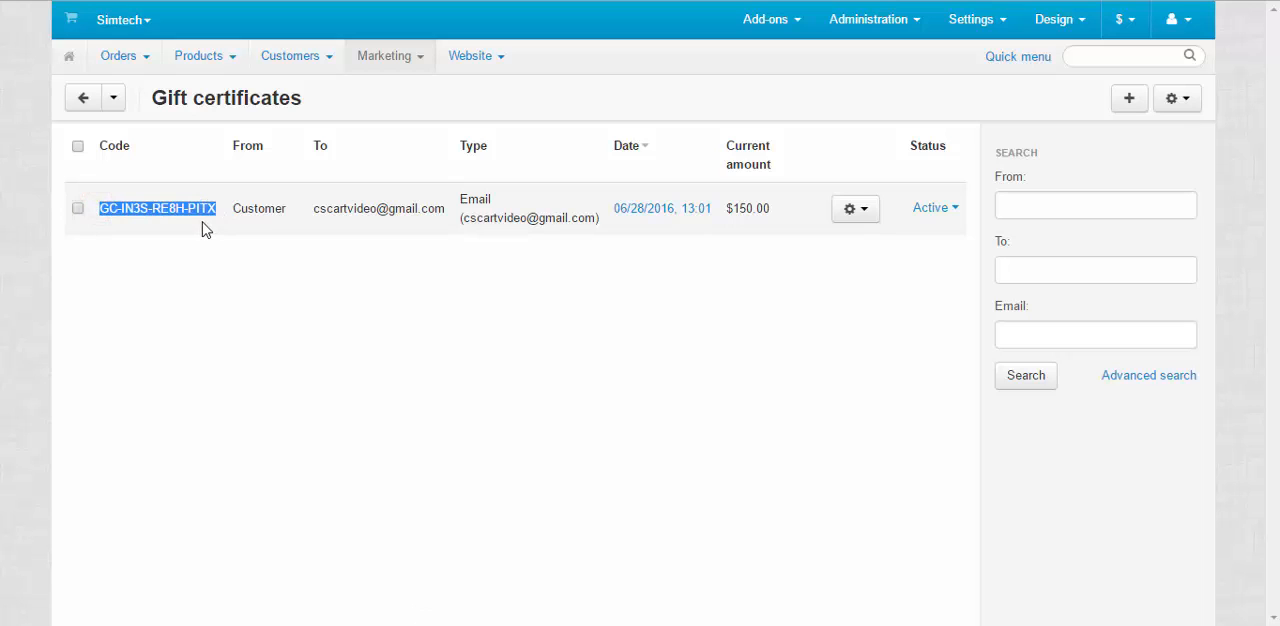
pyautogui.click(622, 328)
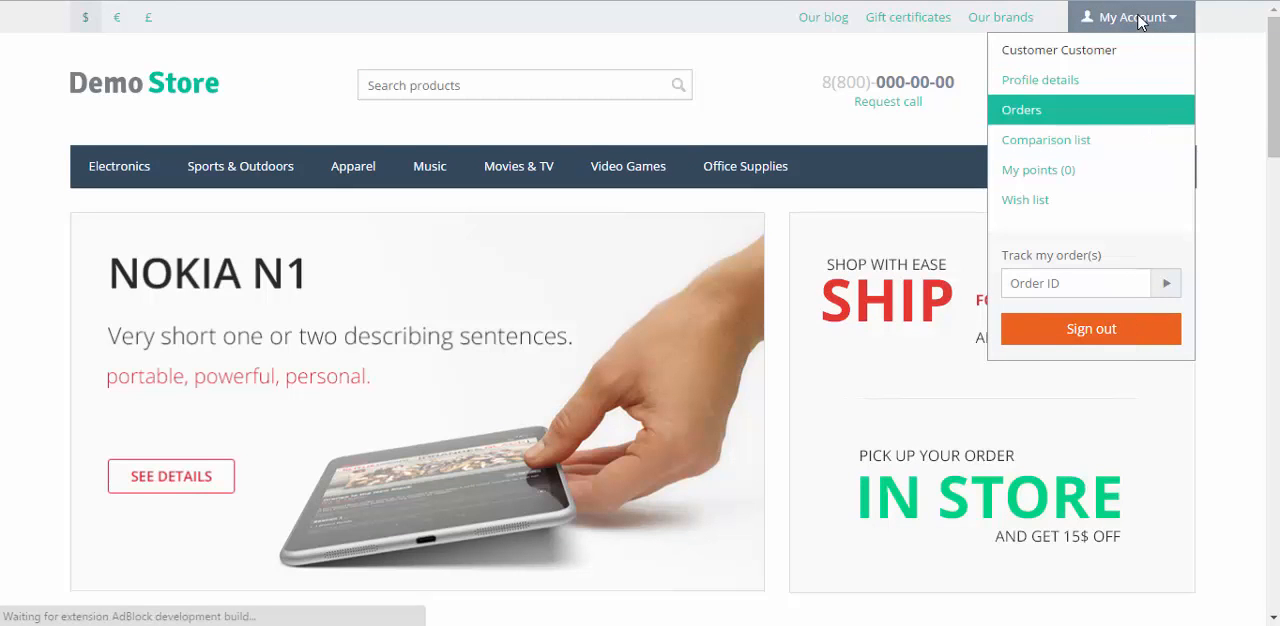
pyautogui.click(1090, 328)
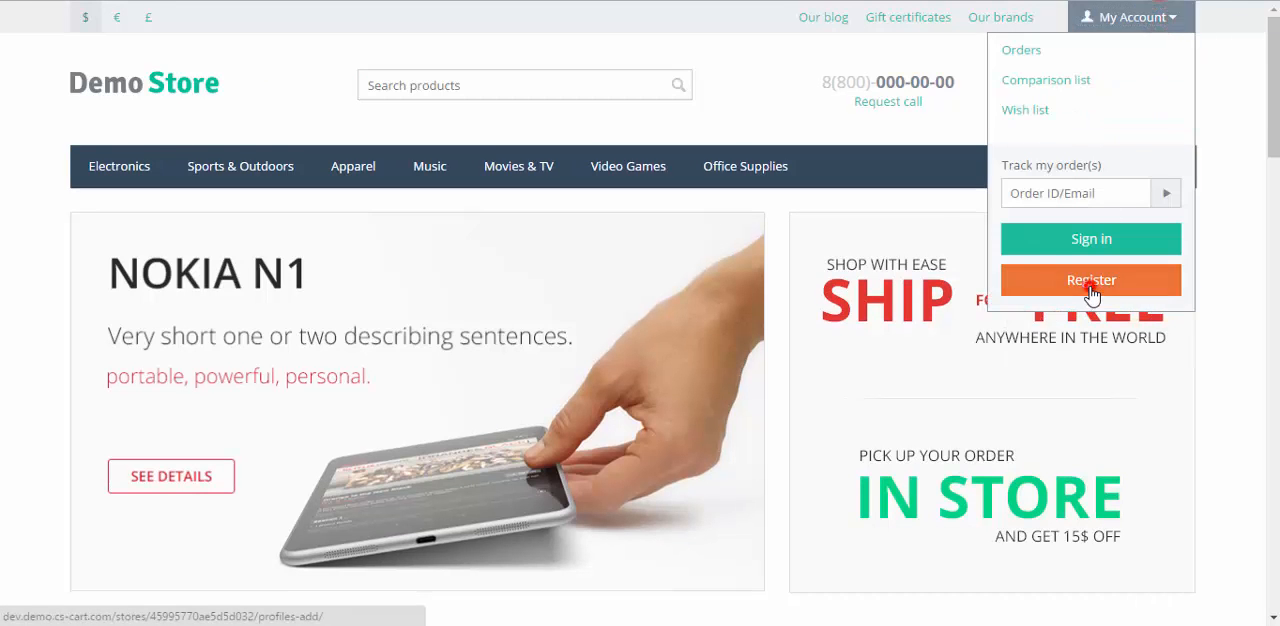
pyautogui.click(1091, 280)
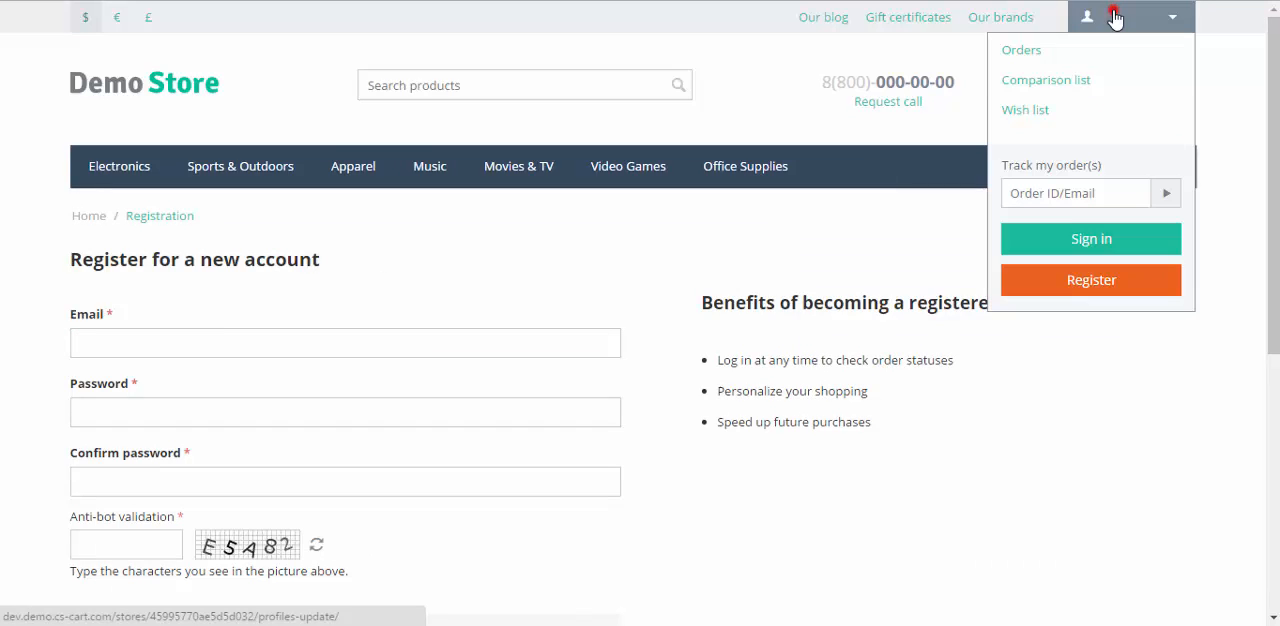
pyautogui.click(1090, 238)
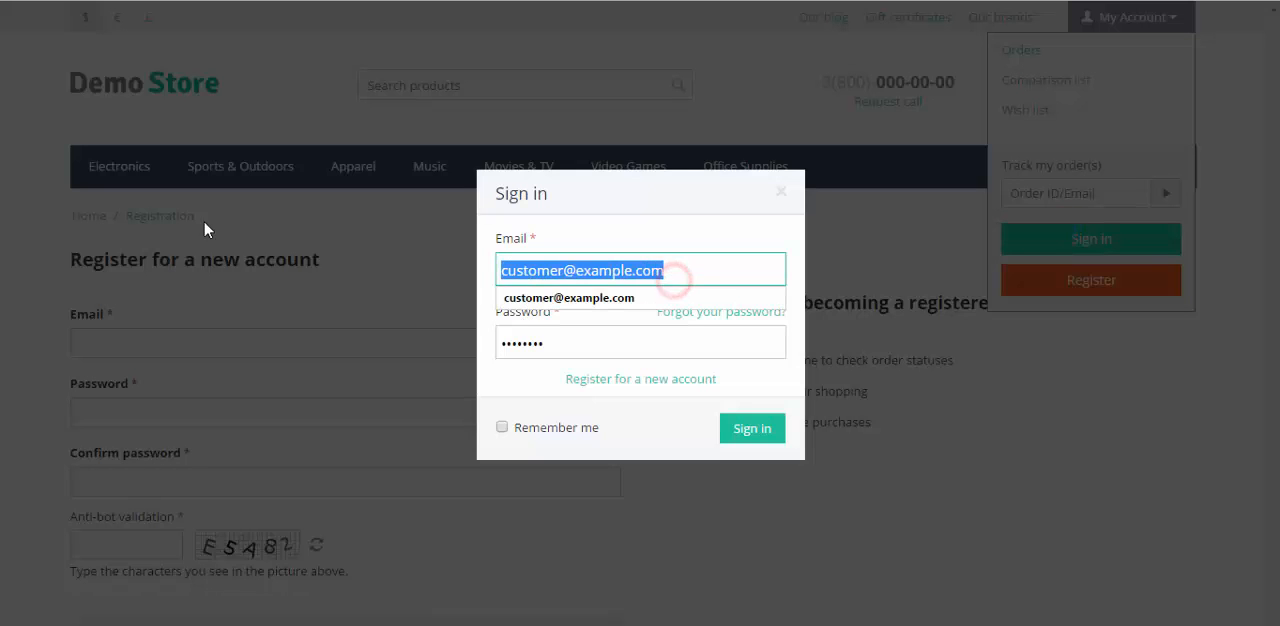
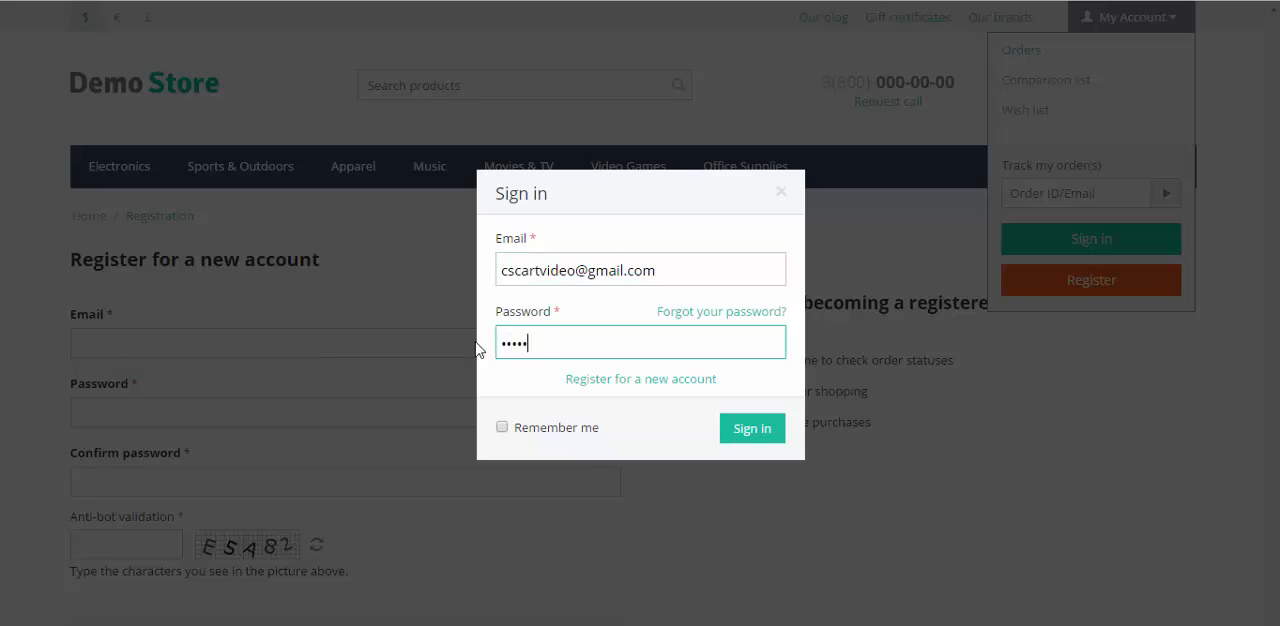
pyautogui.click(752, 428)
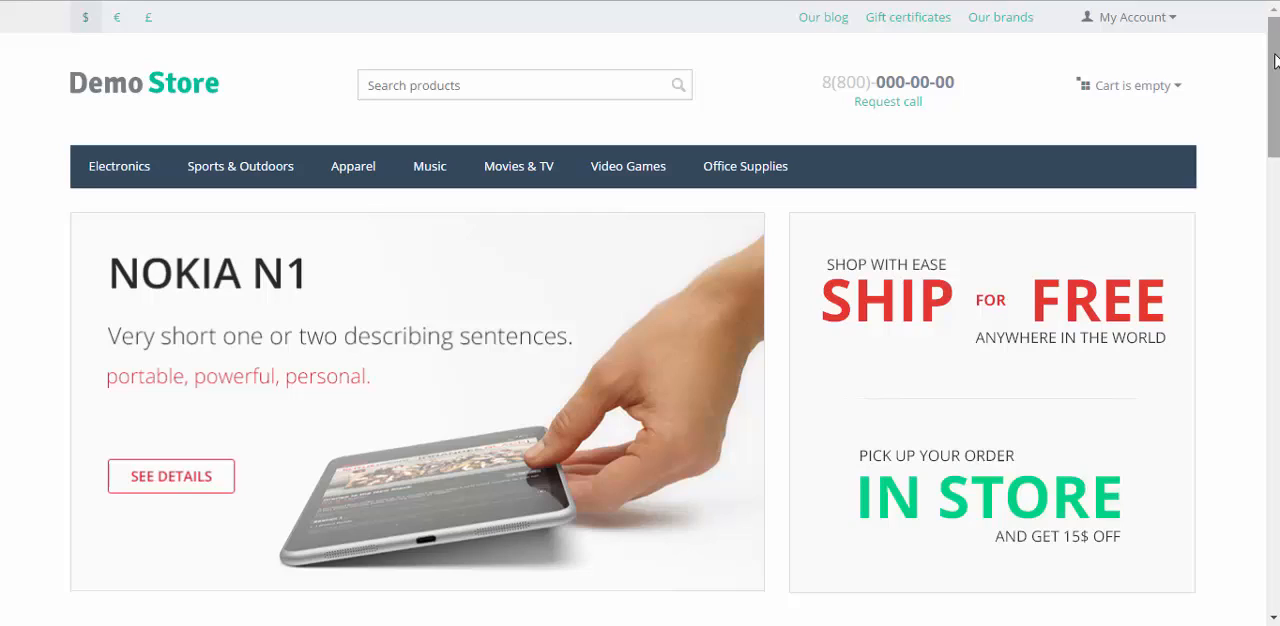
# Step: Add the D3100 + 18-55 VR Lens Kit camera ($549.95) to the cart via Quick view
pyautogui.scroll(-3)
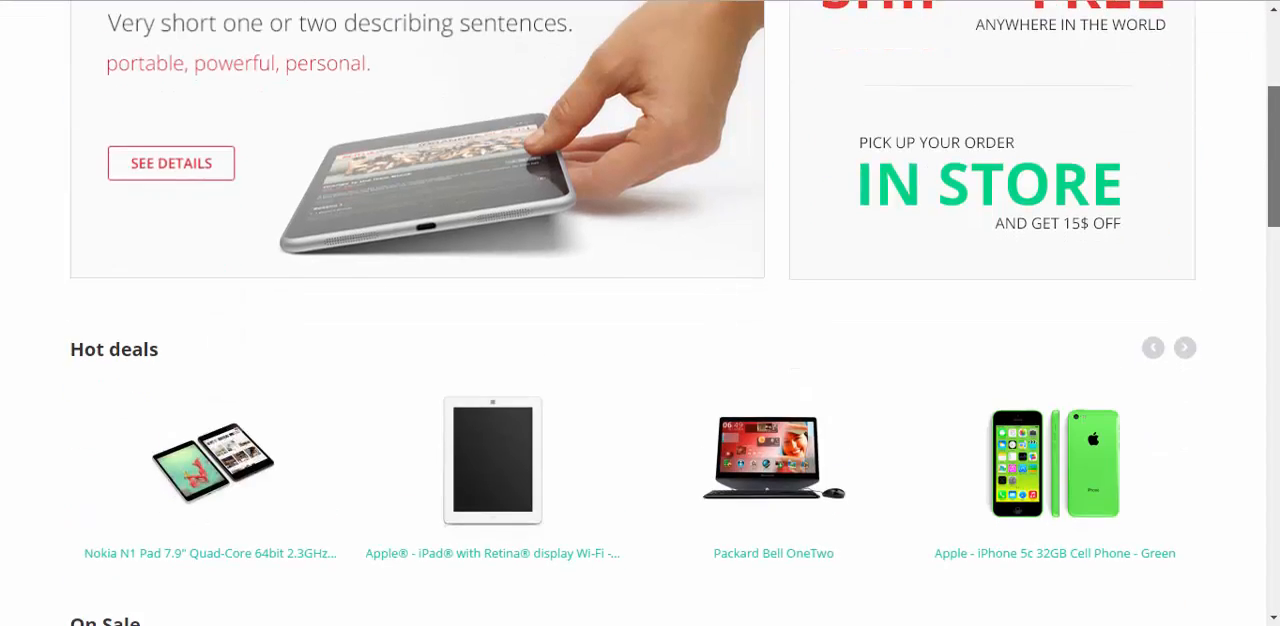
pyautogui.scroll(-3)
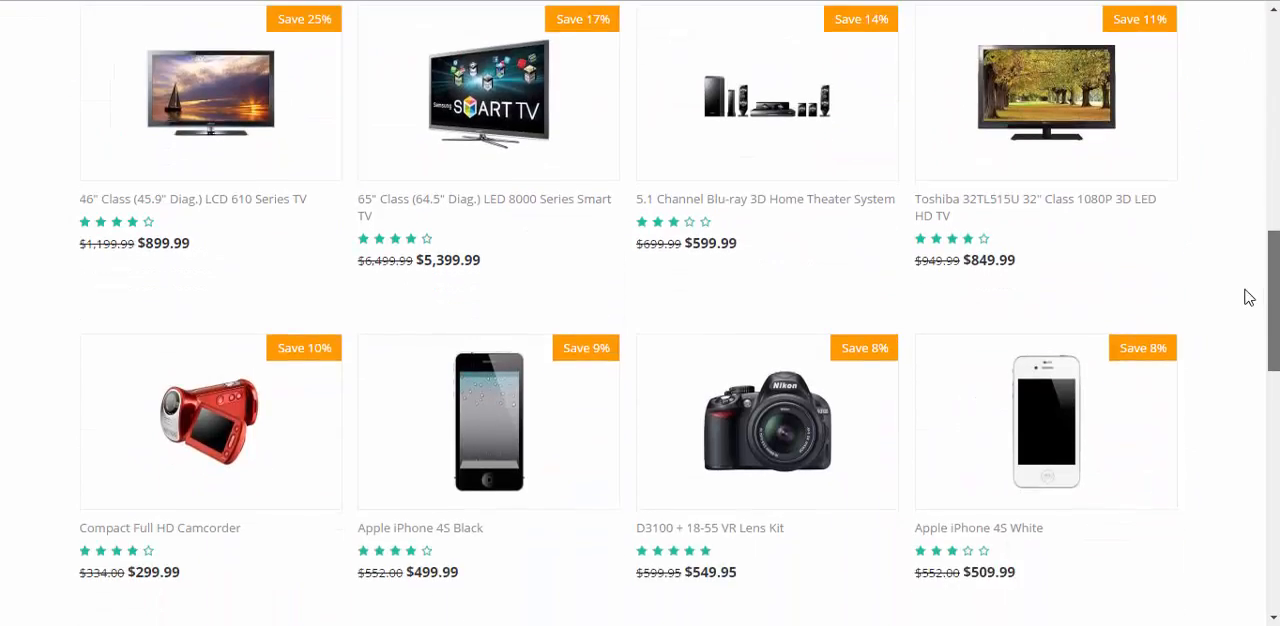
pyautogui.scroll(-3)
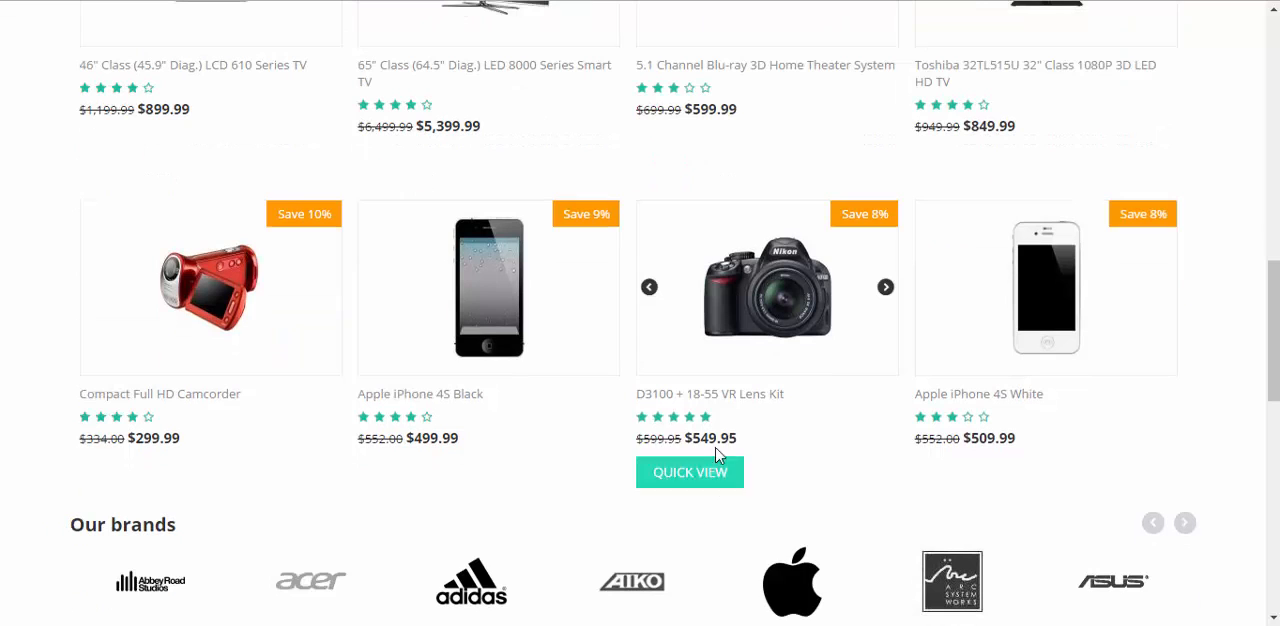
pyautogui.click(689, 472)
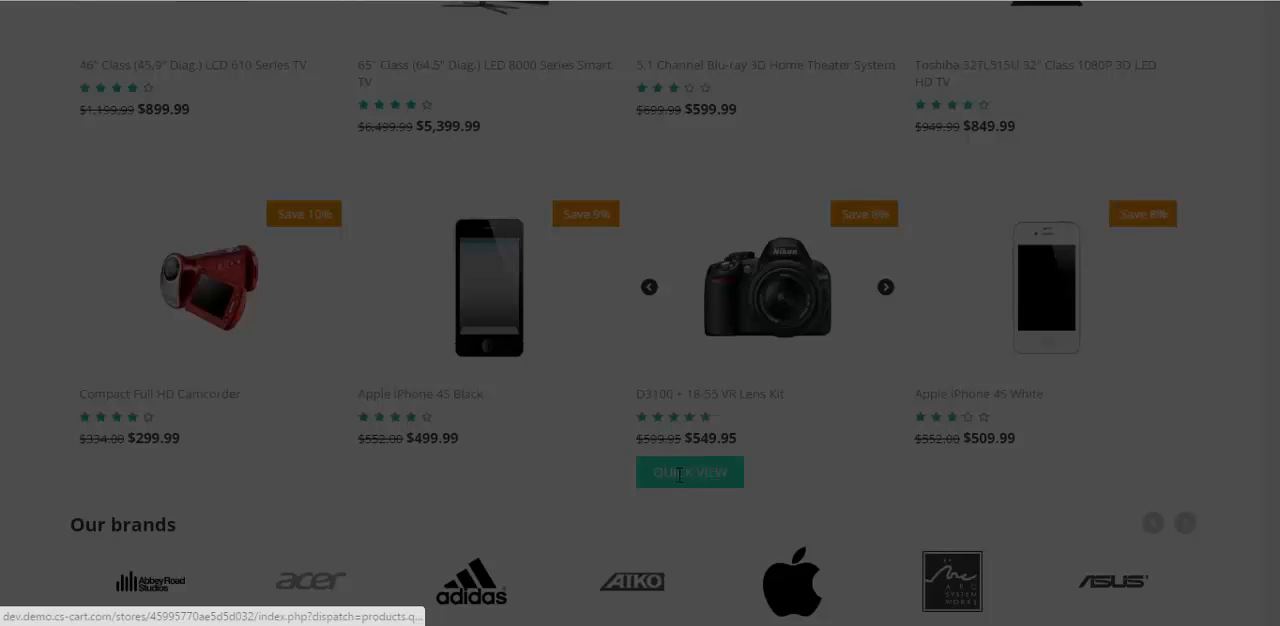
pyautogui.click(689, 471)
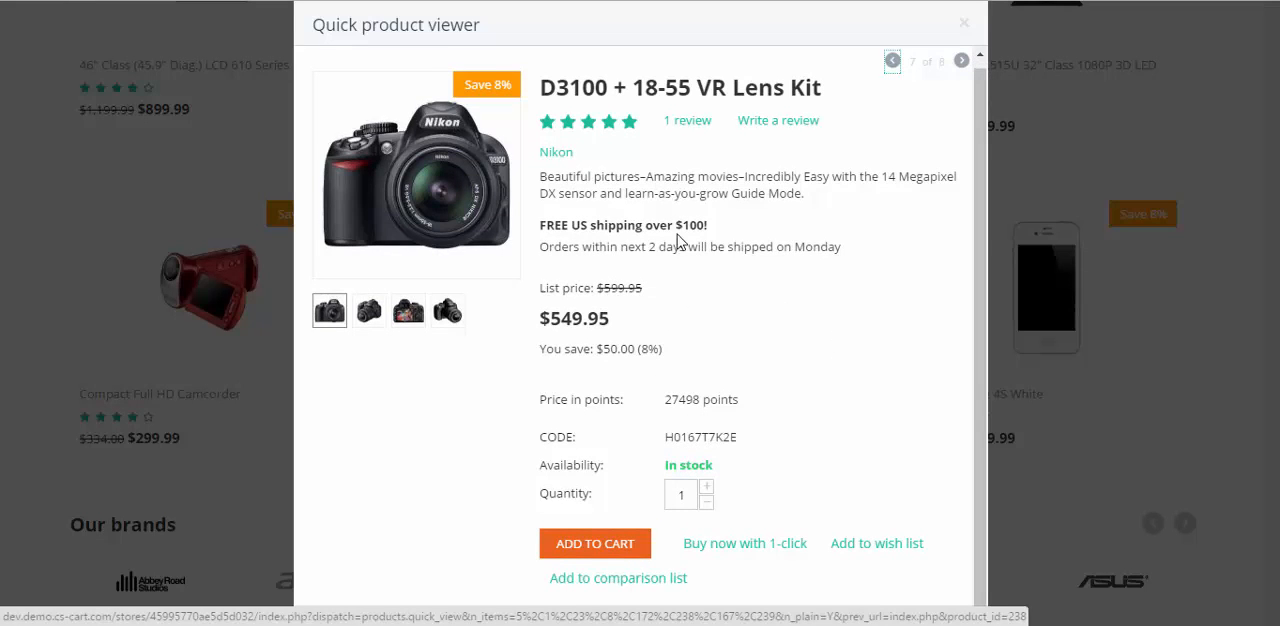
pyautogui.click(595, 543)
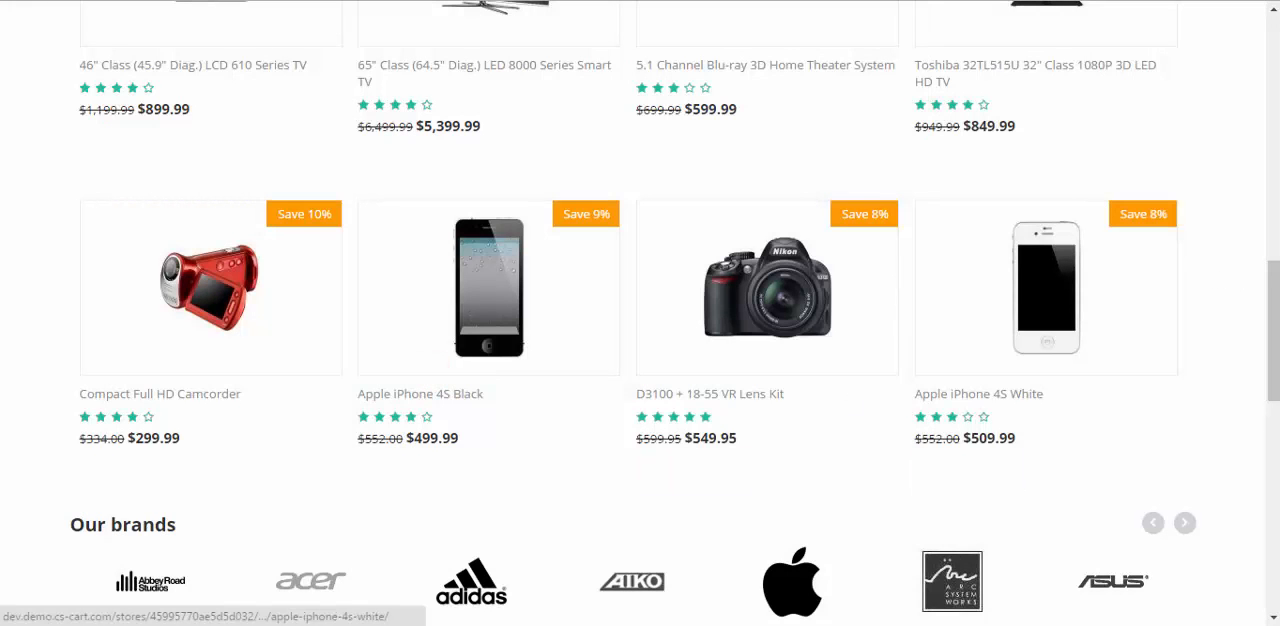
pyautogui.click(1108, 85)
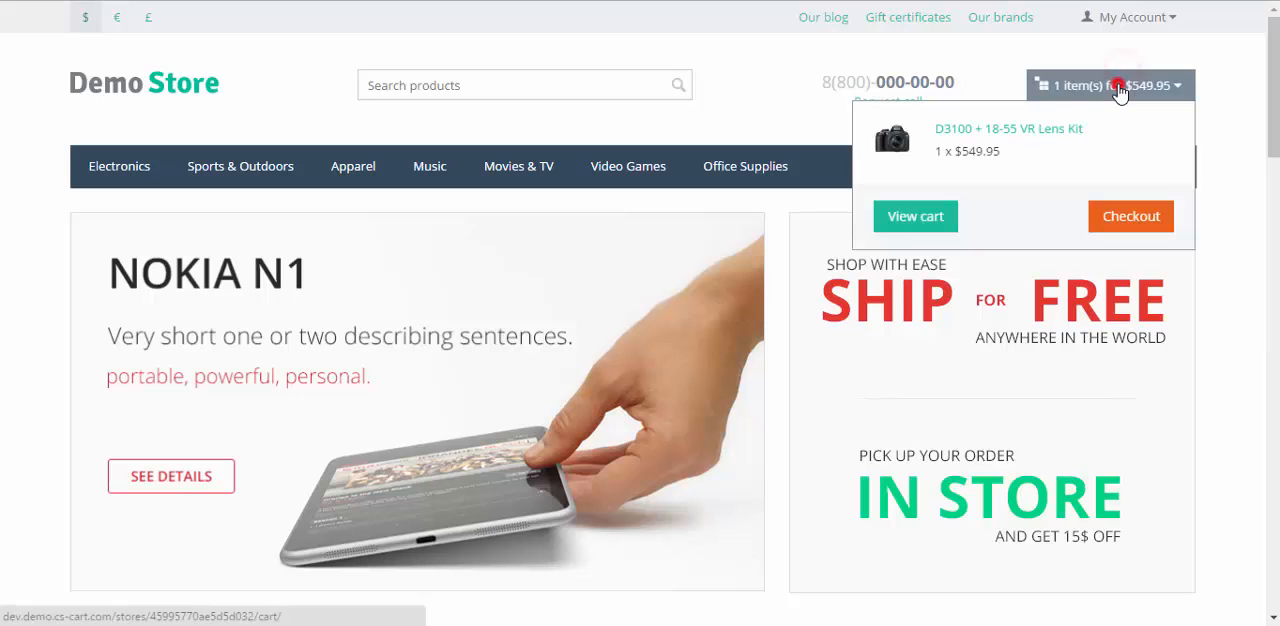
pyautogui.click(914, 216)
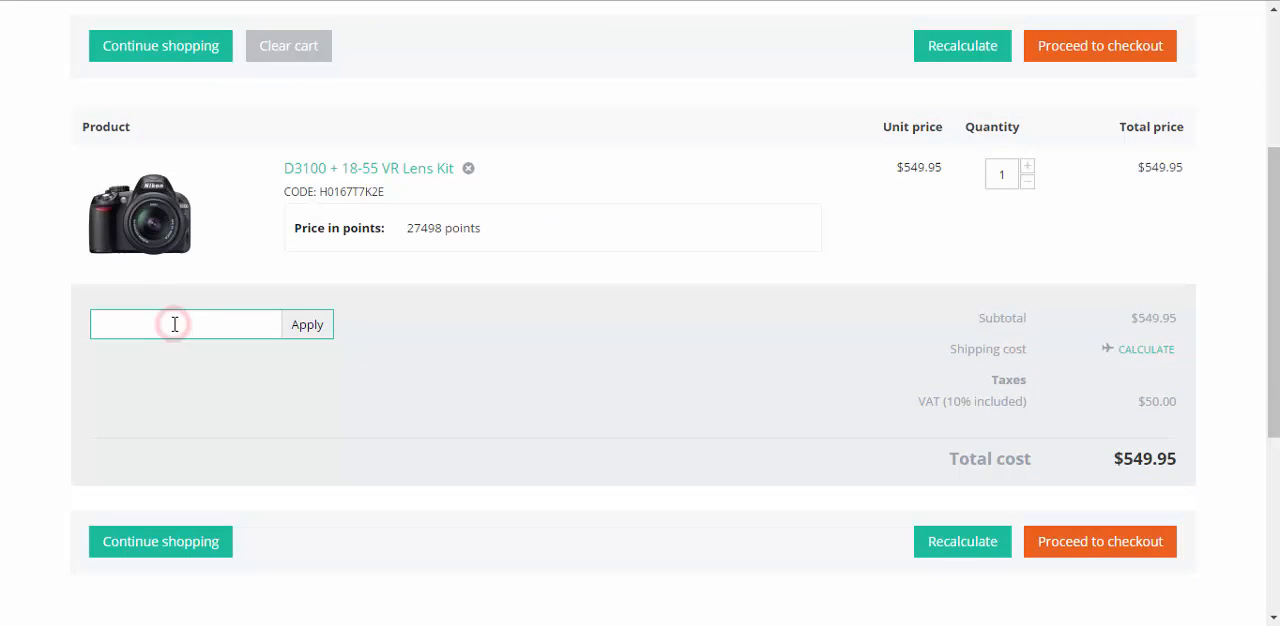
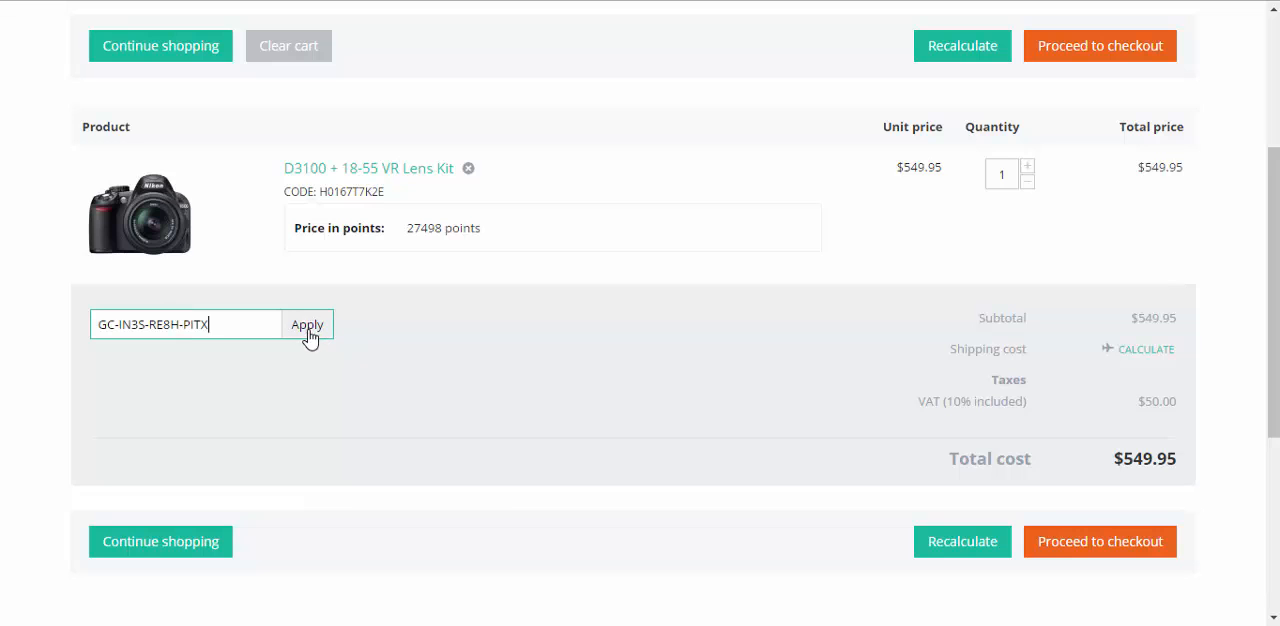
pyautogui.click(307, 324)
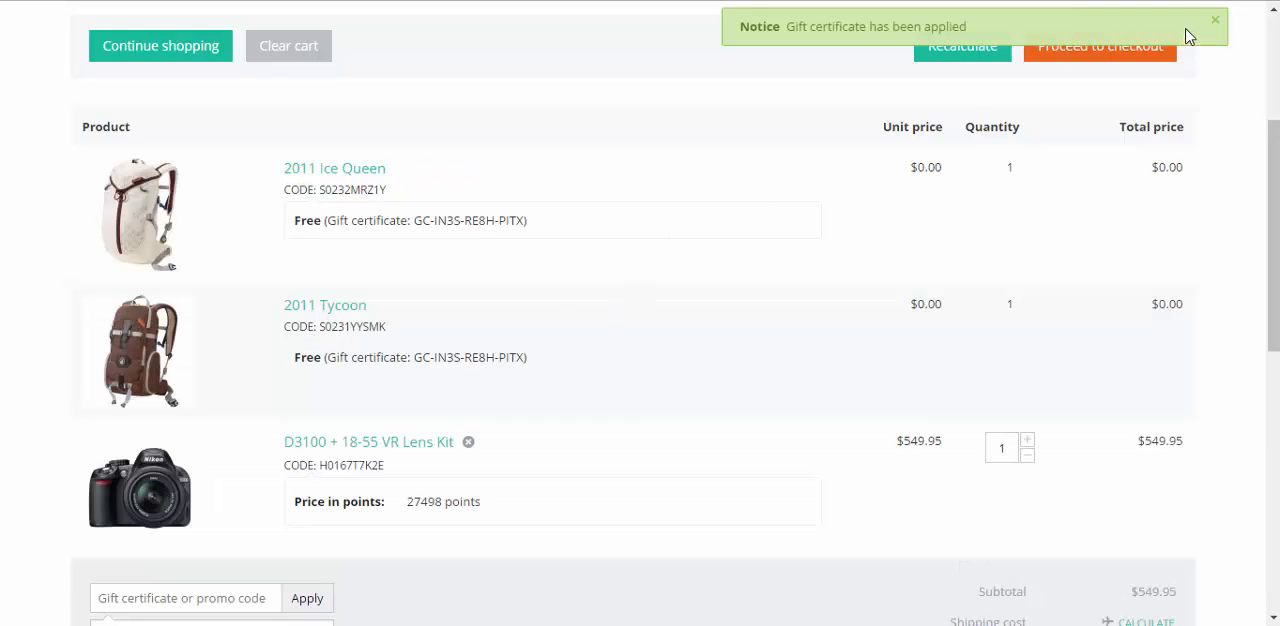
pyautogui.click(1215, 19)
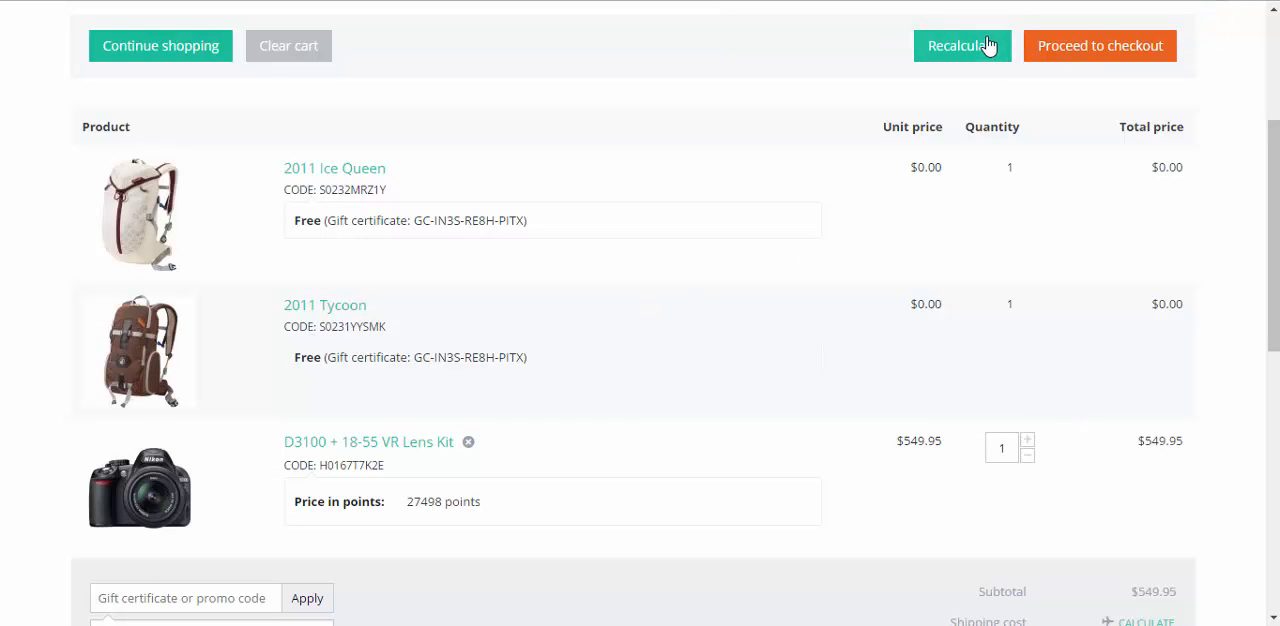
pyautogui.click(960, 45)
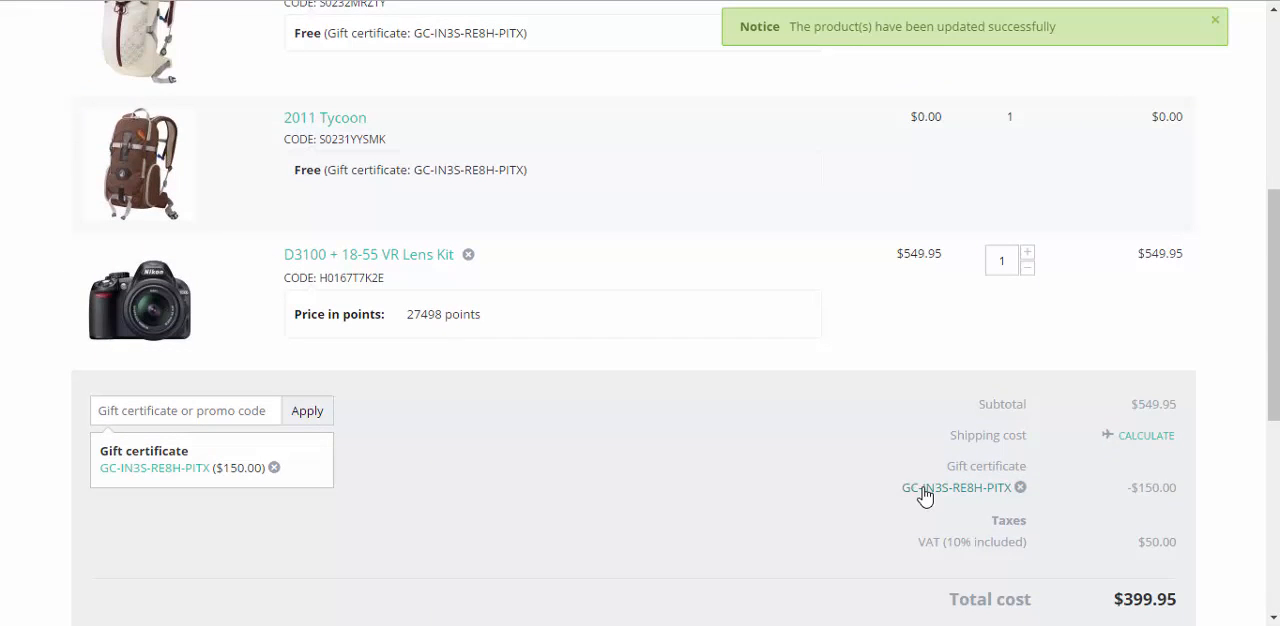
pyautogui.moveTo(1205, 477)
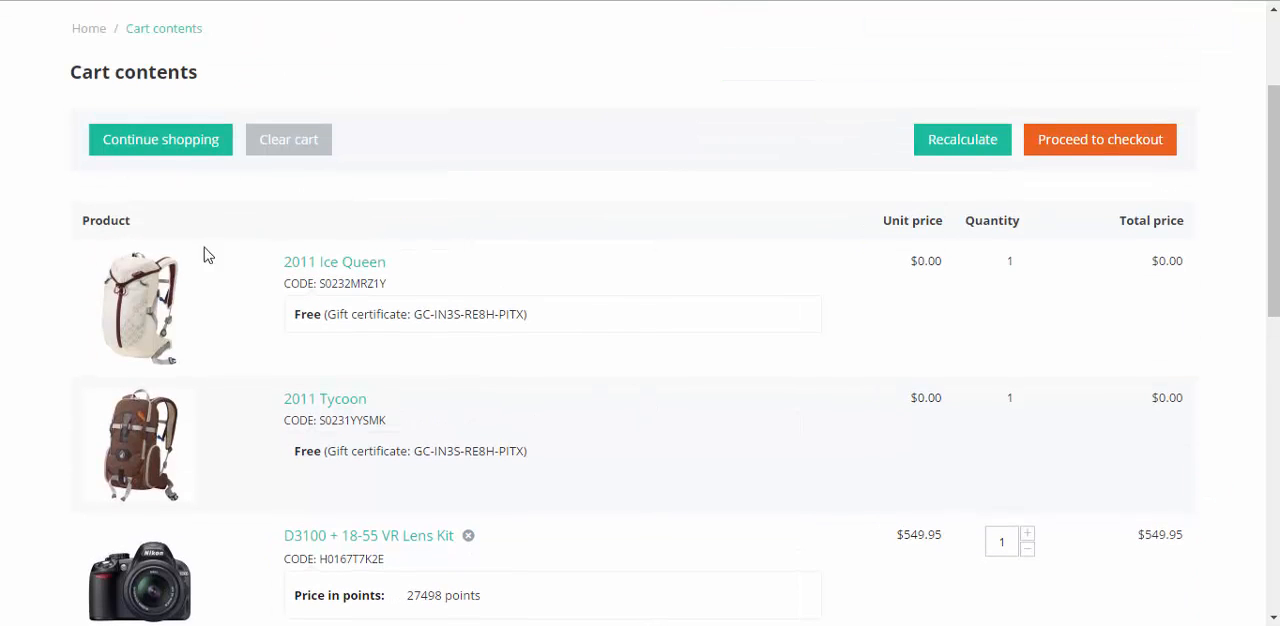
pyautogui.scroll(-3)
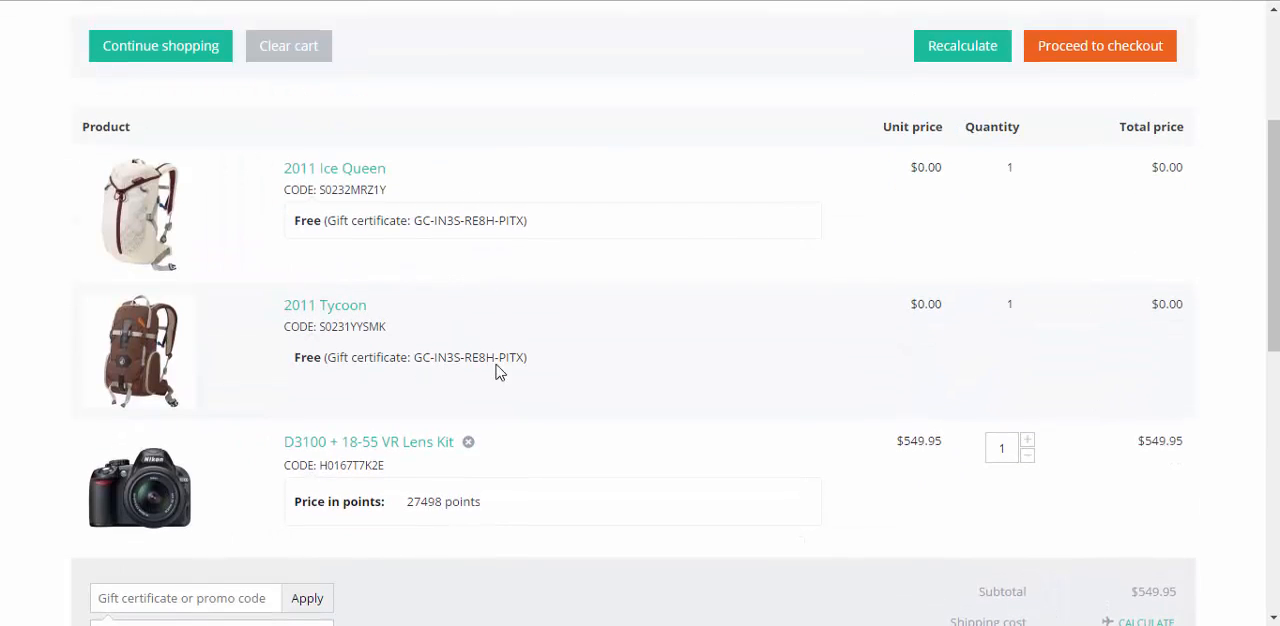
pyautogui.moveTo(714, 240)
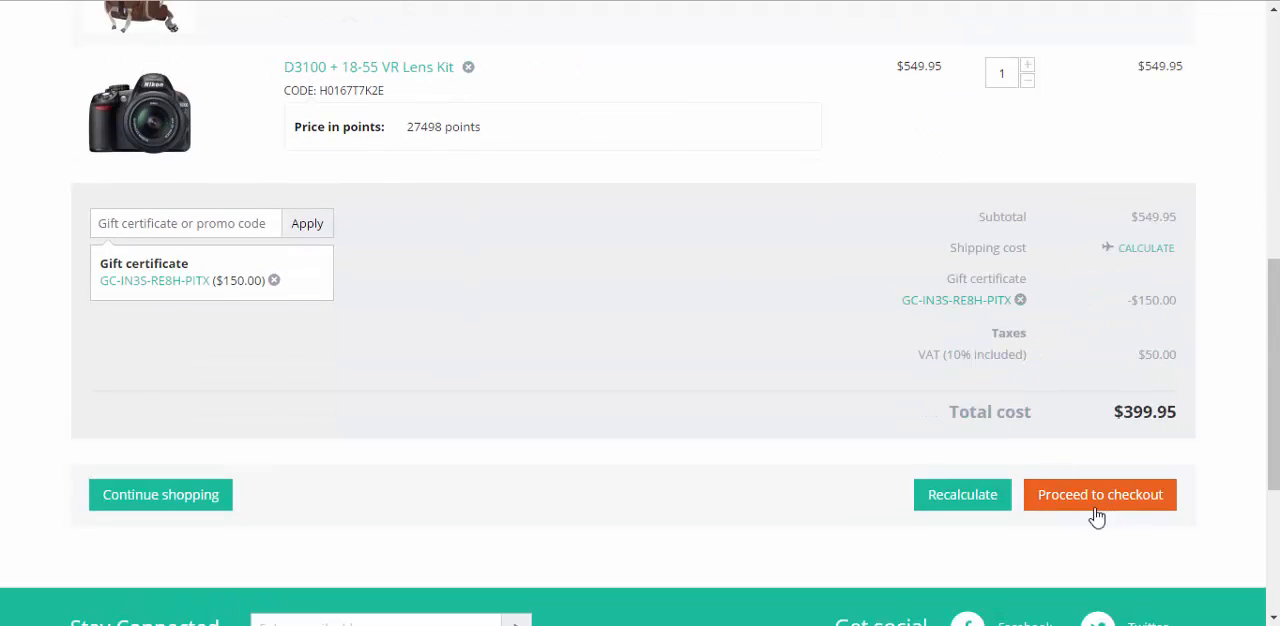
# Step: Check out with the default shipping and phone ordering payment, and submit the order
pyautogui.click(1099, 494)
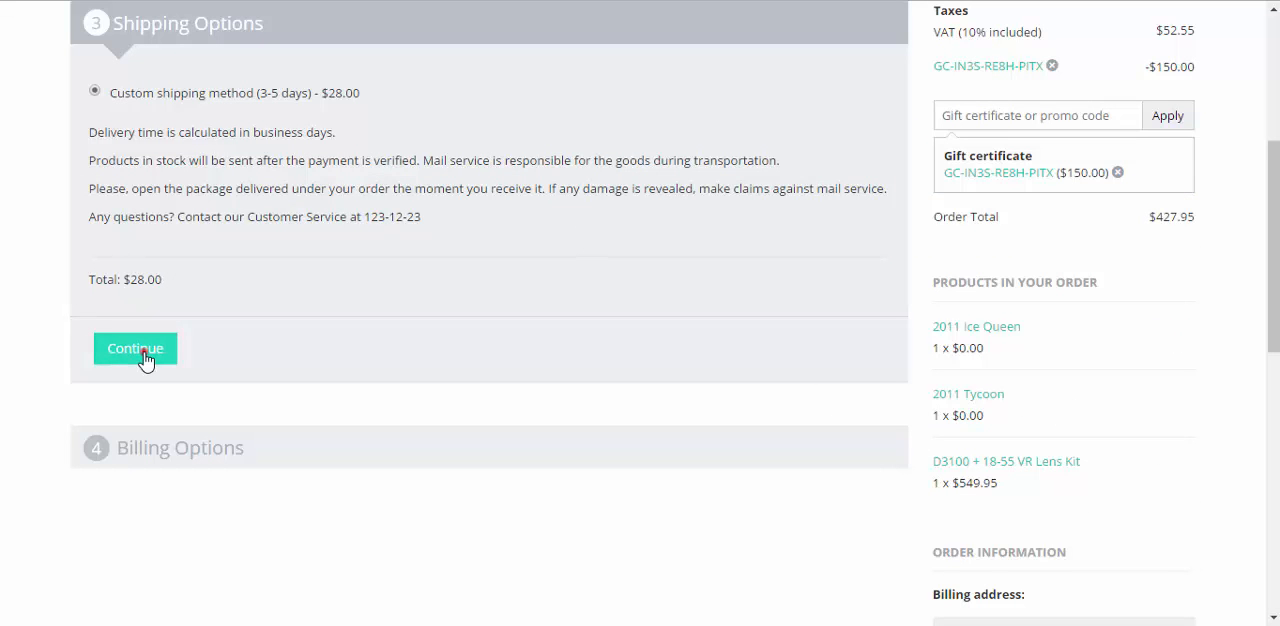
pyautogui.click(135, 348)
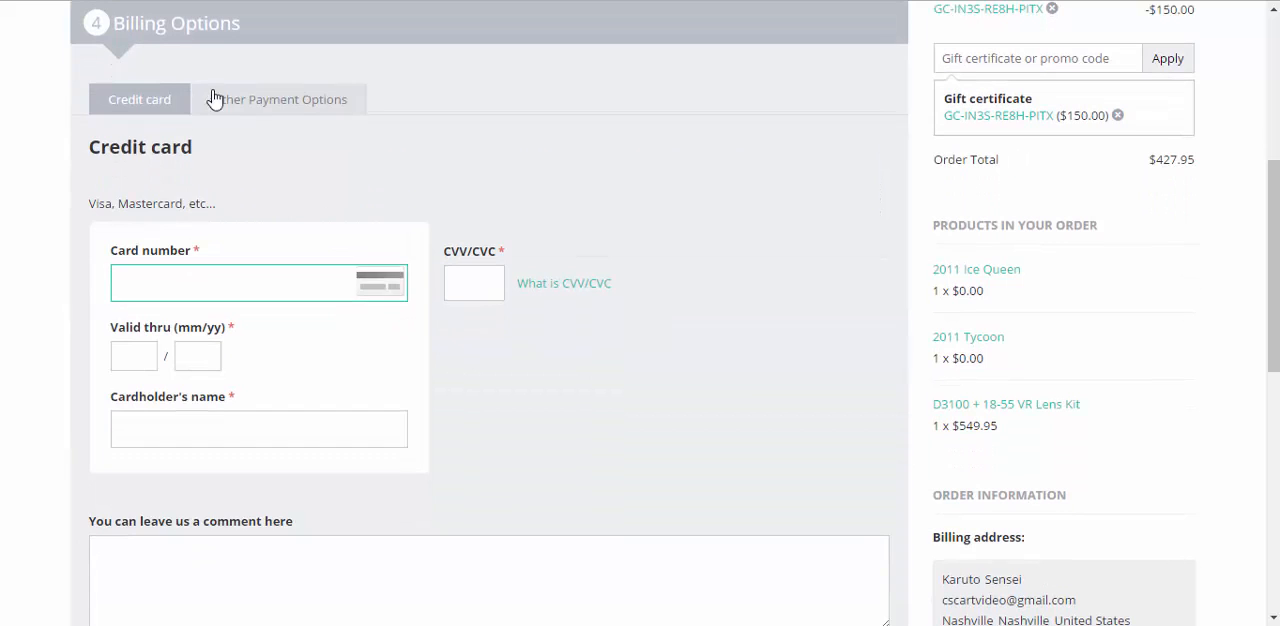
pyautogui.click(279, 99)
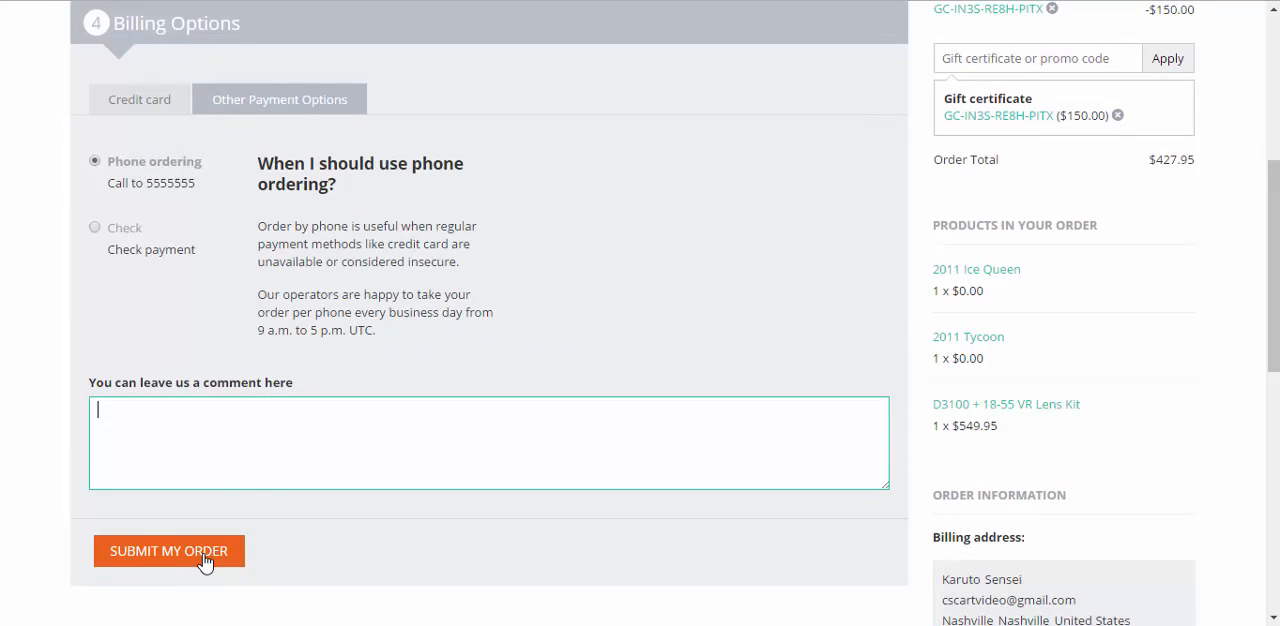
pyautogui.click(169, 551)
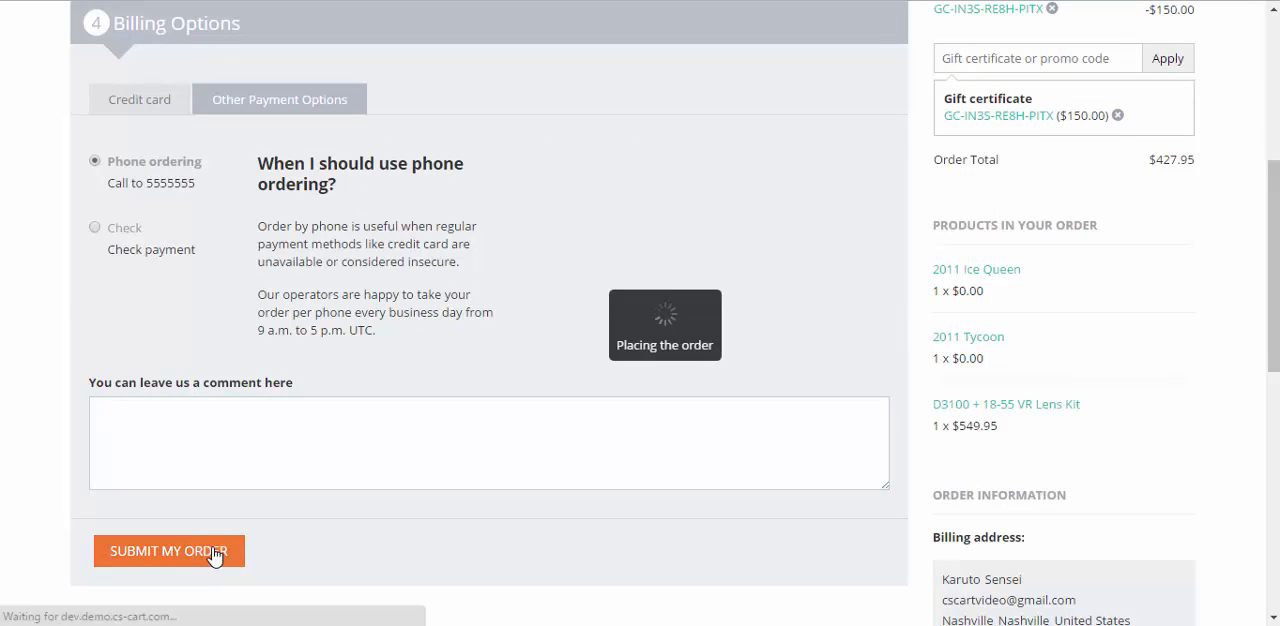
pyautogui.click(169, 551)
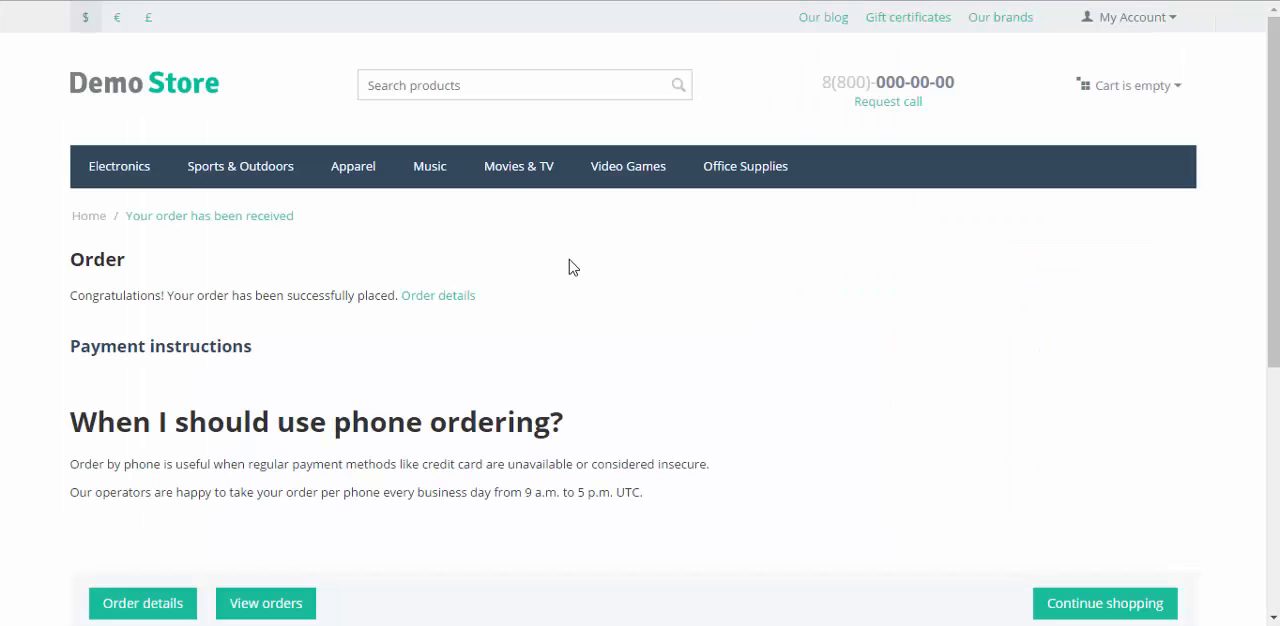
pyautogui.moveTo(372, 337)
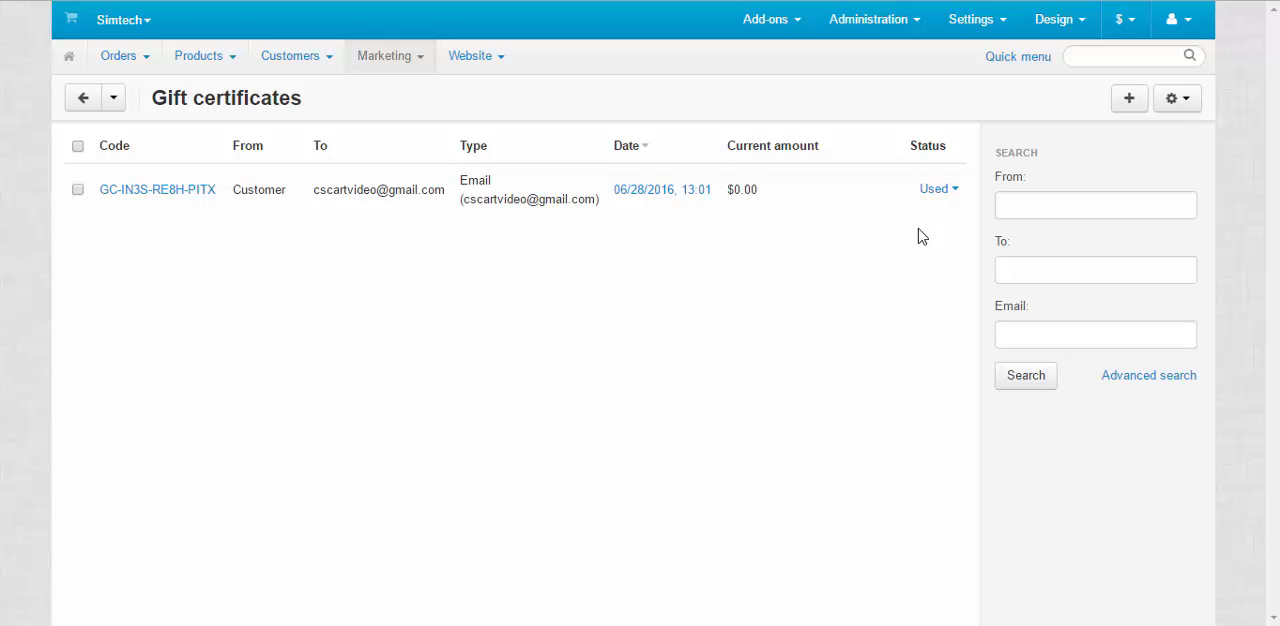
pyautogui.moveTo(657, 125)
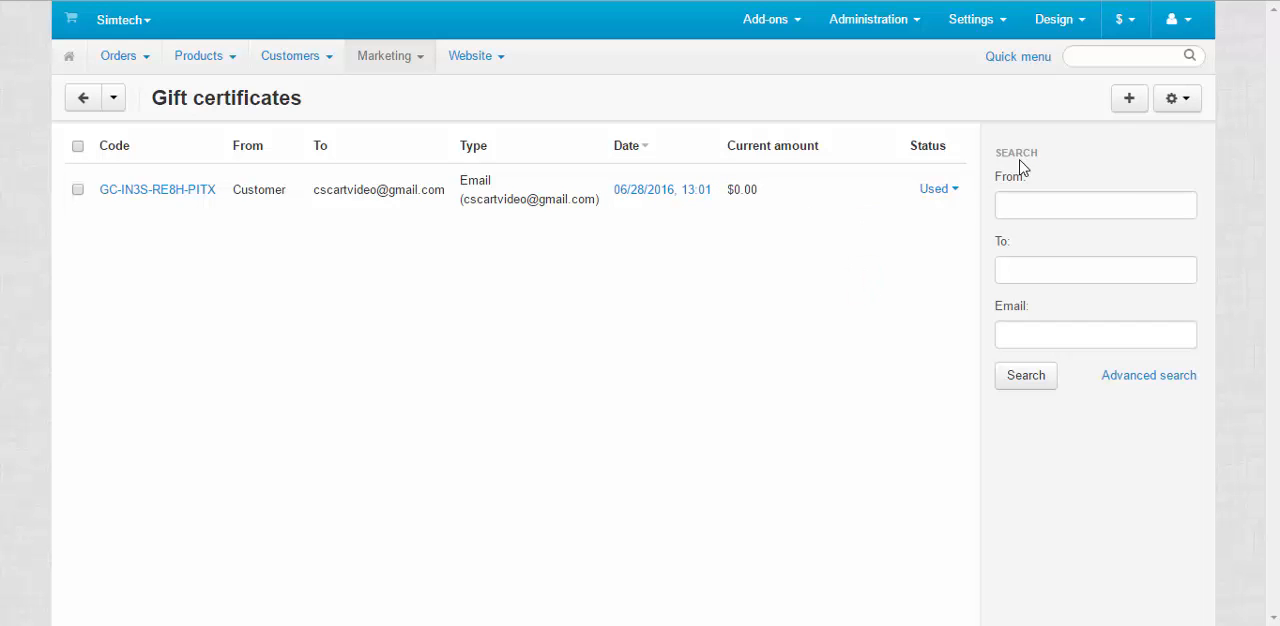
pyautogui.moveTo(1097, 169)
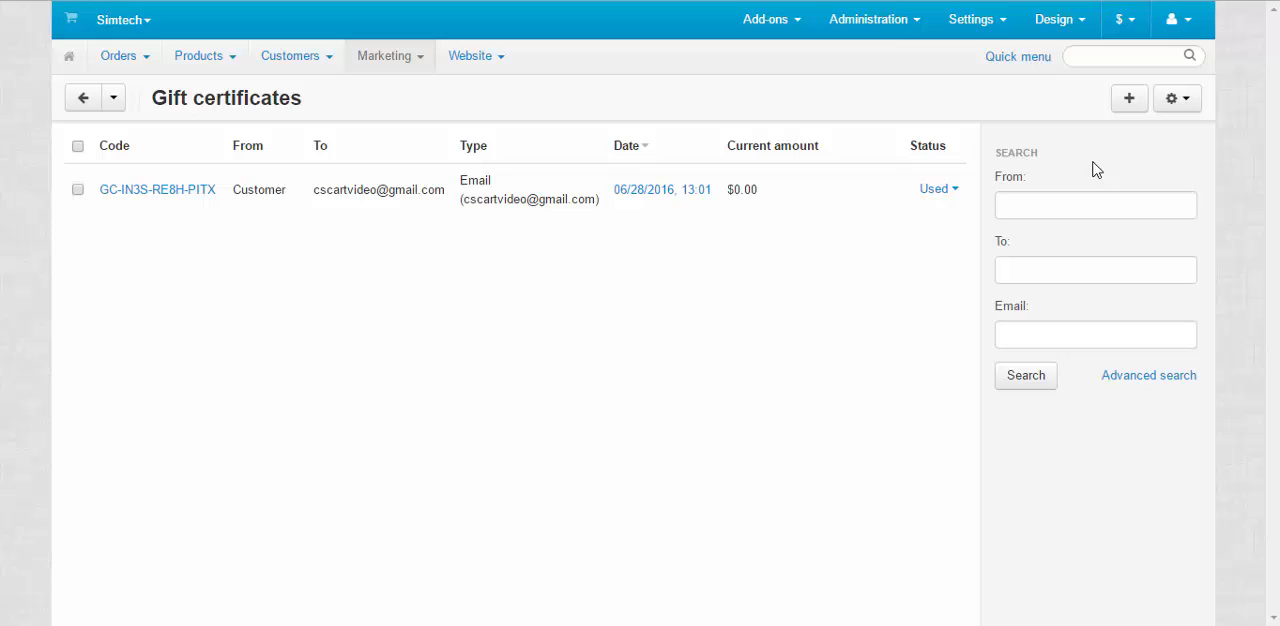
pyautogui.moveTo(1052, 154)
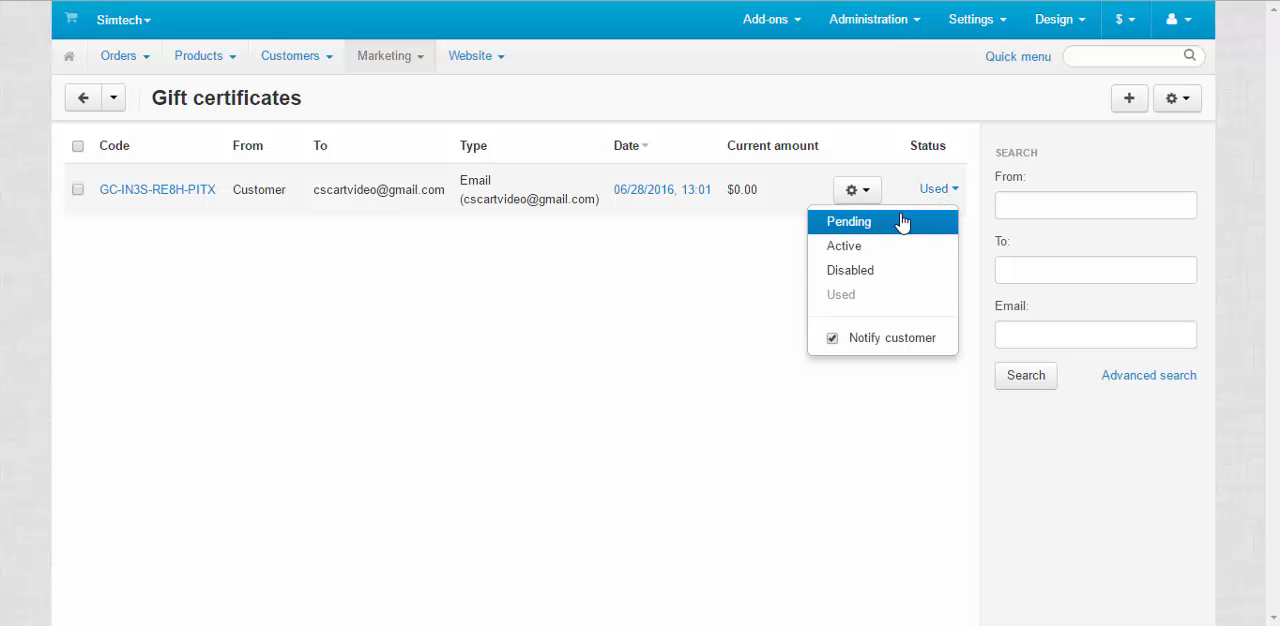
pyautogui.moveTo(896, 246)
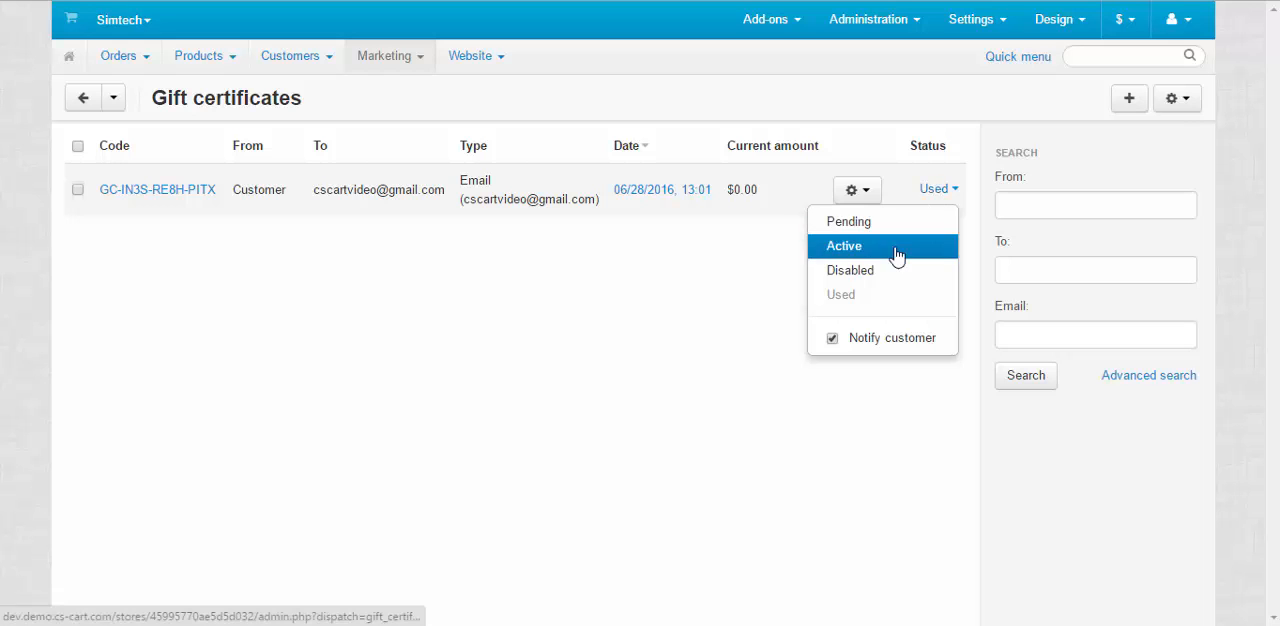
pyautogui.click(843, 246)
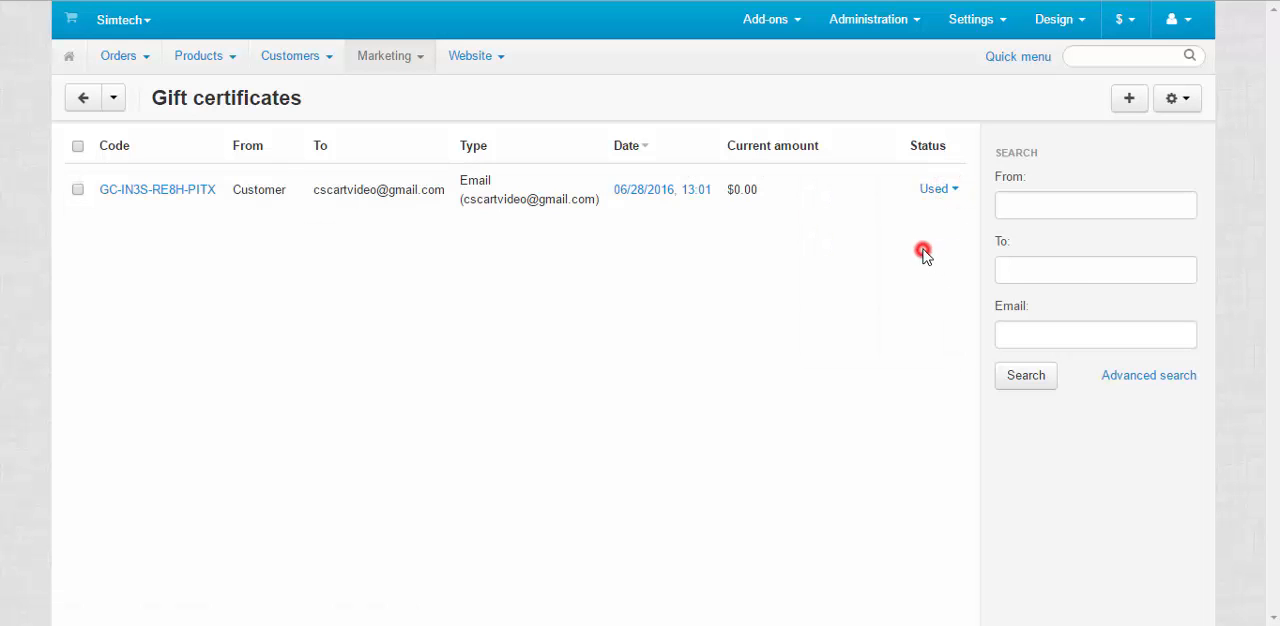